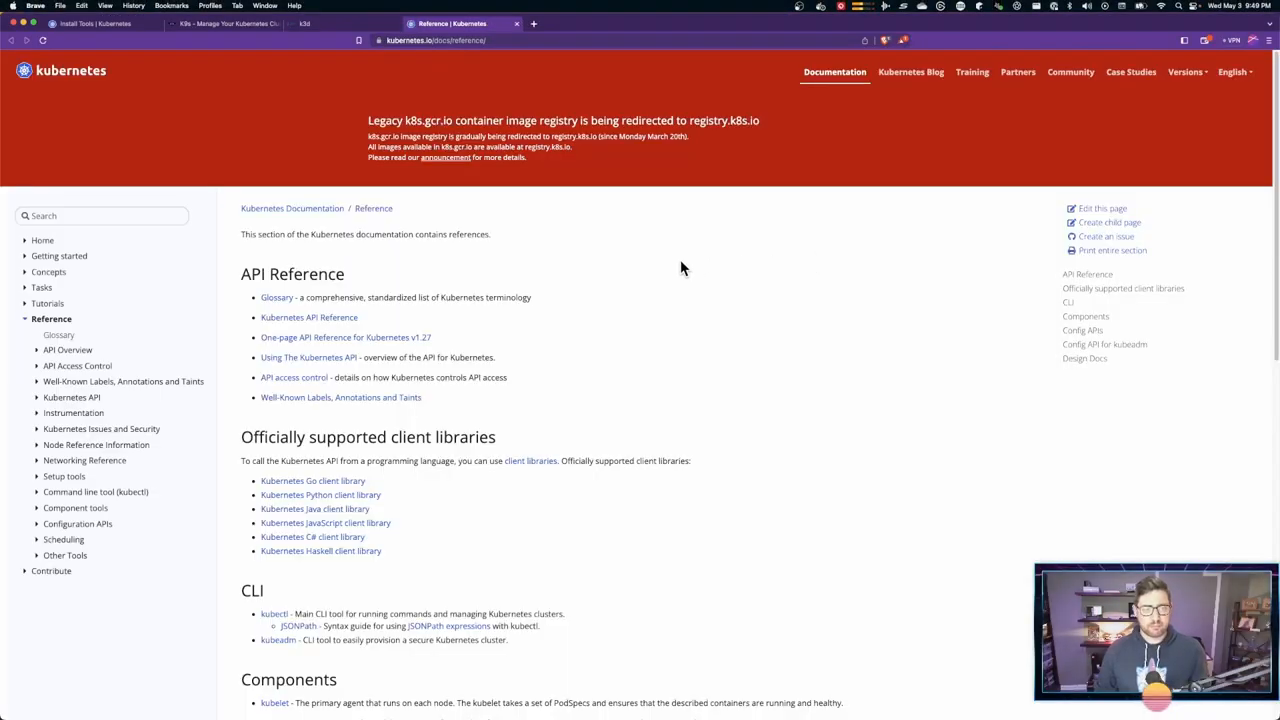
{"action": "mouse_move", "coordinate": [322, 330]}
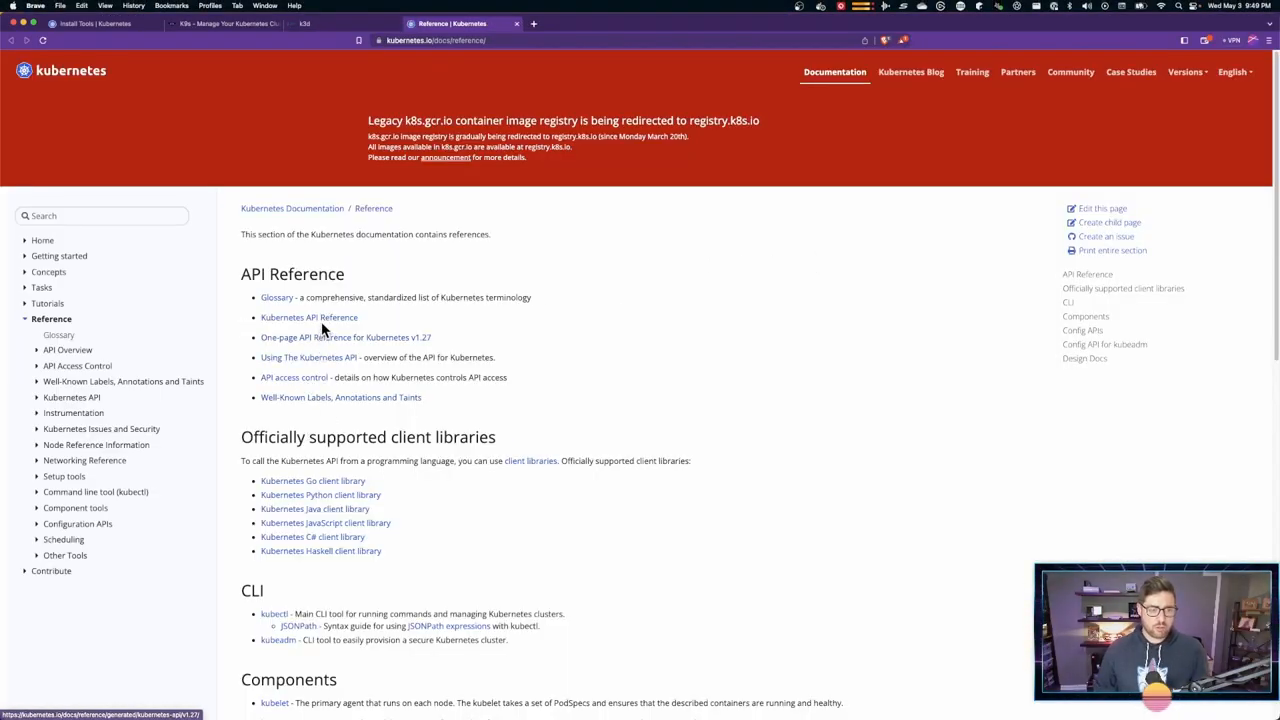
- Browse from the Kubernetes API reference through Workload Resources to the Pod resource page
{"action": "left_click", "coordinate": [308, 316]}
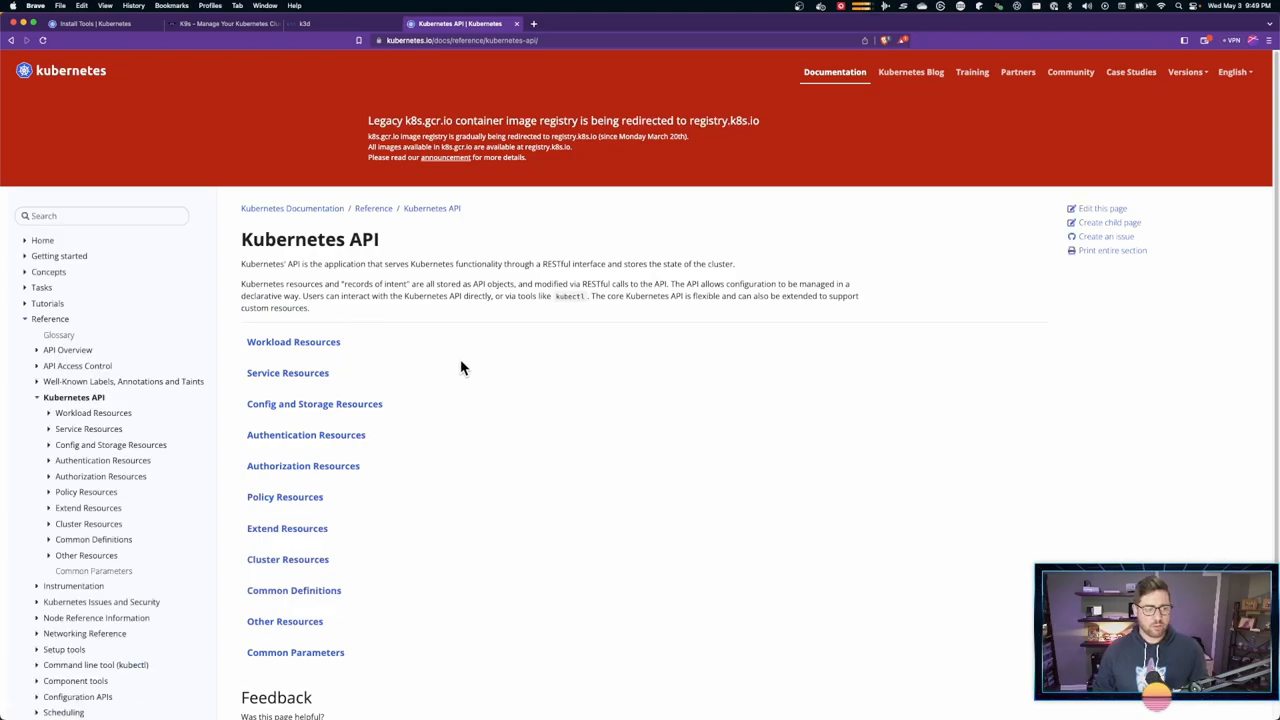
{"action": "left_click", "coordinate": [292, 340]}
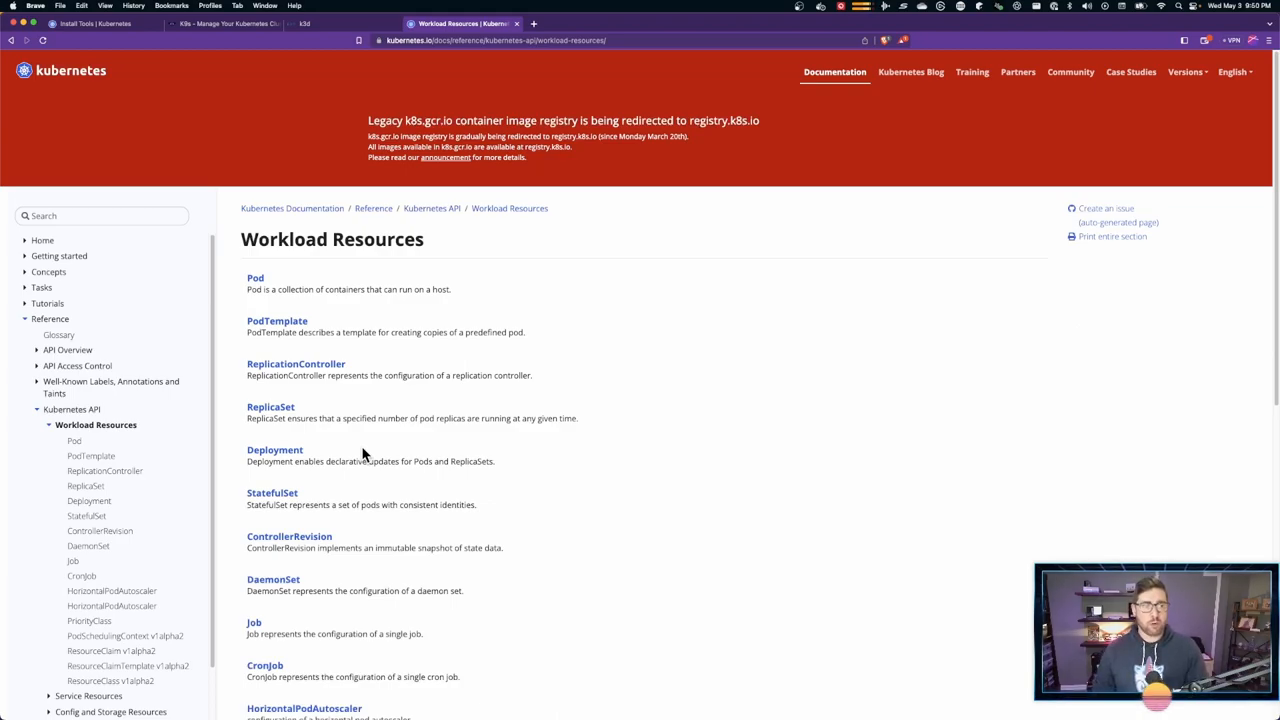
{"action": "left_click", "coordinate": [256, 276]}
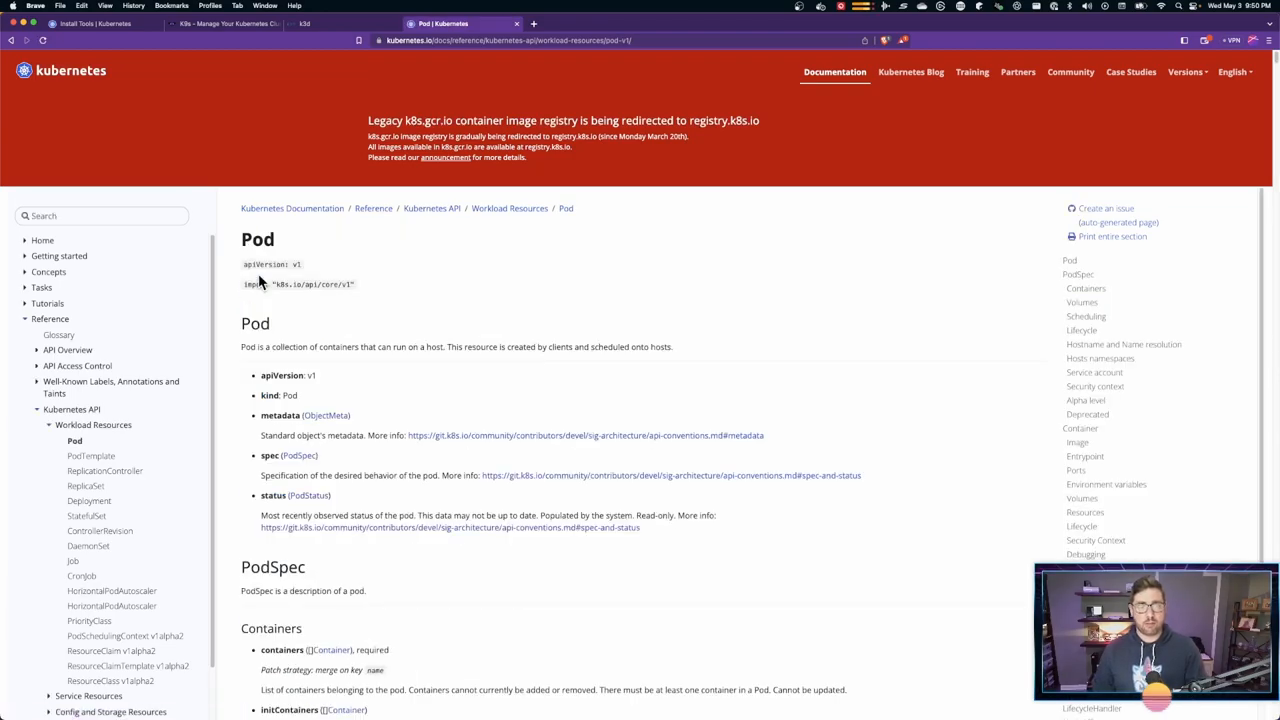
{"action": "mouse_move", "coordinate": [414, 376]}
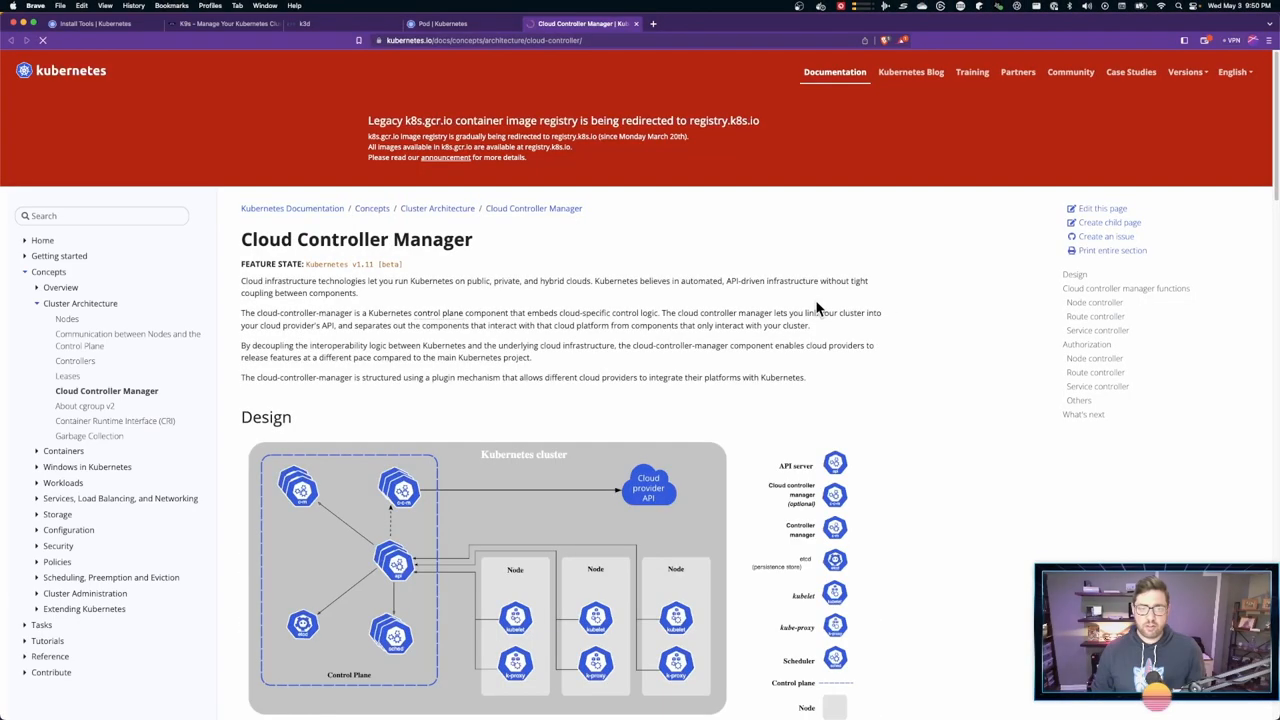
{"action": "scroll", "scroll_direction": "down", "scroll_amount": 3}
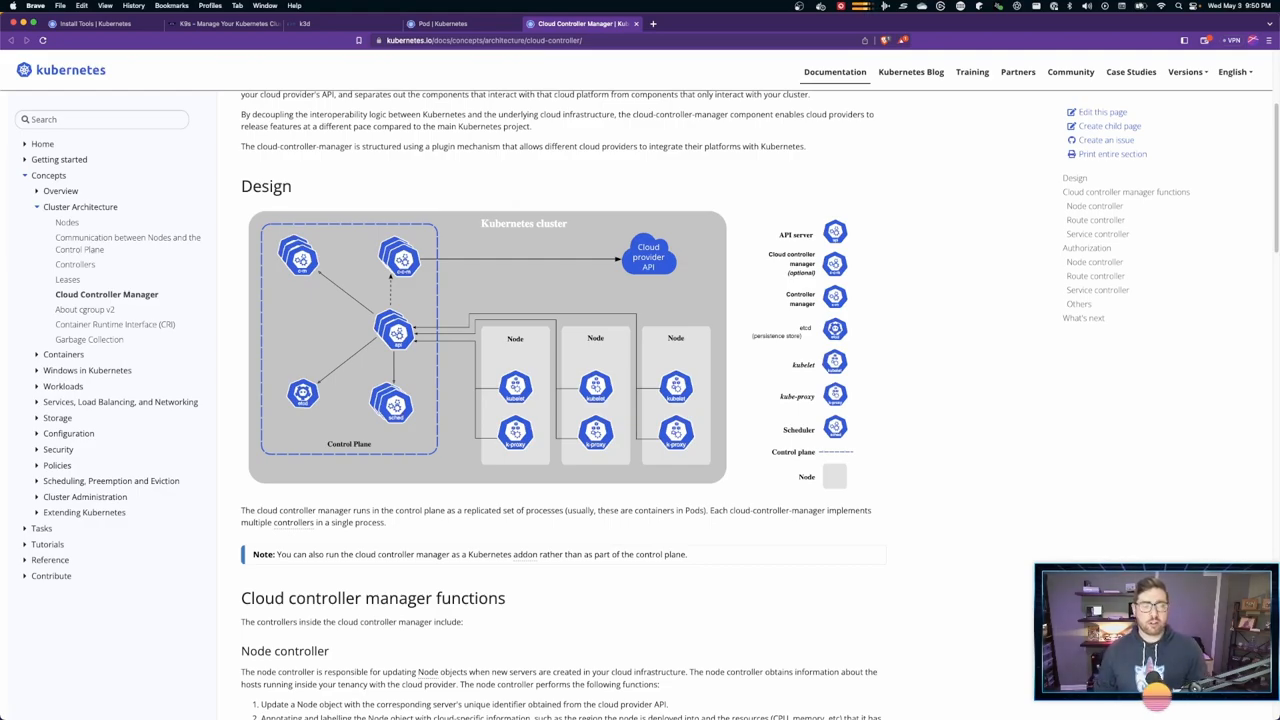
{"action": "mouse_move", "coordinate": [428, 350]}
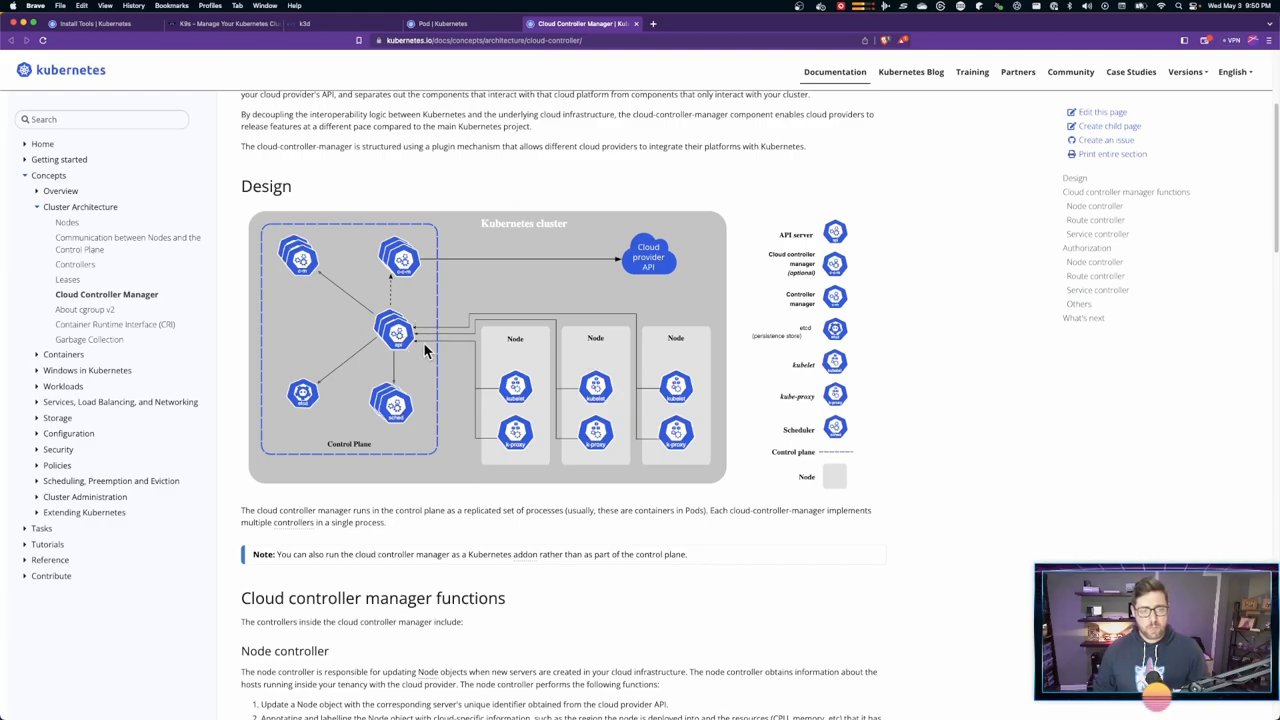
{"action": "mouse_move", "coordinate": [656, 240]}
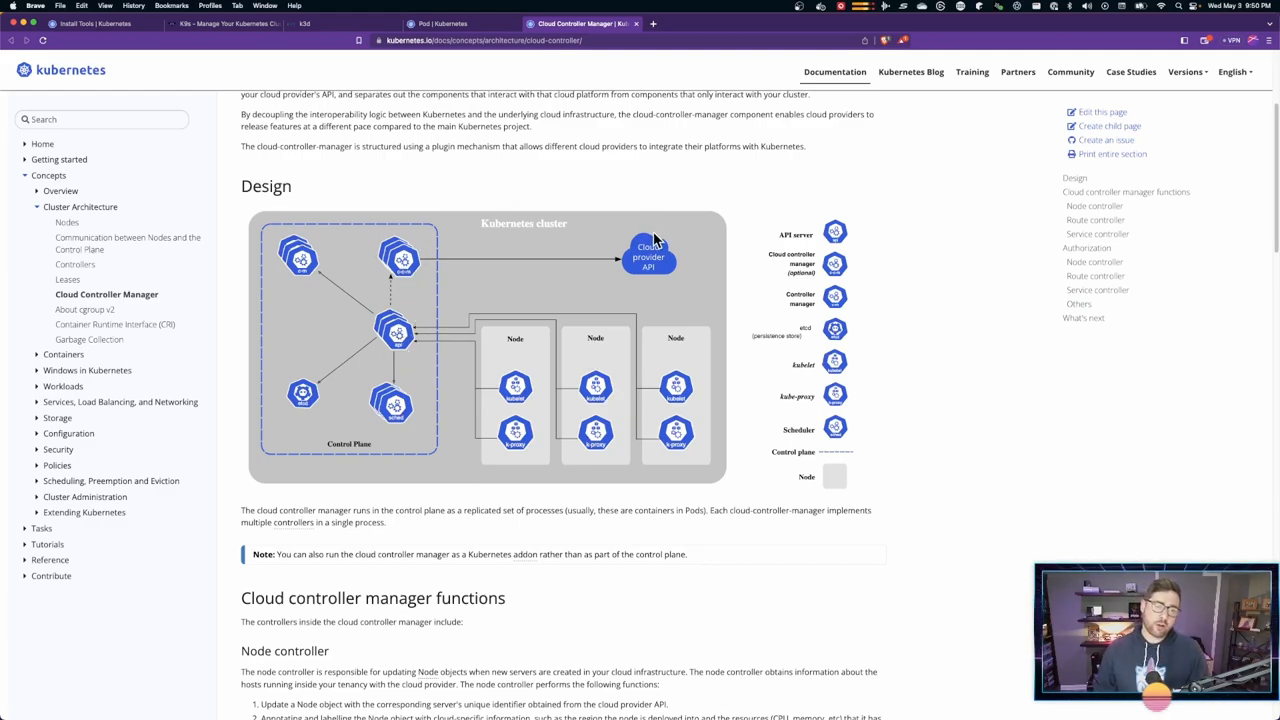
{"action": "mouse_move", "coordinate": [632, 270]}
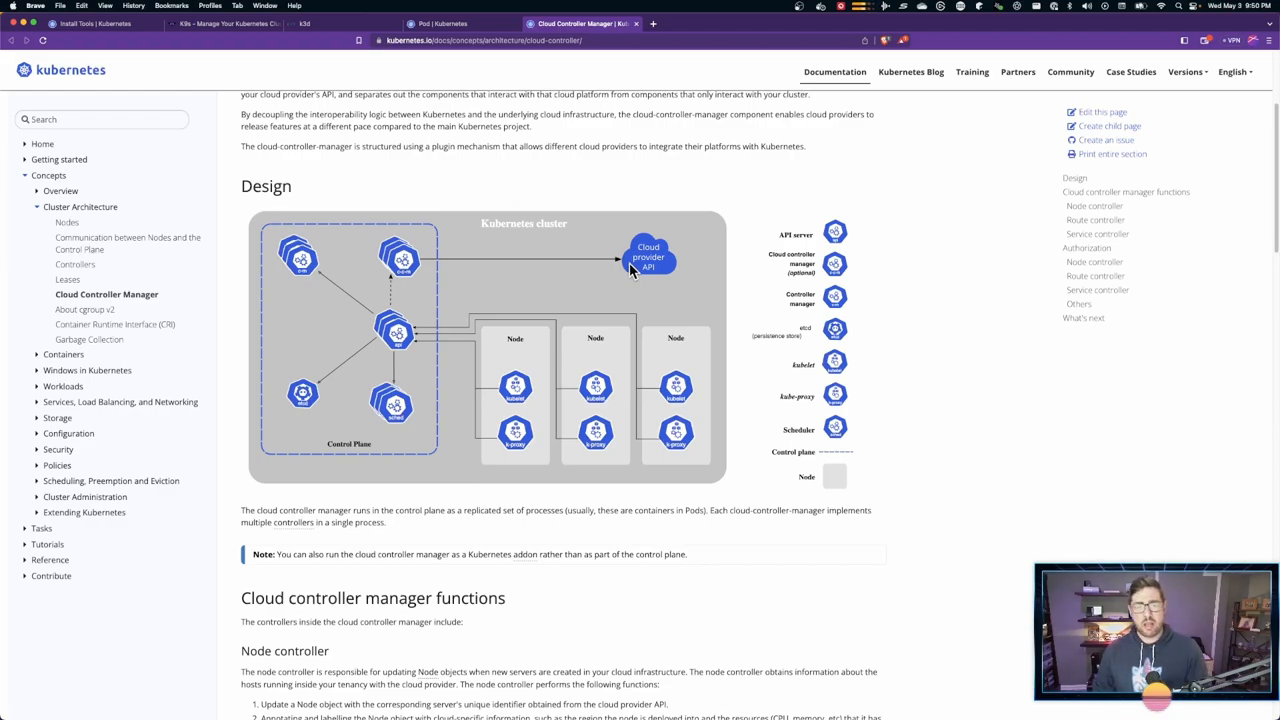
{"action": "mouse_move", "coordinate": [336, 330]}
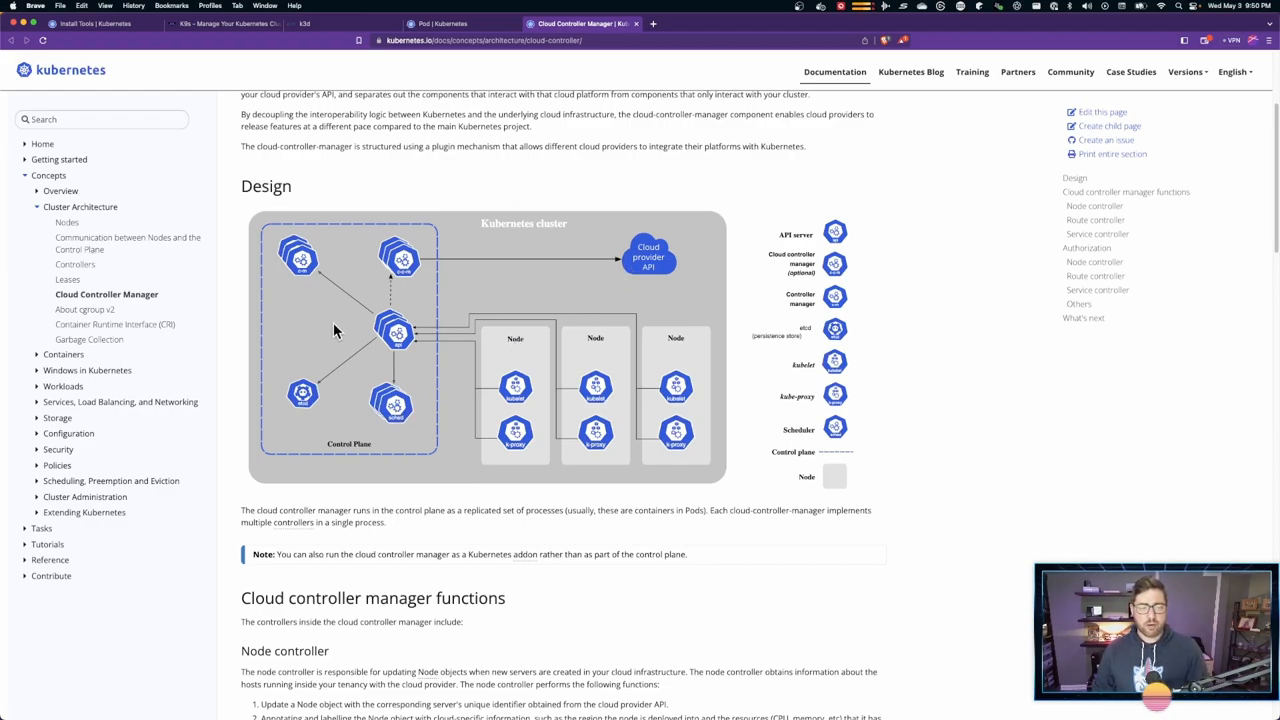
{"action": "mouse_move", "coordinate": [298, 410]}
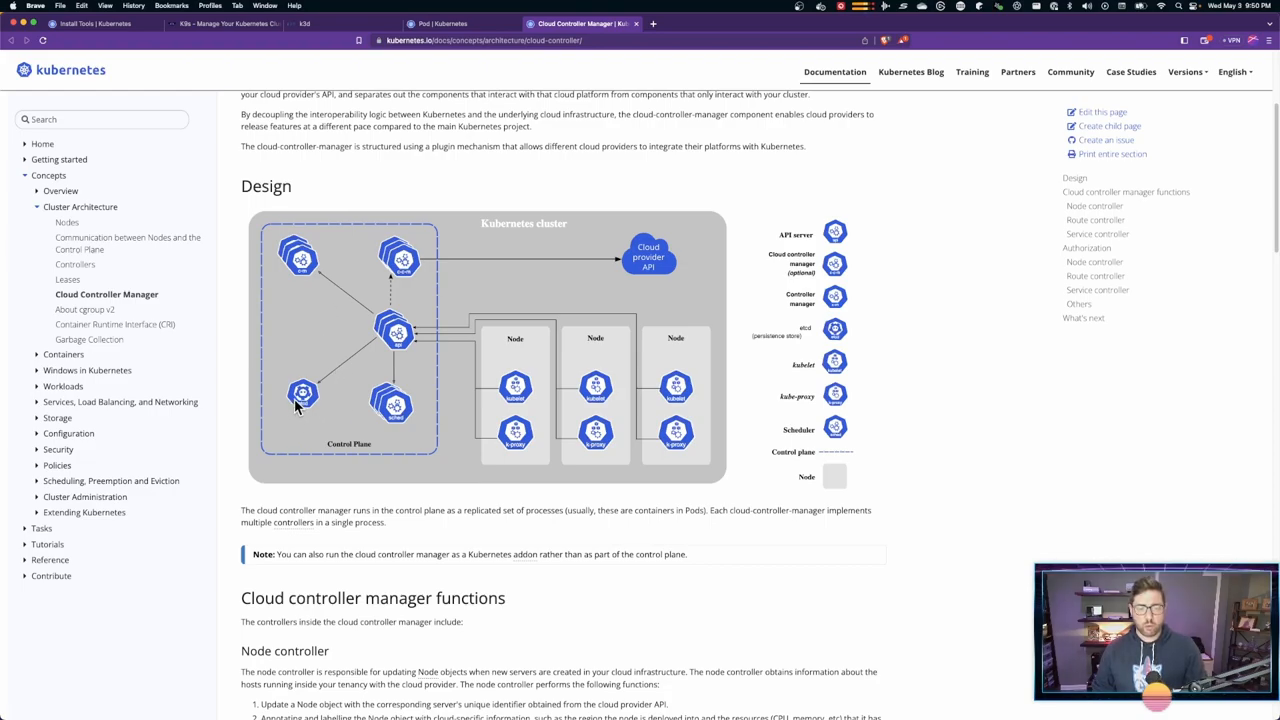
{"action": "mouse_move", "coordinate": [520, 432]}
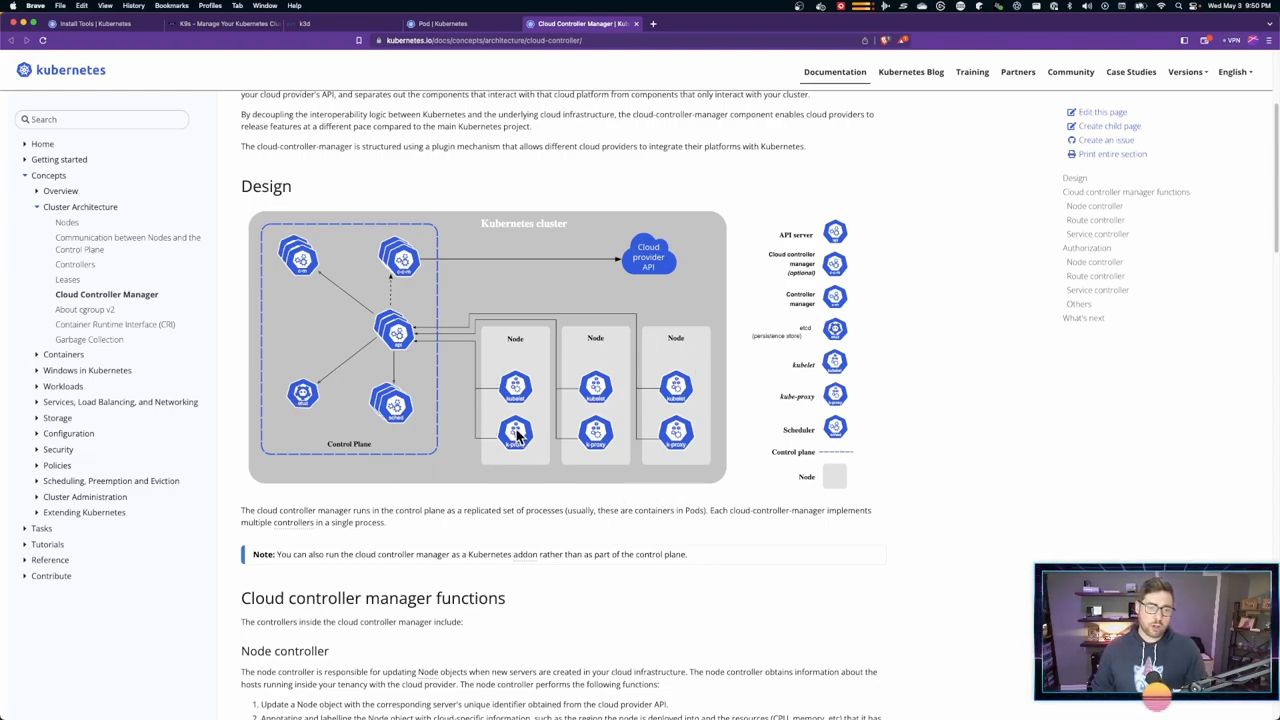
{"action": "mouse_move", "coordinate": [730, 424]}
{"action": "type", "text": "k3d cluster"}
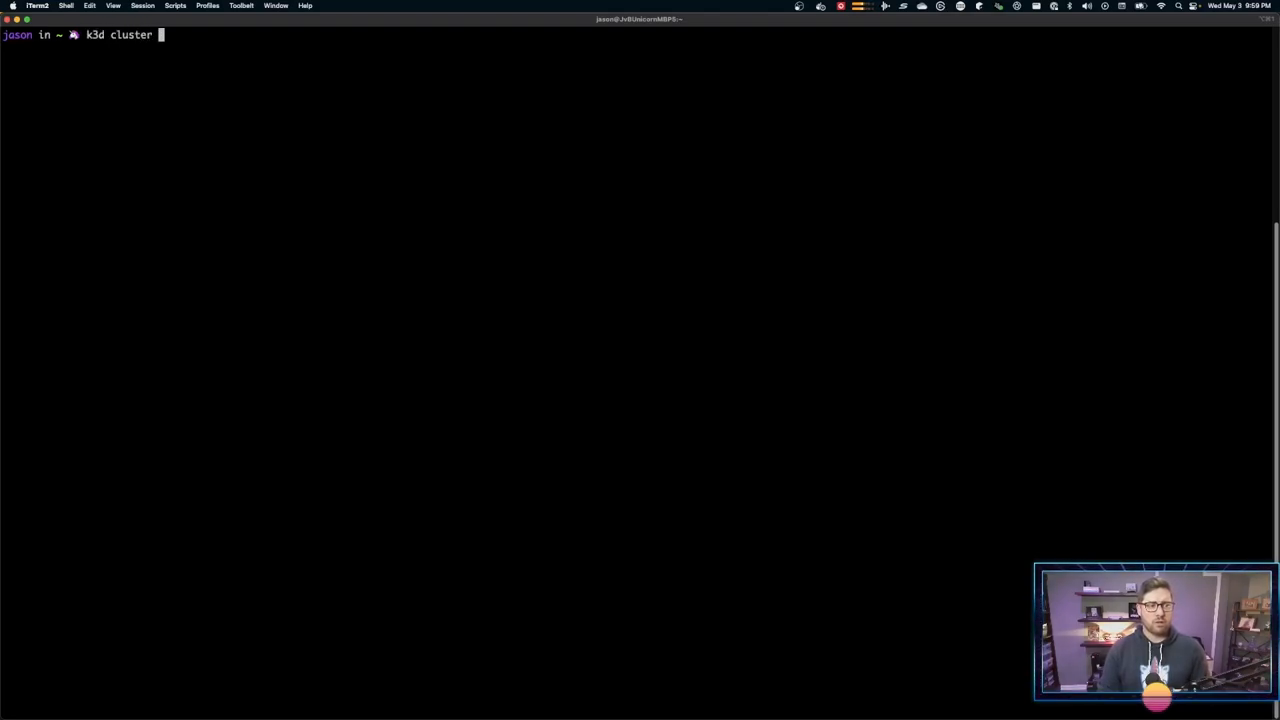
- Run k3d cluster create oss, then begin a cat command on a config path
{"action": "type", "text": "create op"}
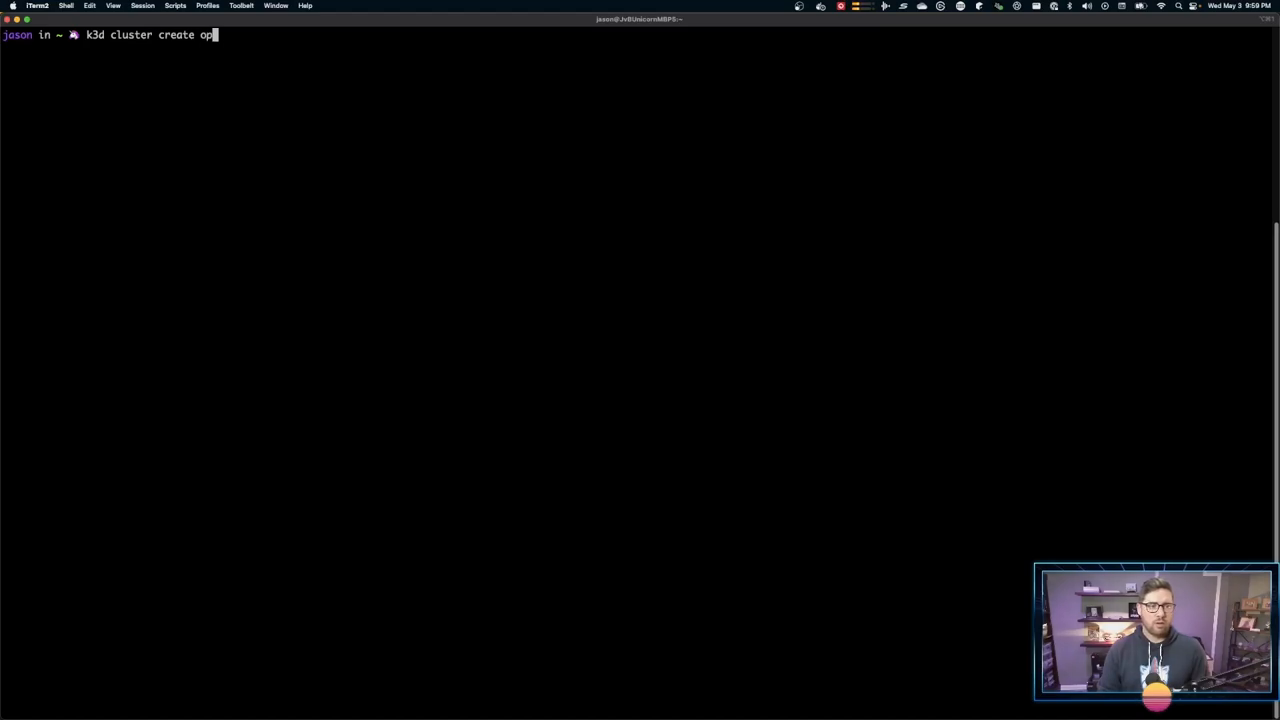
{"action": "type", "text": "ss"}
{"action": "key", "text": "Return"}
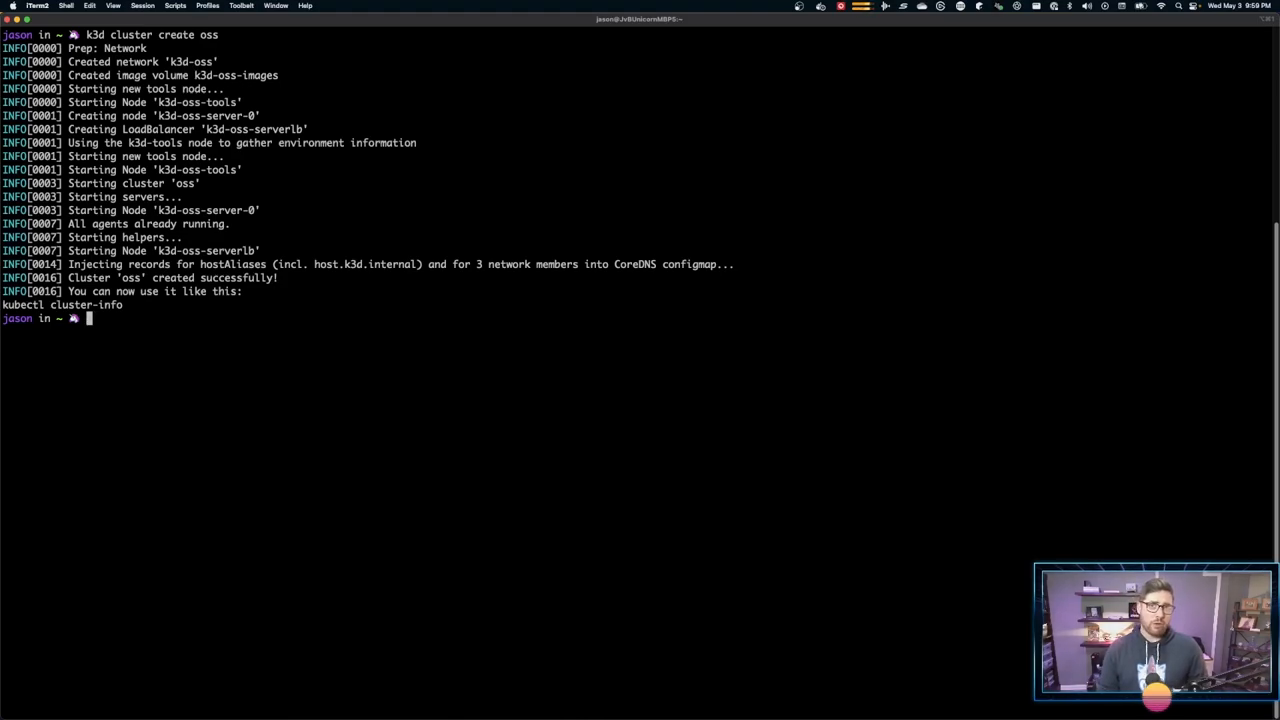
{"action": "type", "text": "cat ~"}
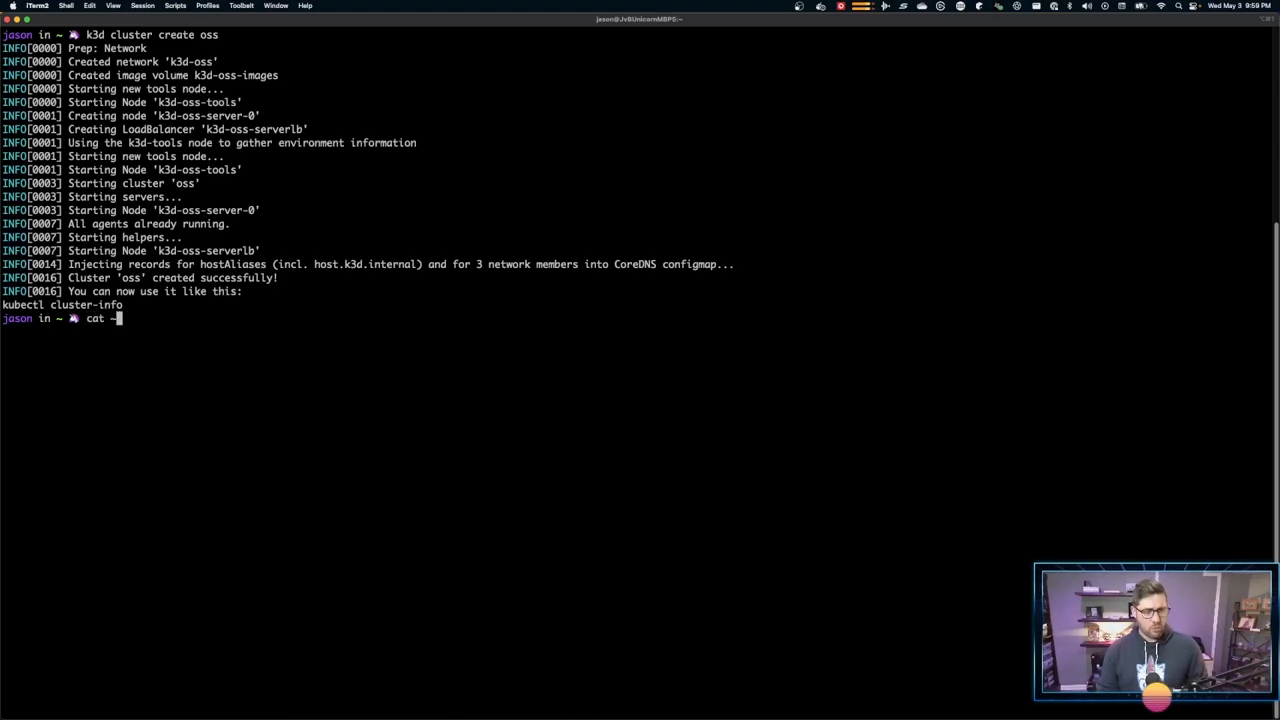
{"action": "type", "text": "/etc"}
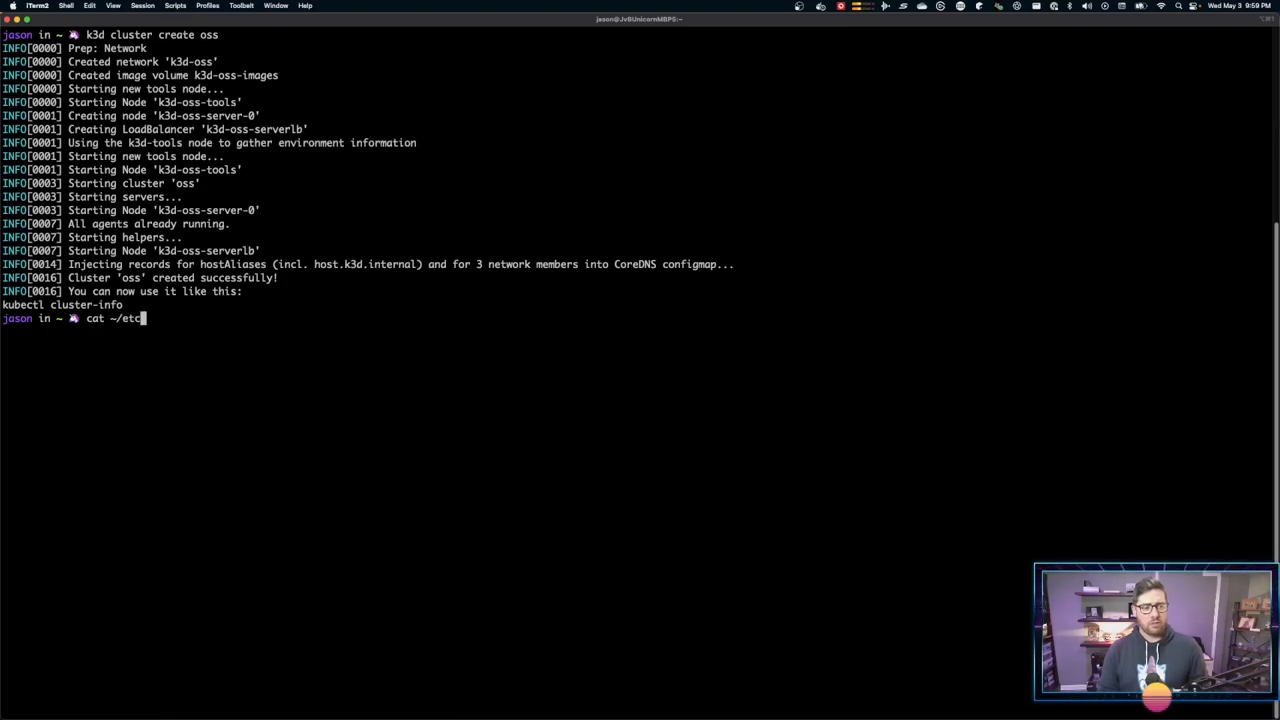
- Print ~/.kube/config showing the k3d-oss context, then start kubectl create deployment test
{"action": "type", "text": "/k"}
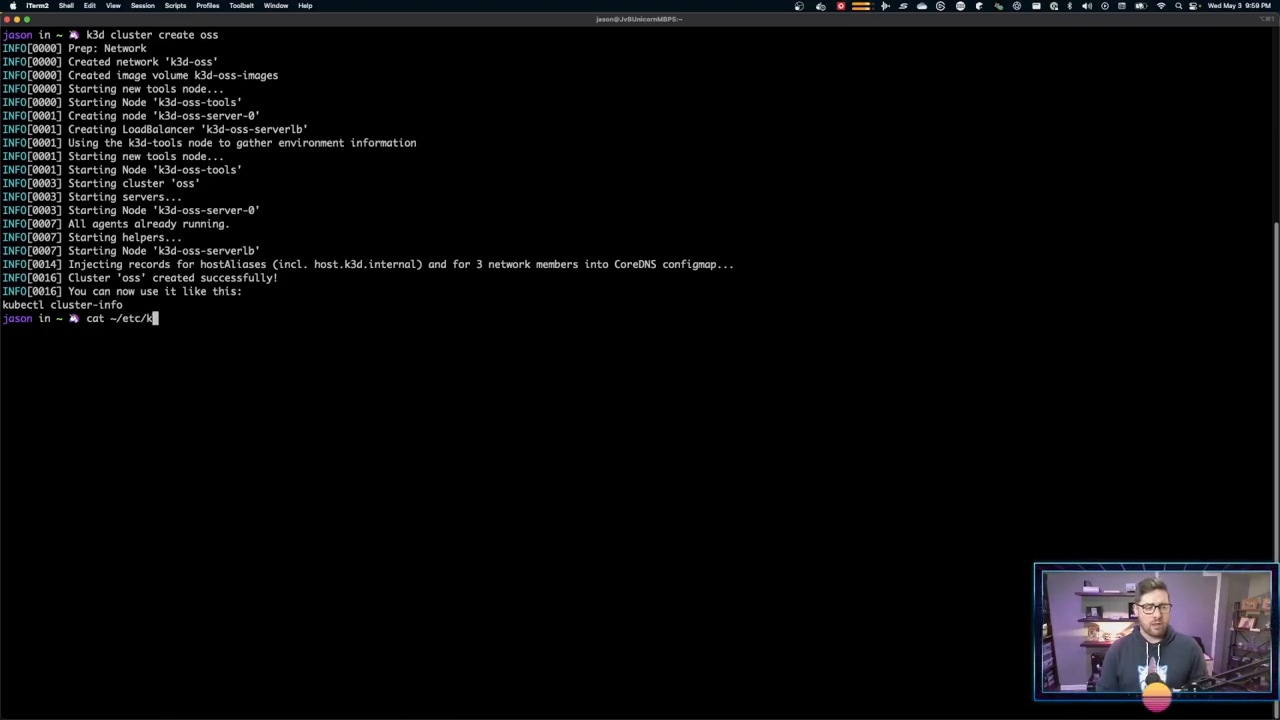
{"action": "key", "text": "backspace"}
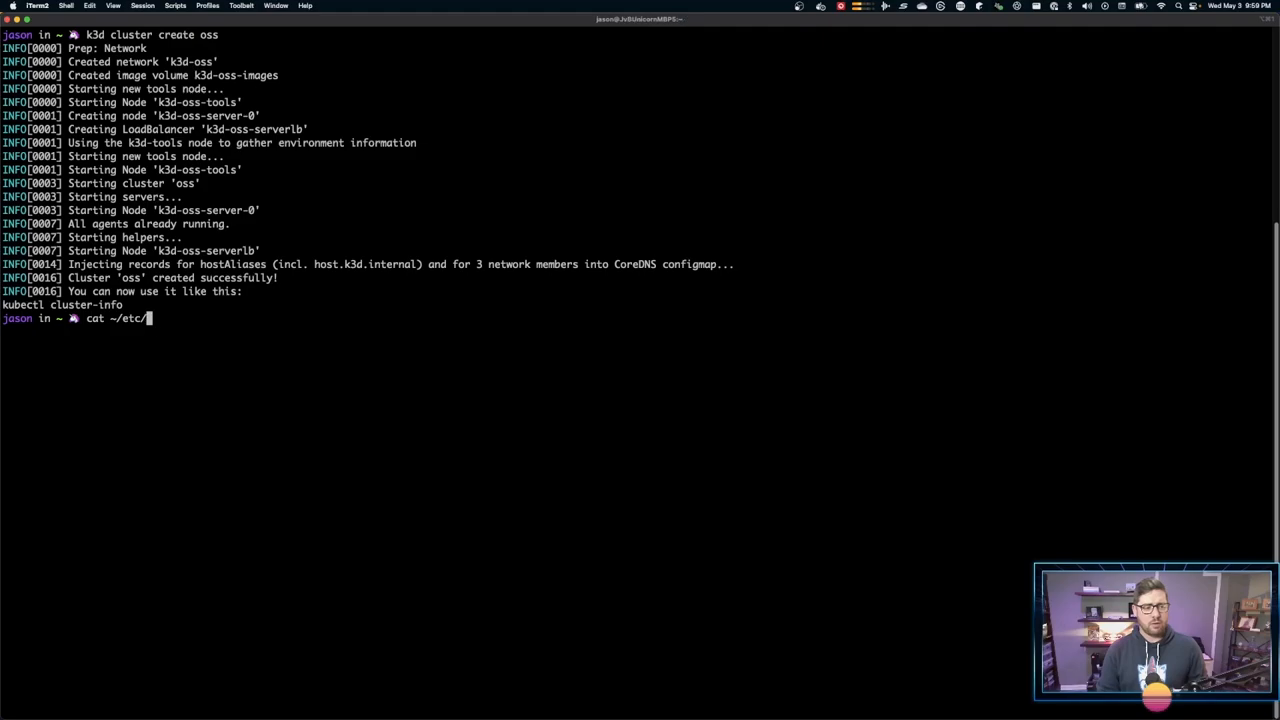
{"action": "type", "text": ".k"}
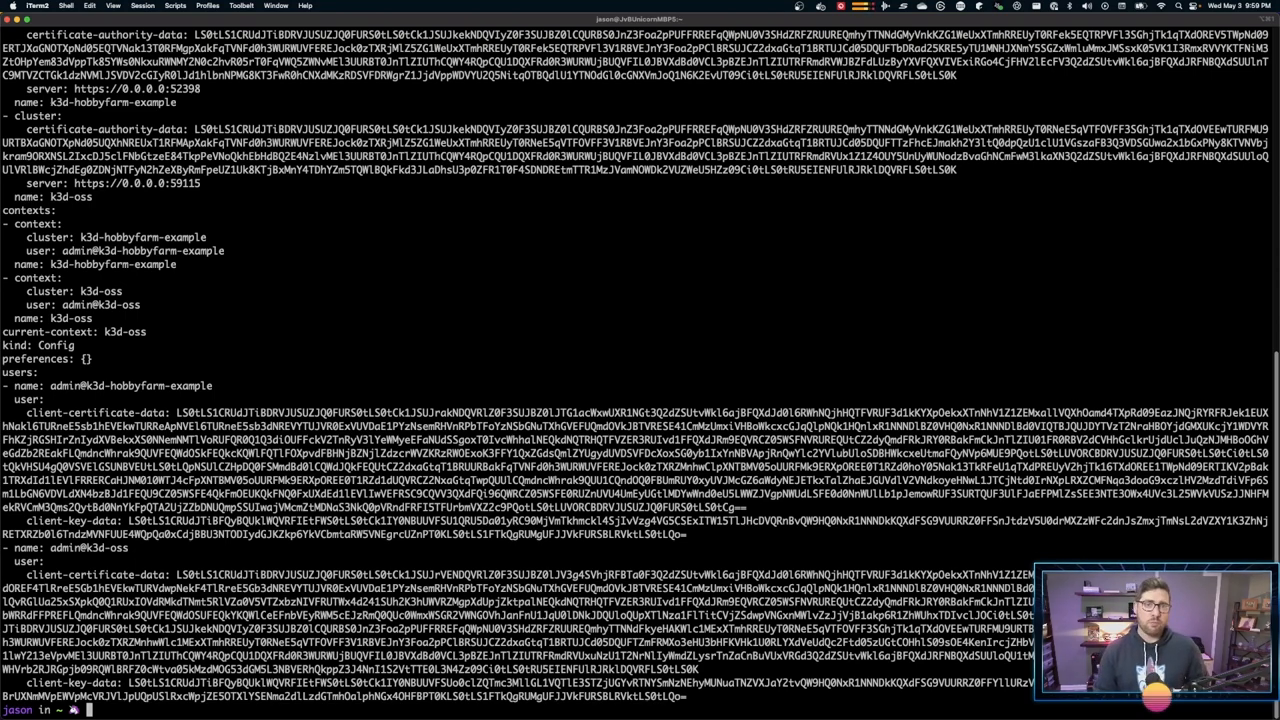
{"action": "type", "text": "kubectl create de"}
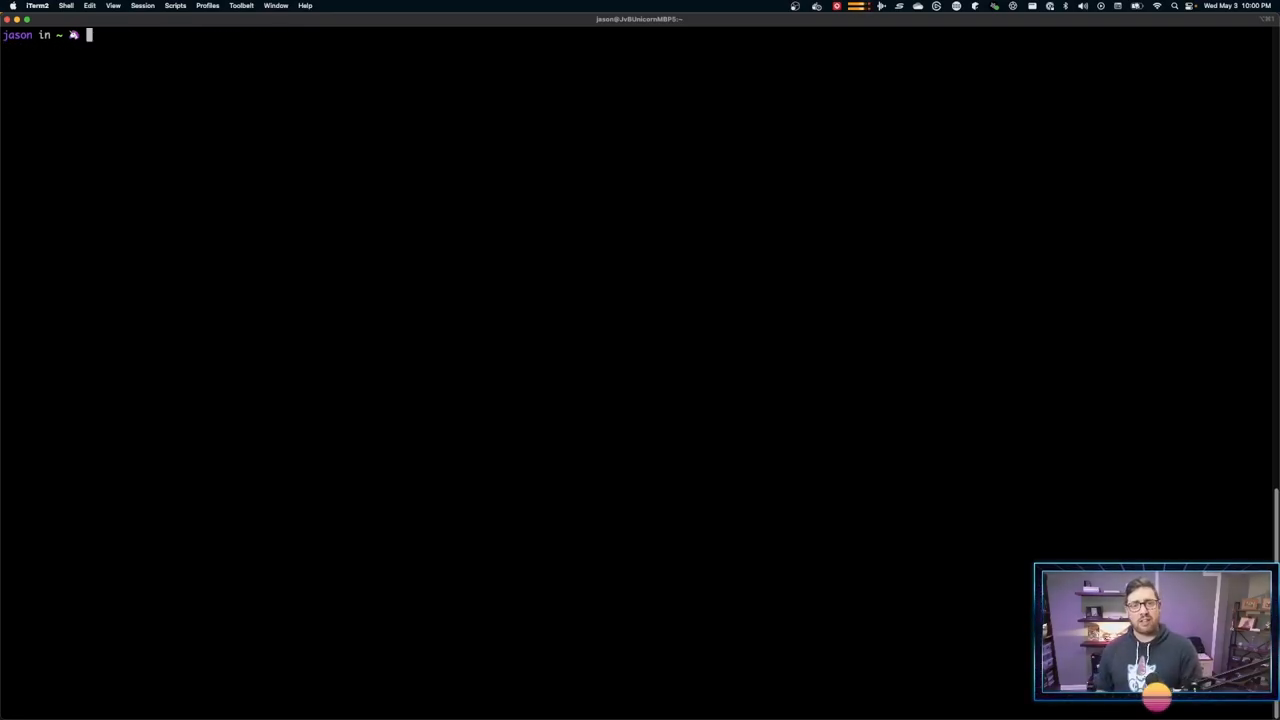
- Run kubectl get all -n default to list the namespace's resources
{"action": "type", "text": "kubectl"}
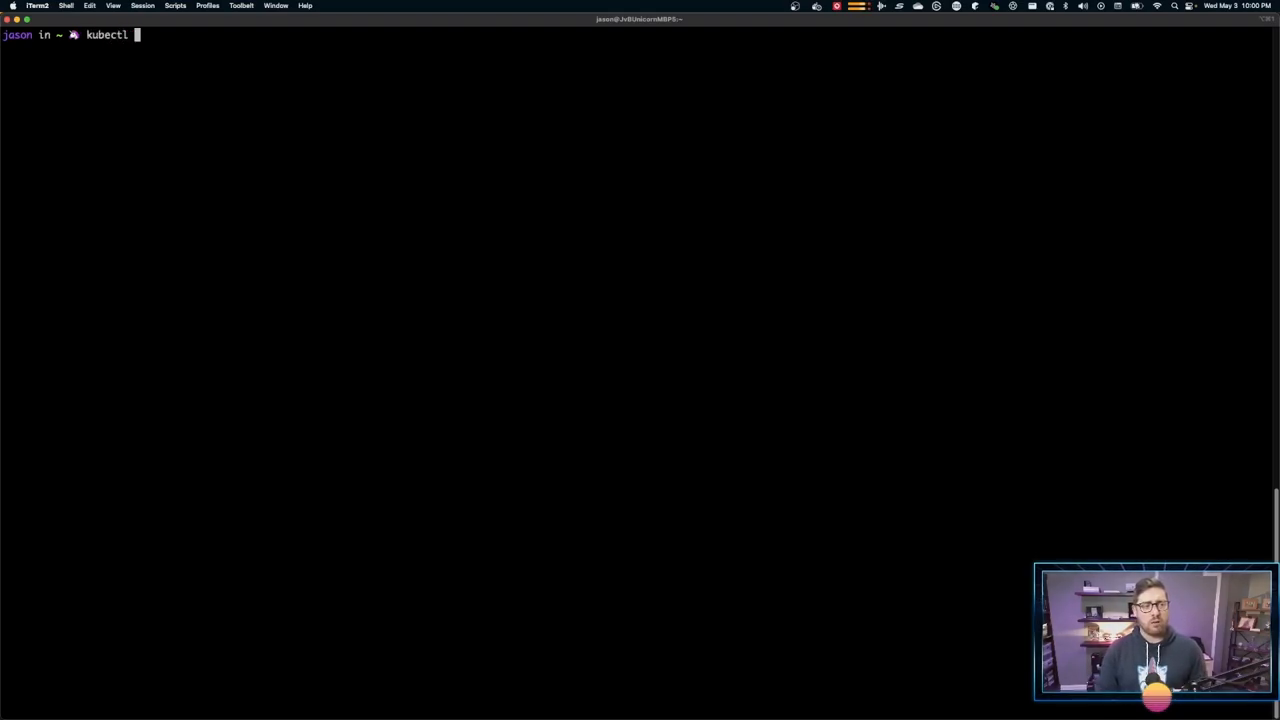
{"action": "type", "text": "get all -n default"}
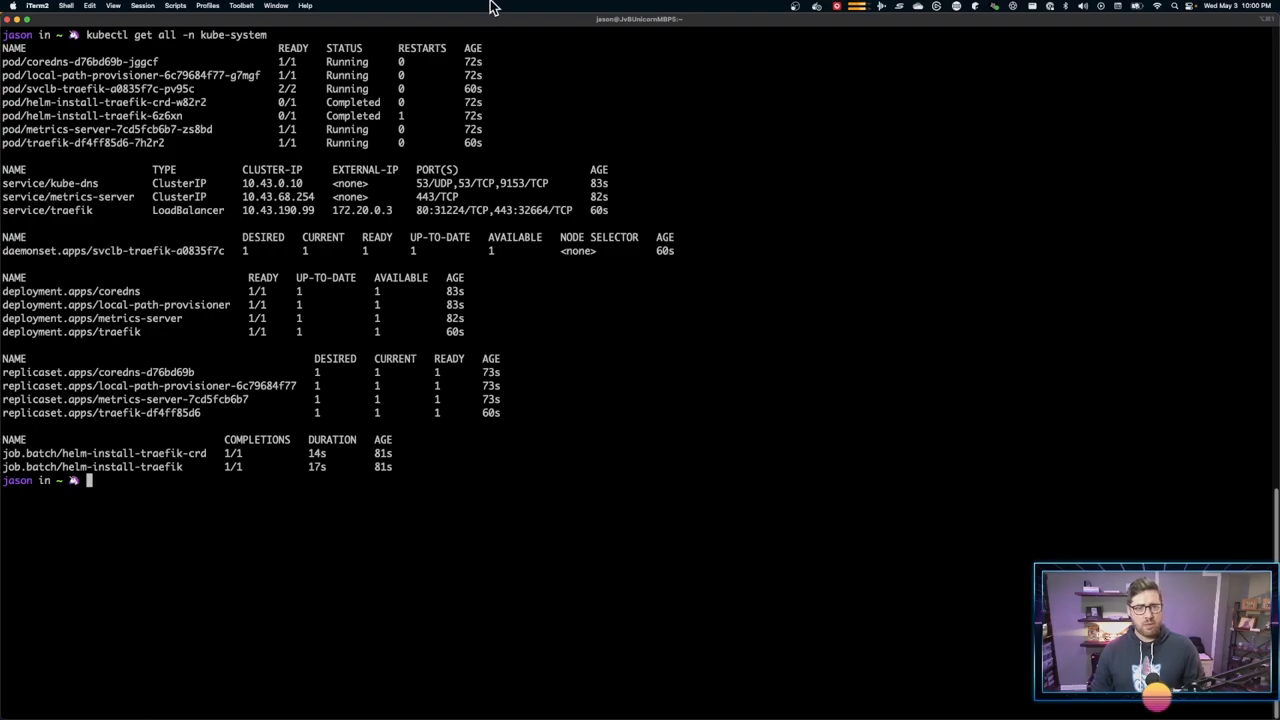
{"action": "mouse_move", "coordinate": [384, 164]}
{"action": "type", "text": "kubectl get all"}
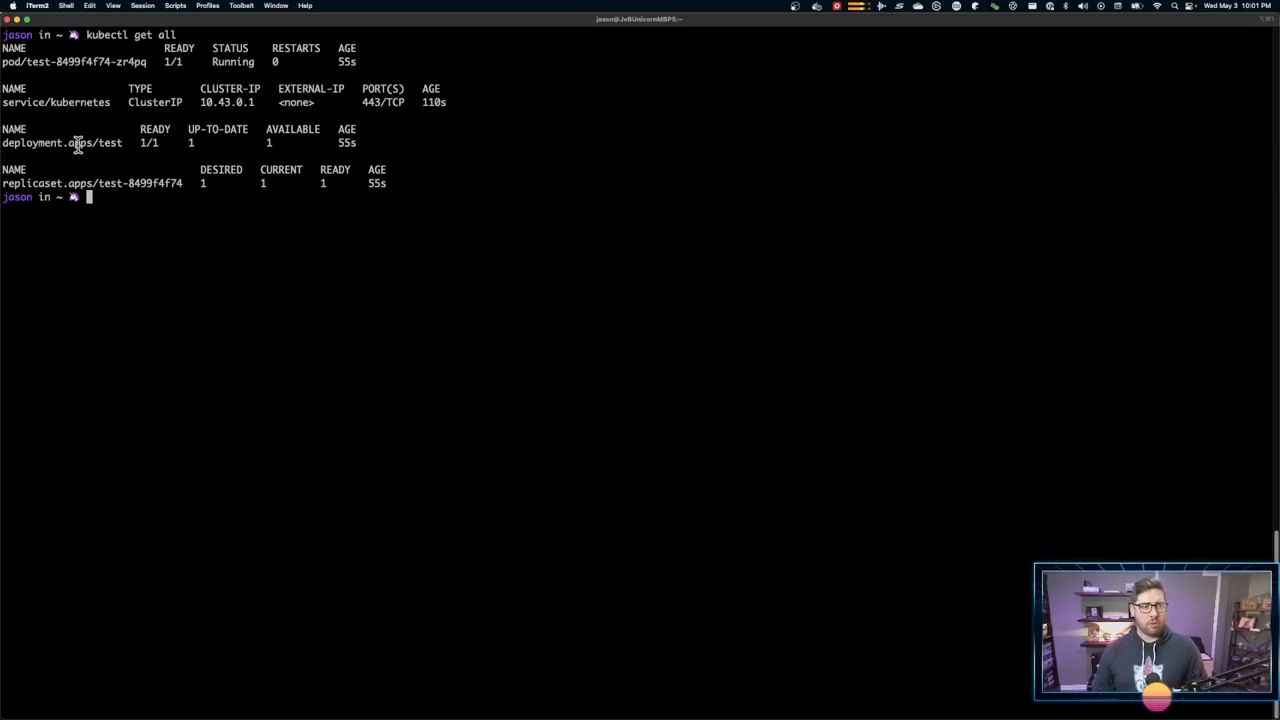
{"action": "mouse_move", "coordinate": [72, 62]}
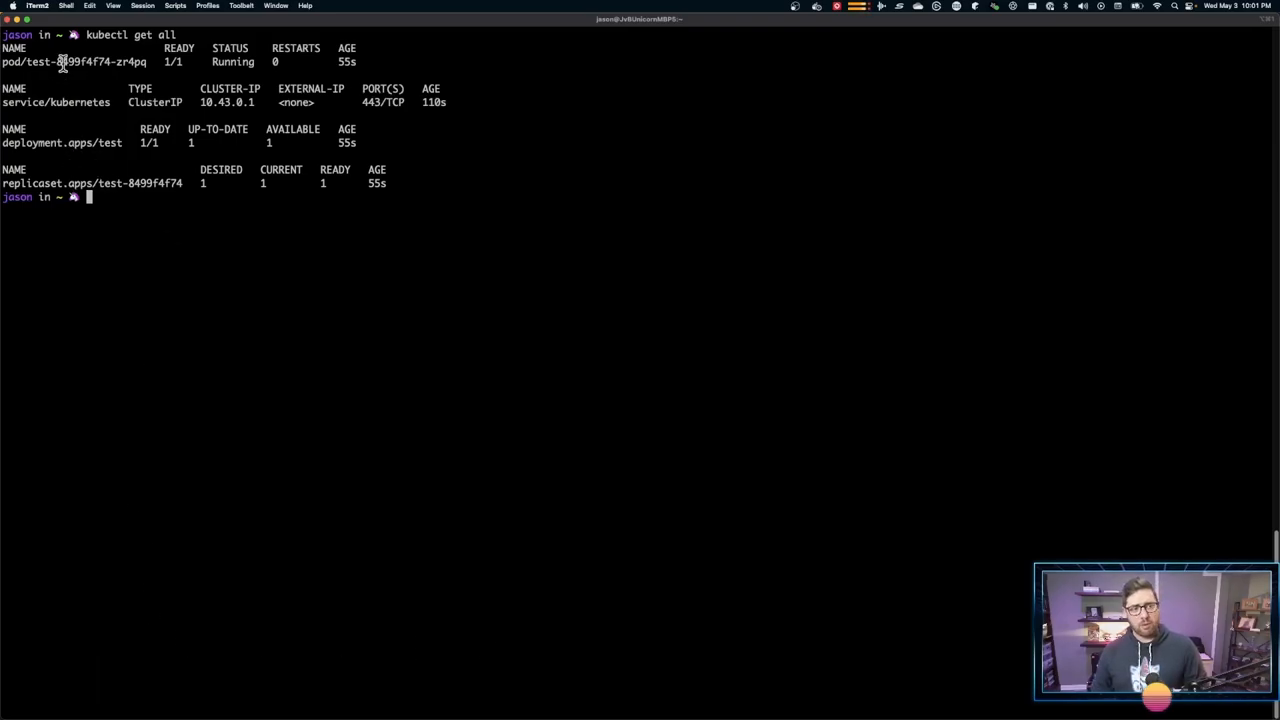
{"action": "mouse_move", "coordinate": [356, 228]}
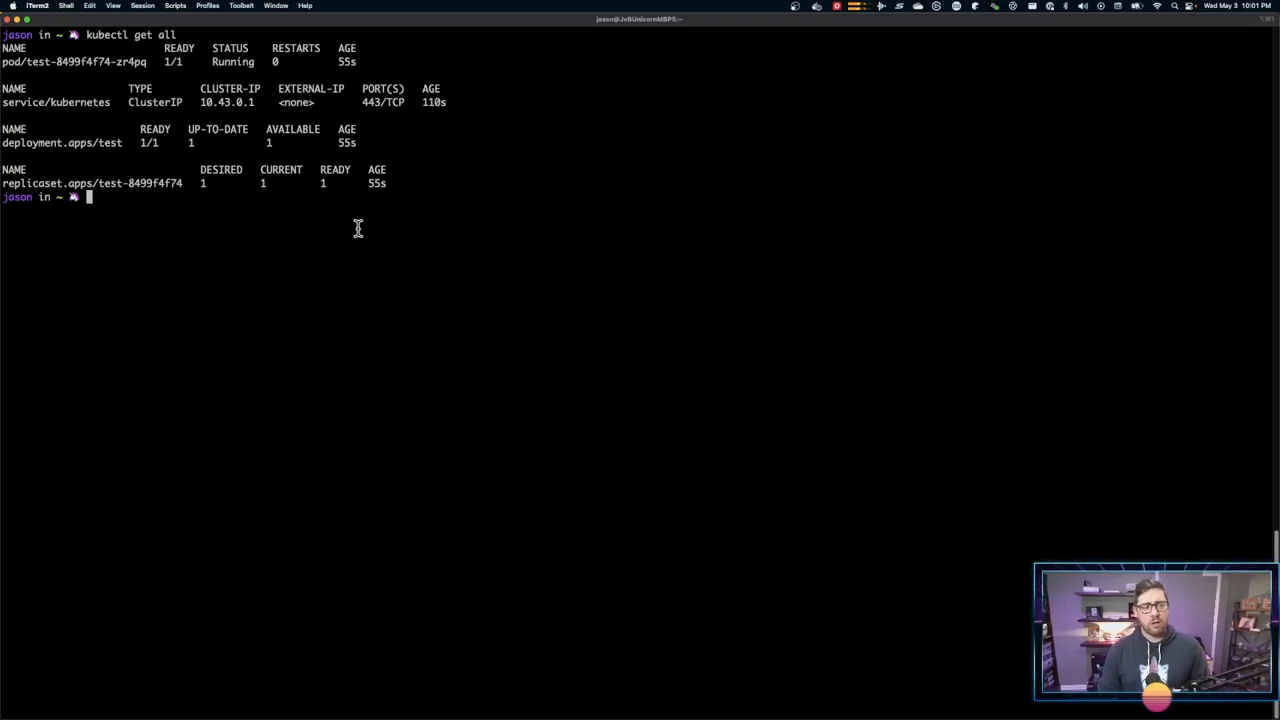
- Run kubectl describe deployments.apps test to show its nginx container, replicas and events
{"action": "type", "text": "kubectl"}
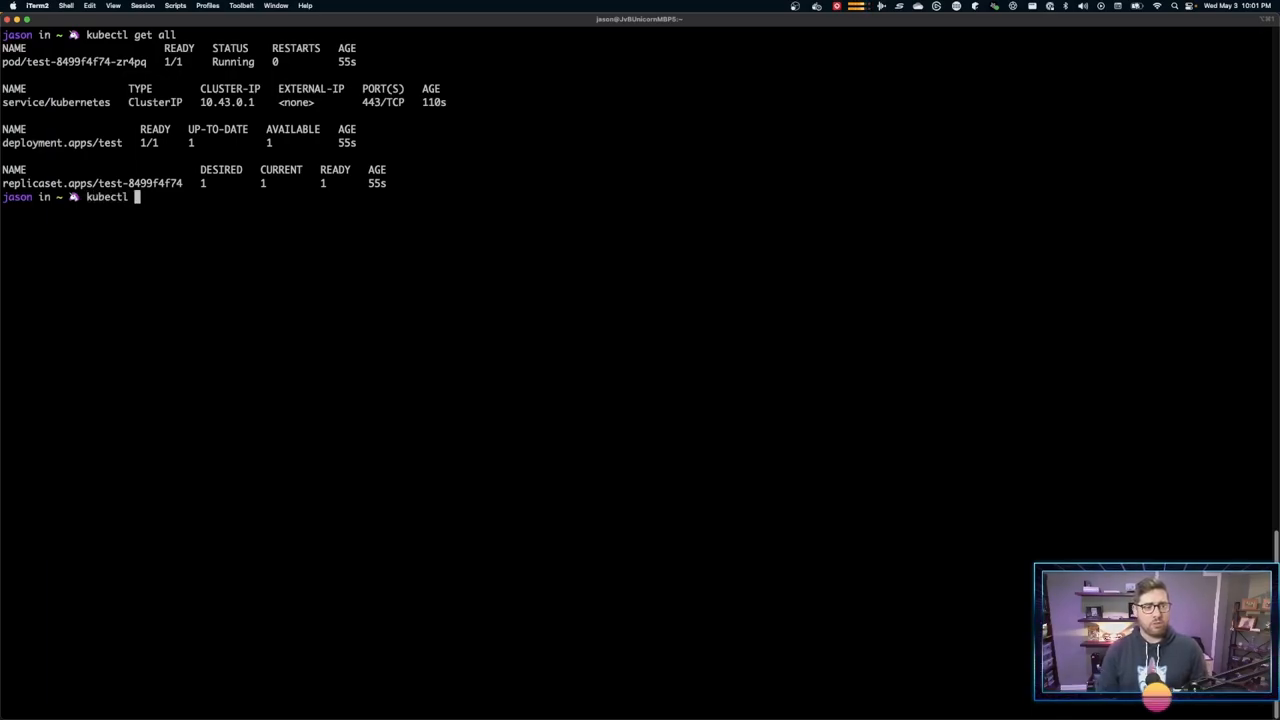
{"action": "type", "text": "descr"}
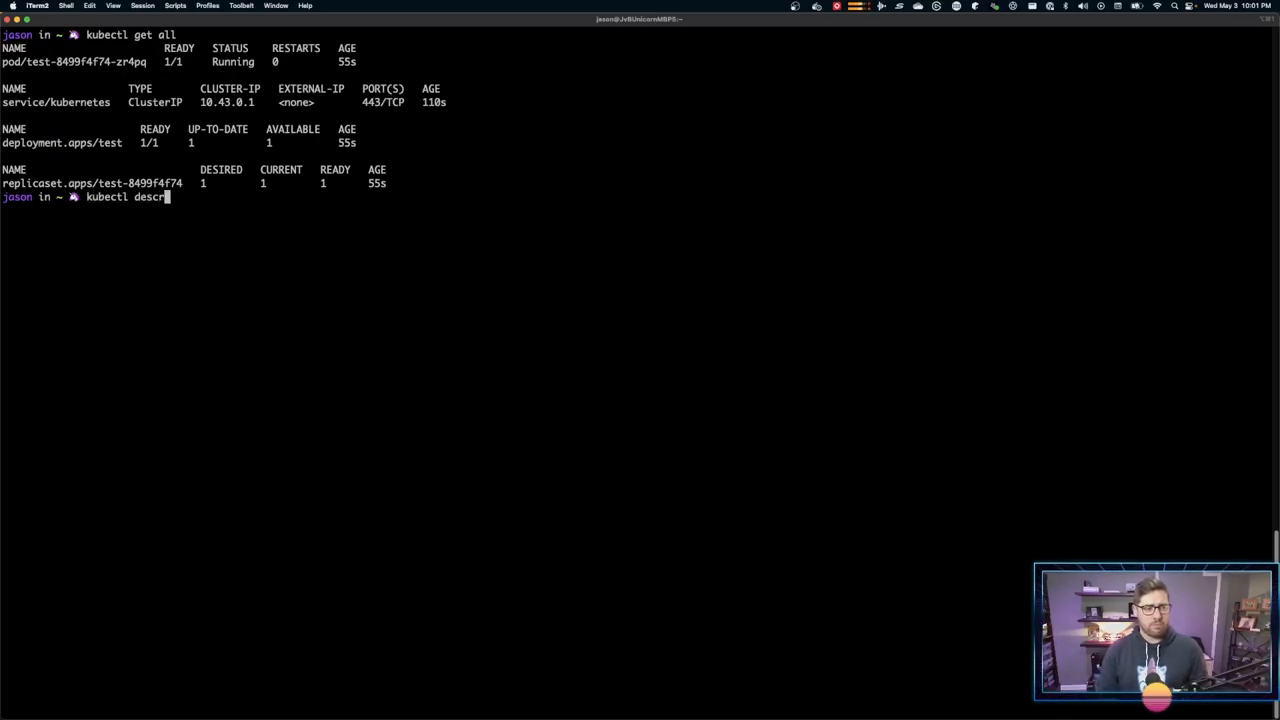
{"action": "type", "text": "ibe"}
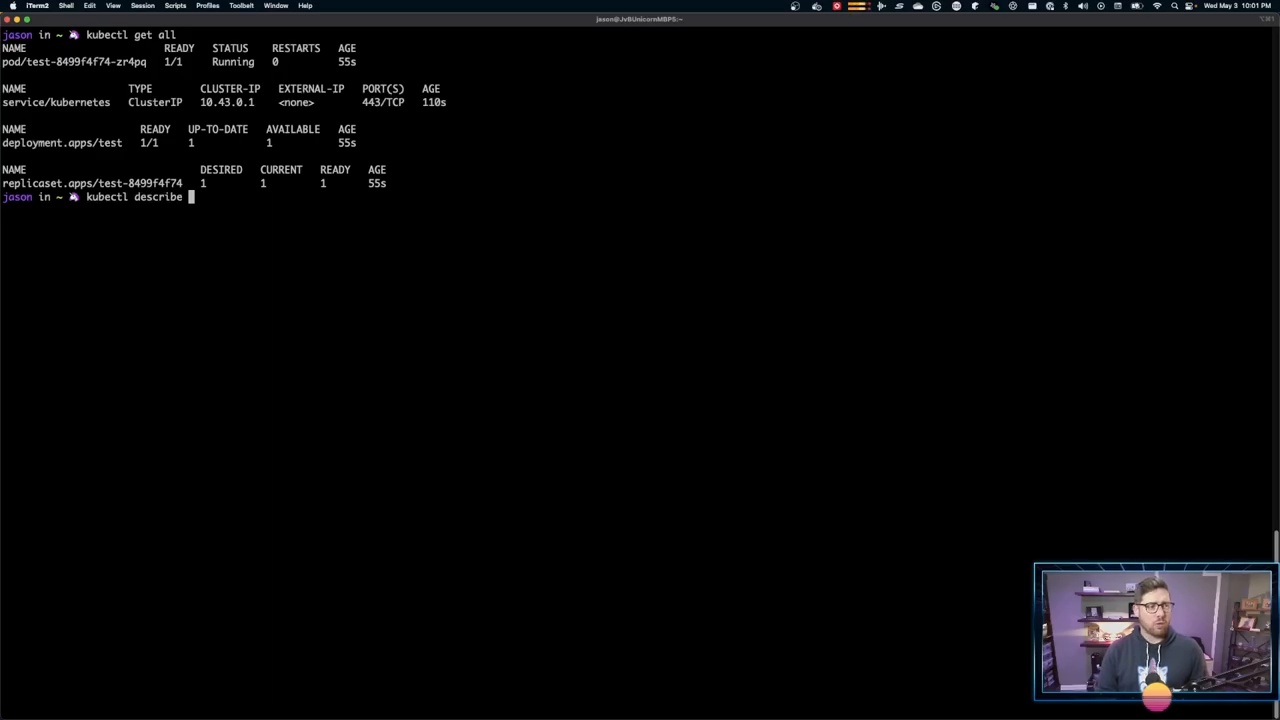
{"action": "type", "text": "deployments.apps test"}
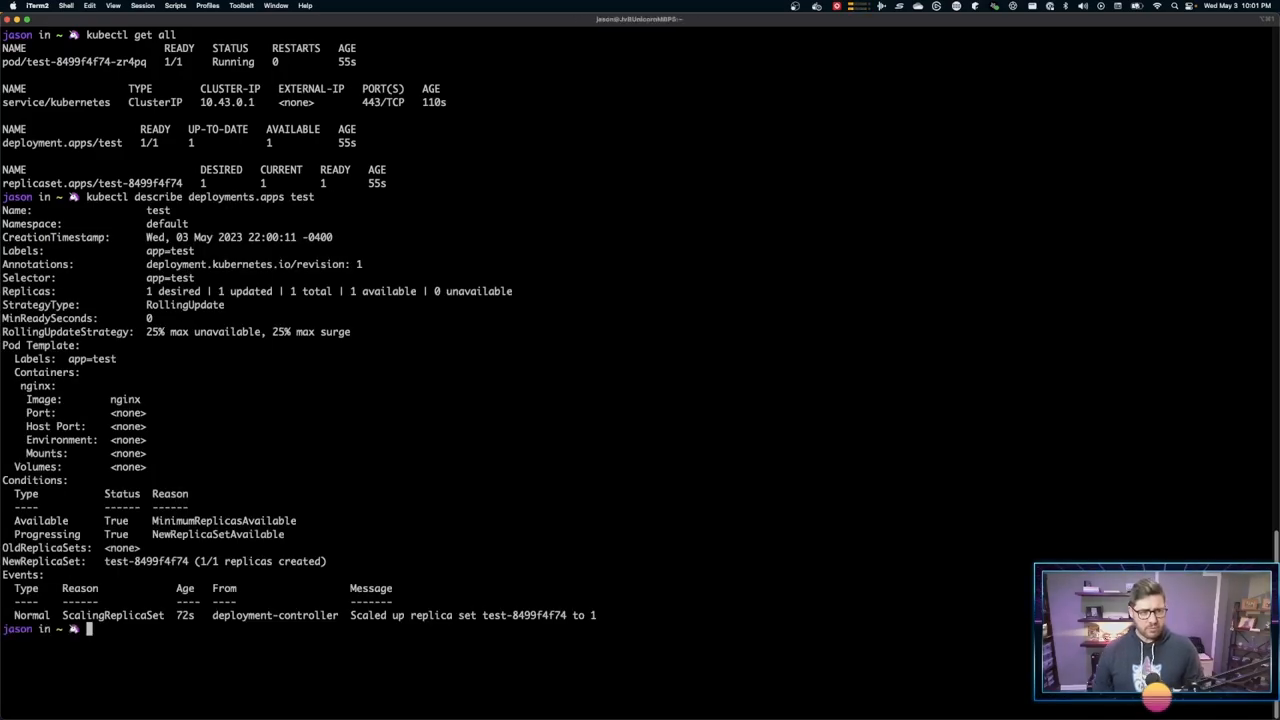
{"action": "mouse_move", "coordinate": [22, 358]}
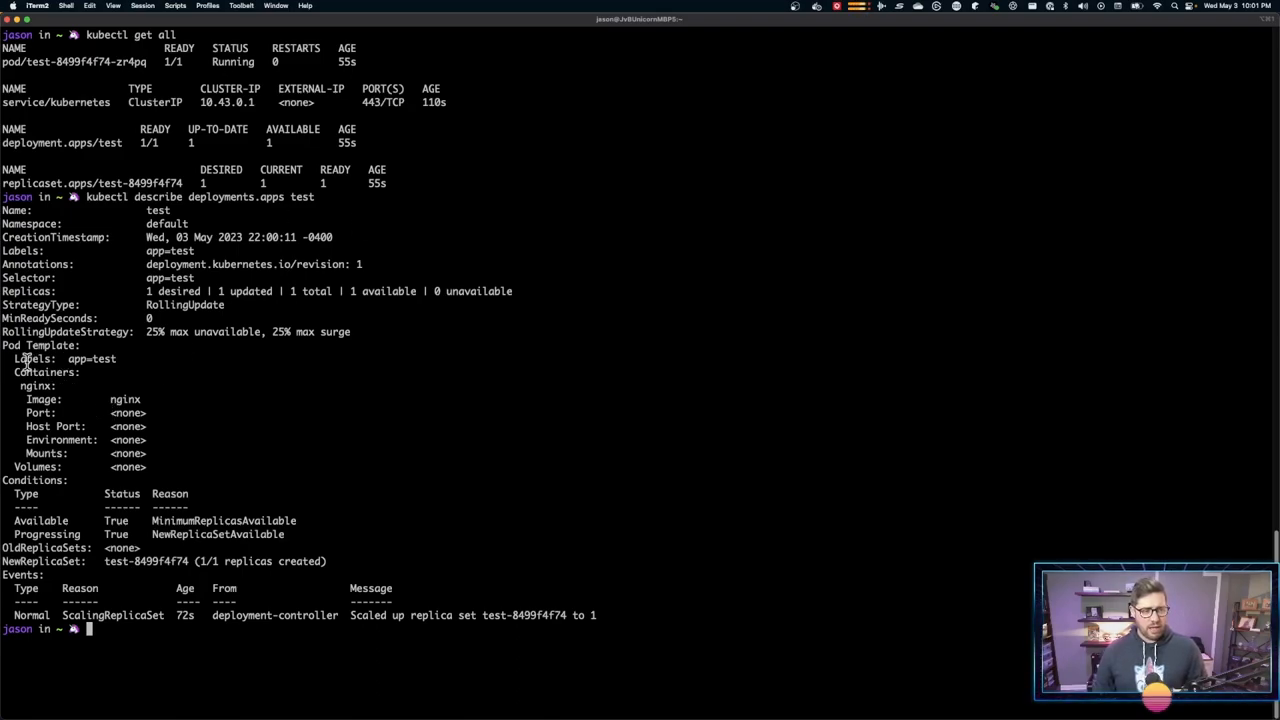
{"action": "mouse_move", "coordinate": [122, 384]}
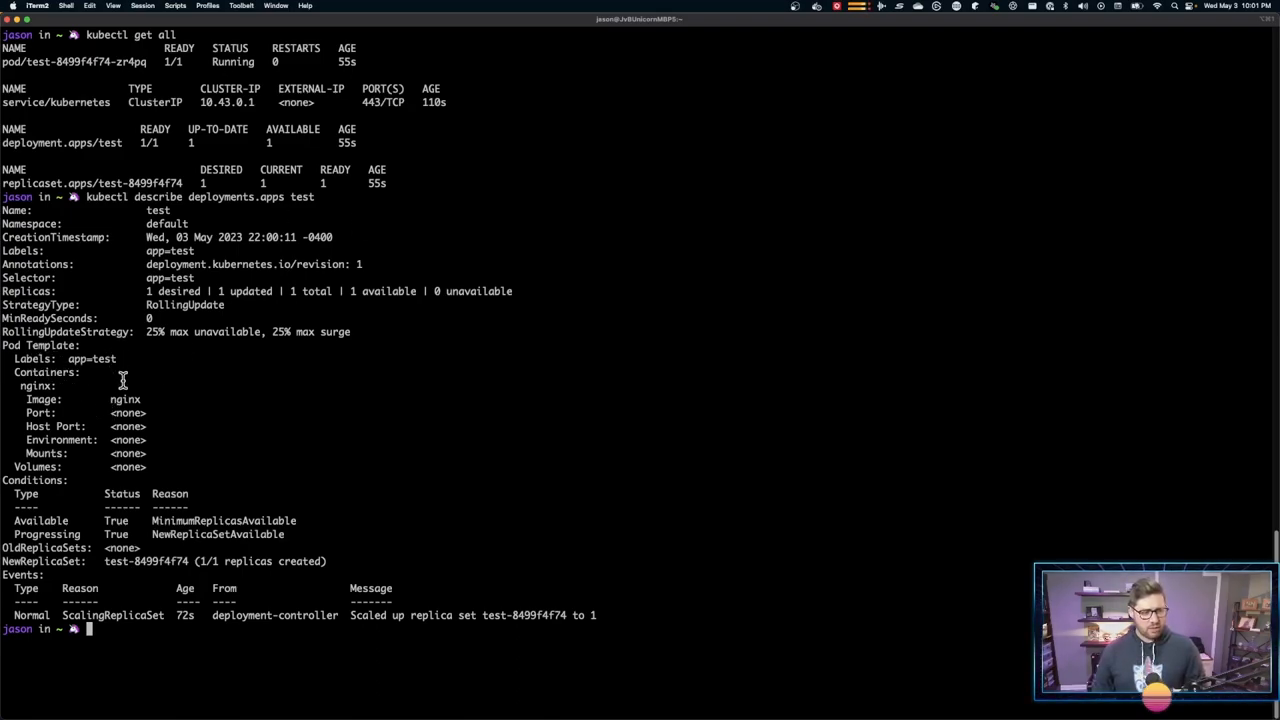
{"action": "mouse_move", "coordinate": [108, 324]}
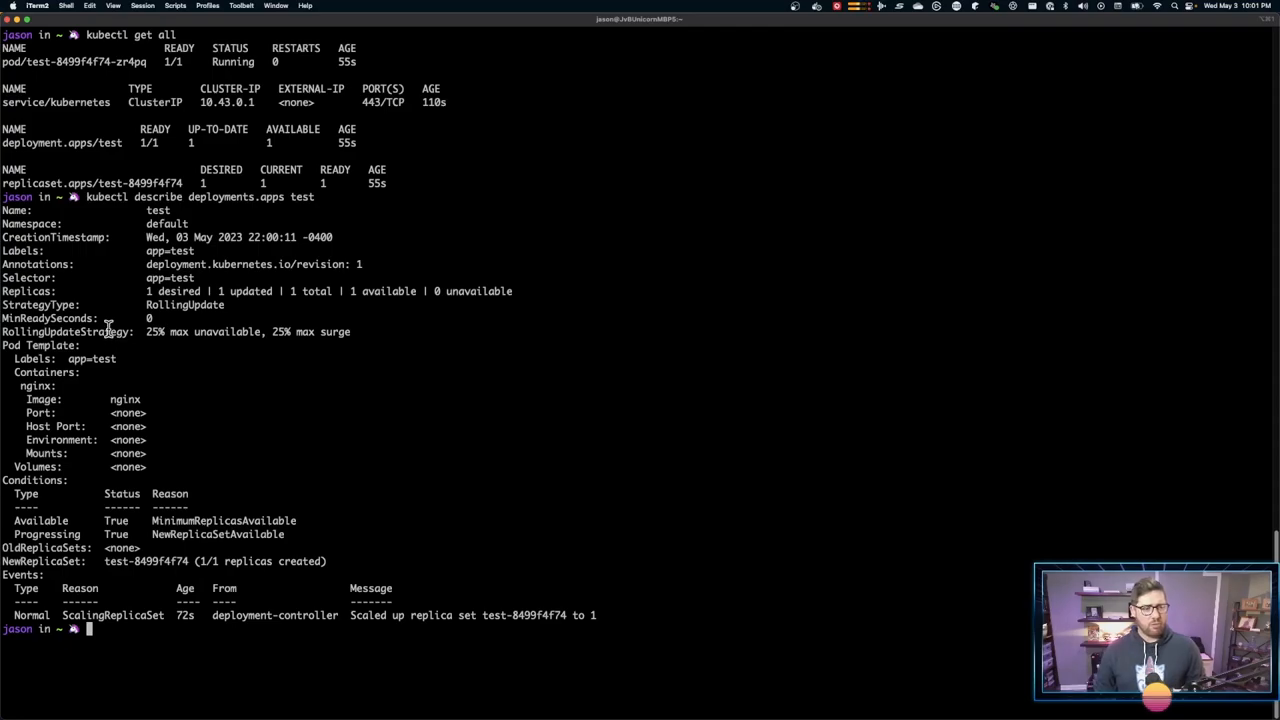
{"action": "type", "text": "kubectl describe deployments.apps t"}
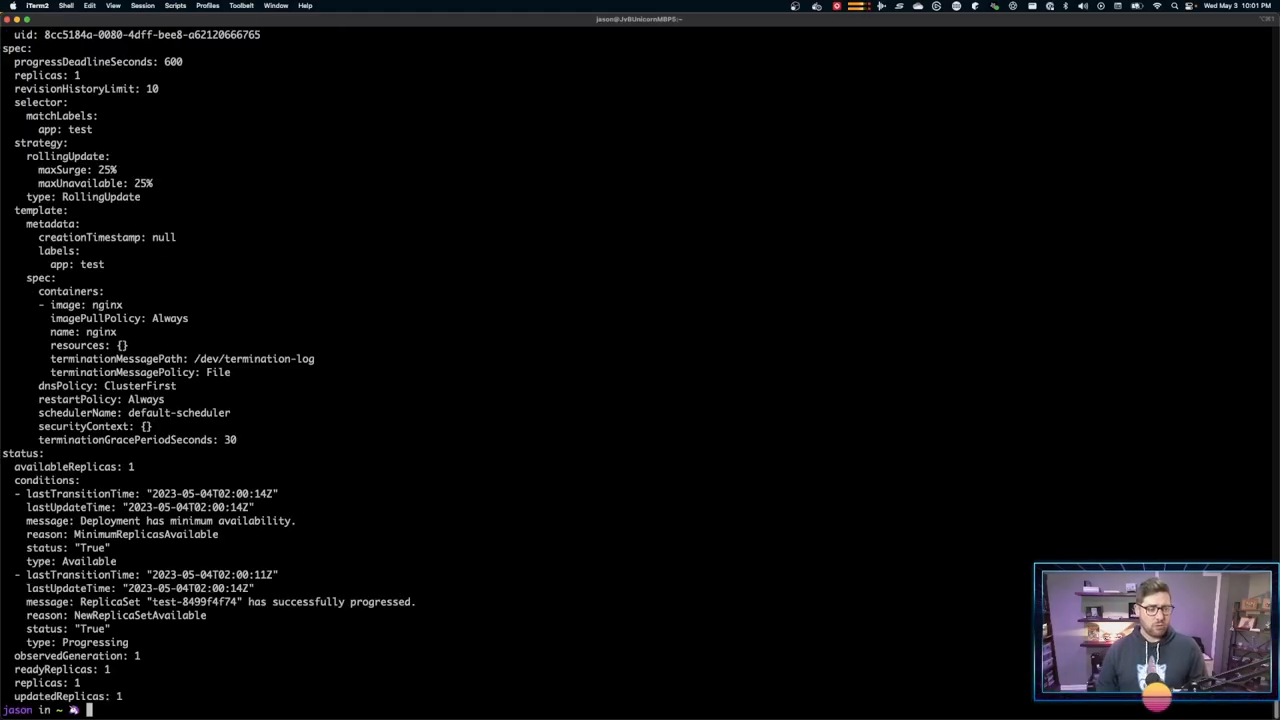
{"action": "type", "text": "kubectl get deployments.apps test -o y"}
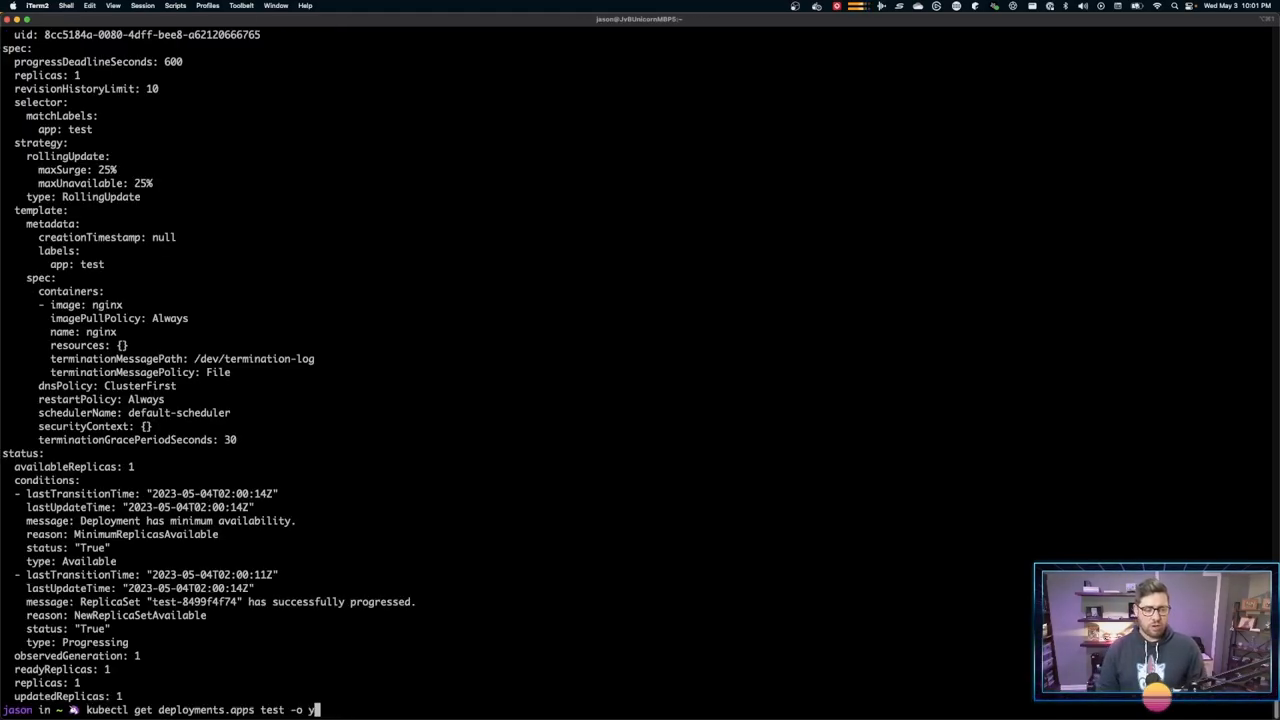
{"action": "key", "text": "Enter"}
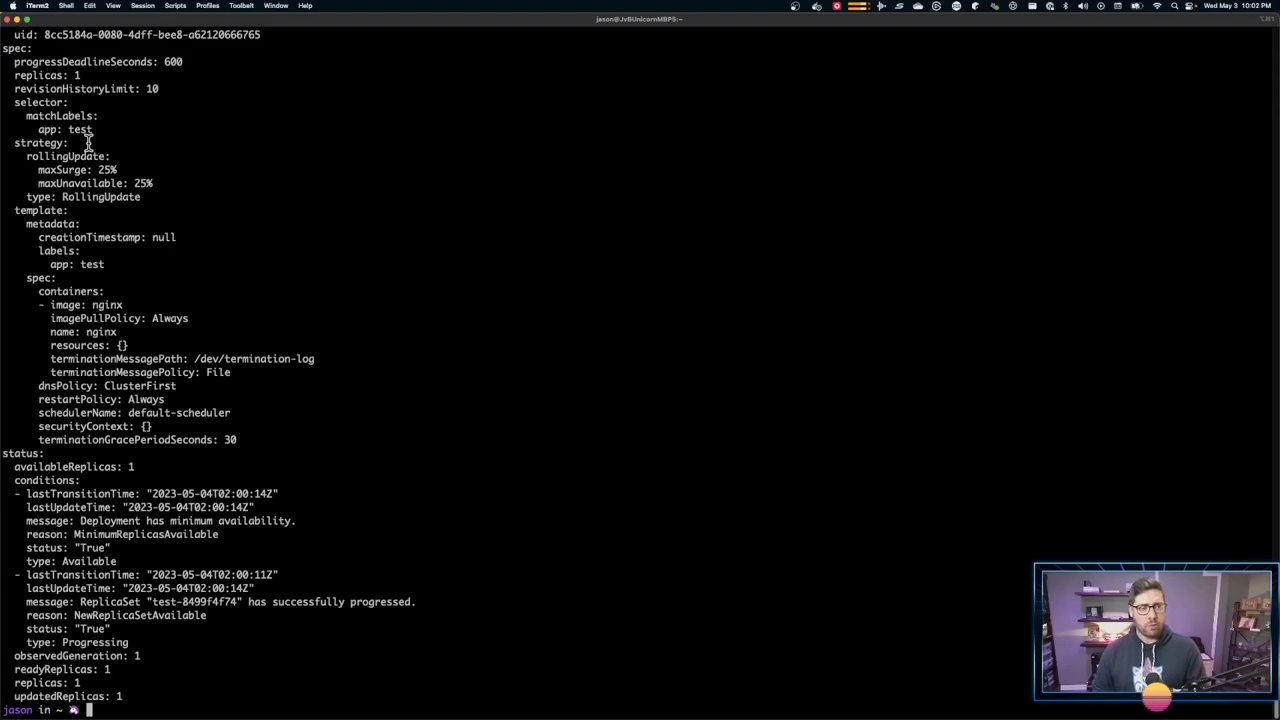
{"action": "mouse_move", "coordinate": [236, 252]}
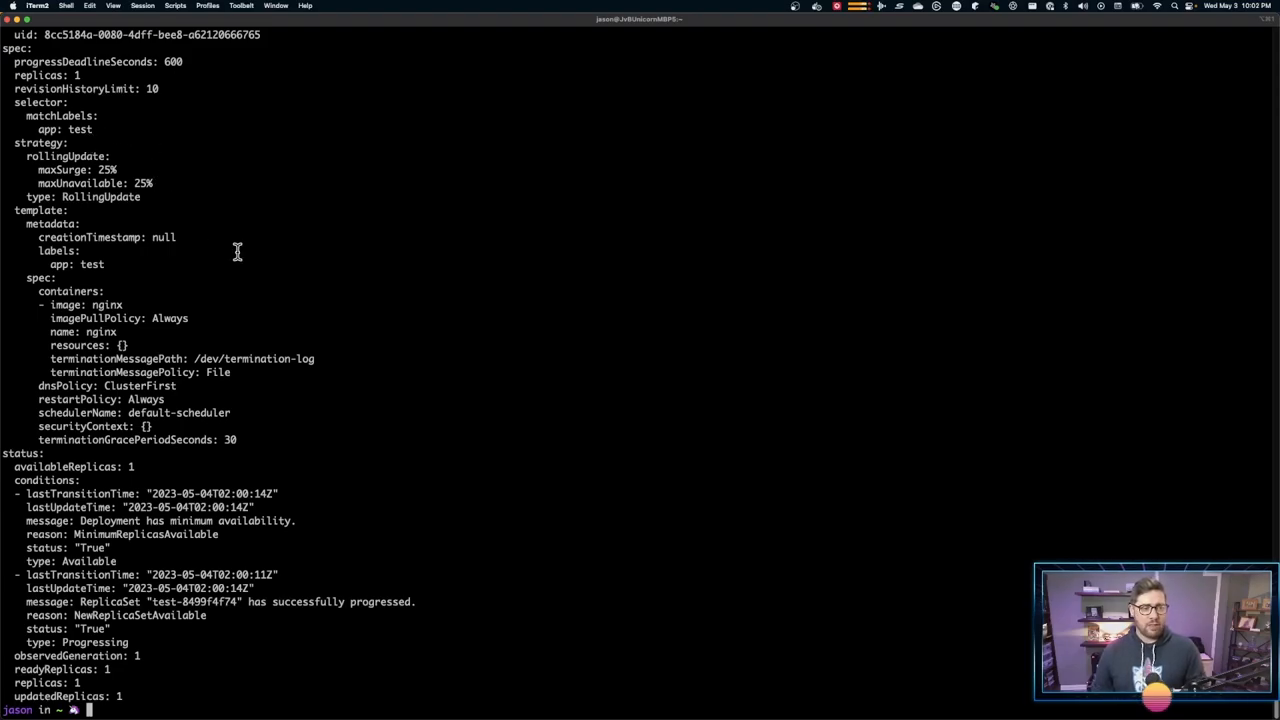
{"action": "mouse_move", "coordinate": [124, 292]}
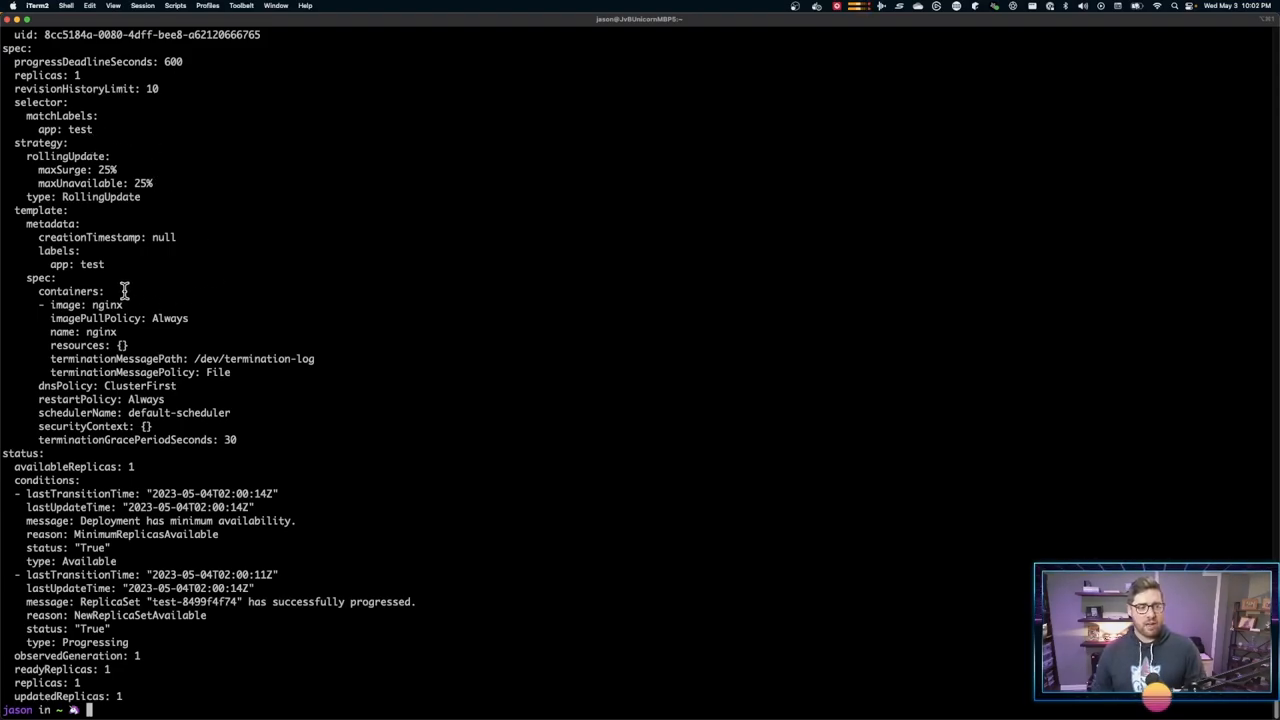
{"action": "mouse_move", "coordinate": [100, 330]}
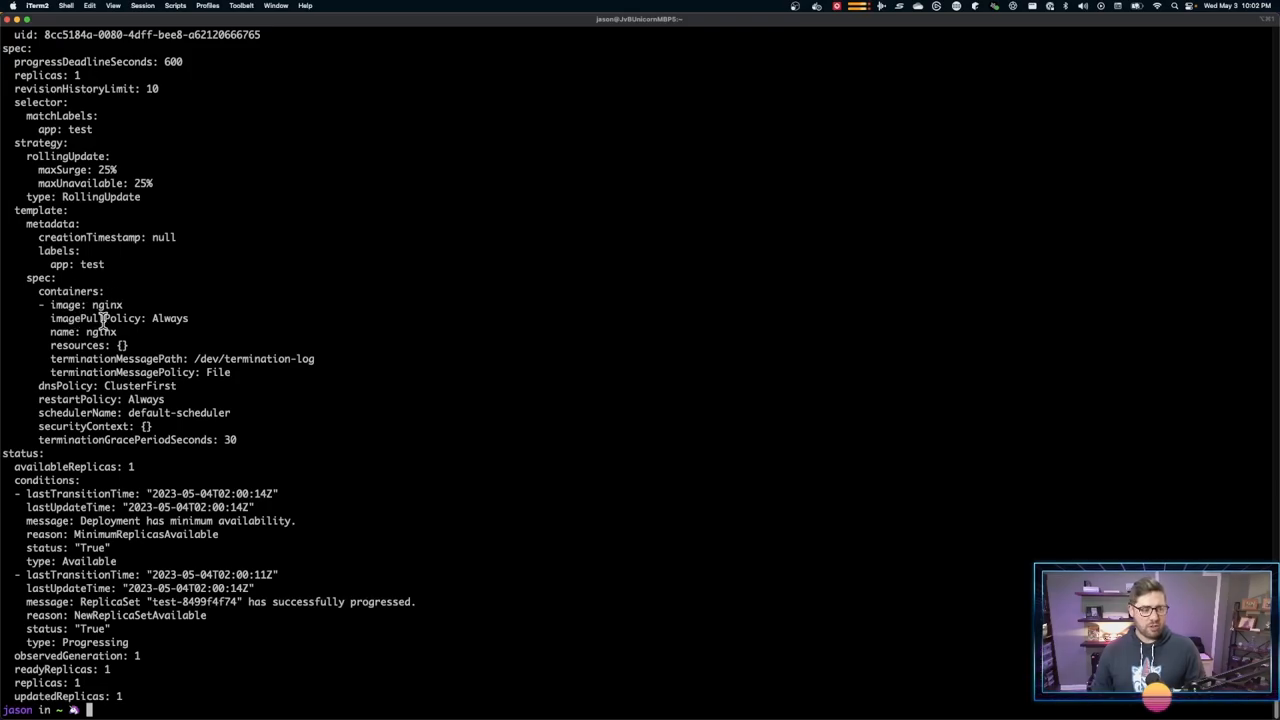
{"action": "mouse_move", "coordinate": [260, 384]}
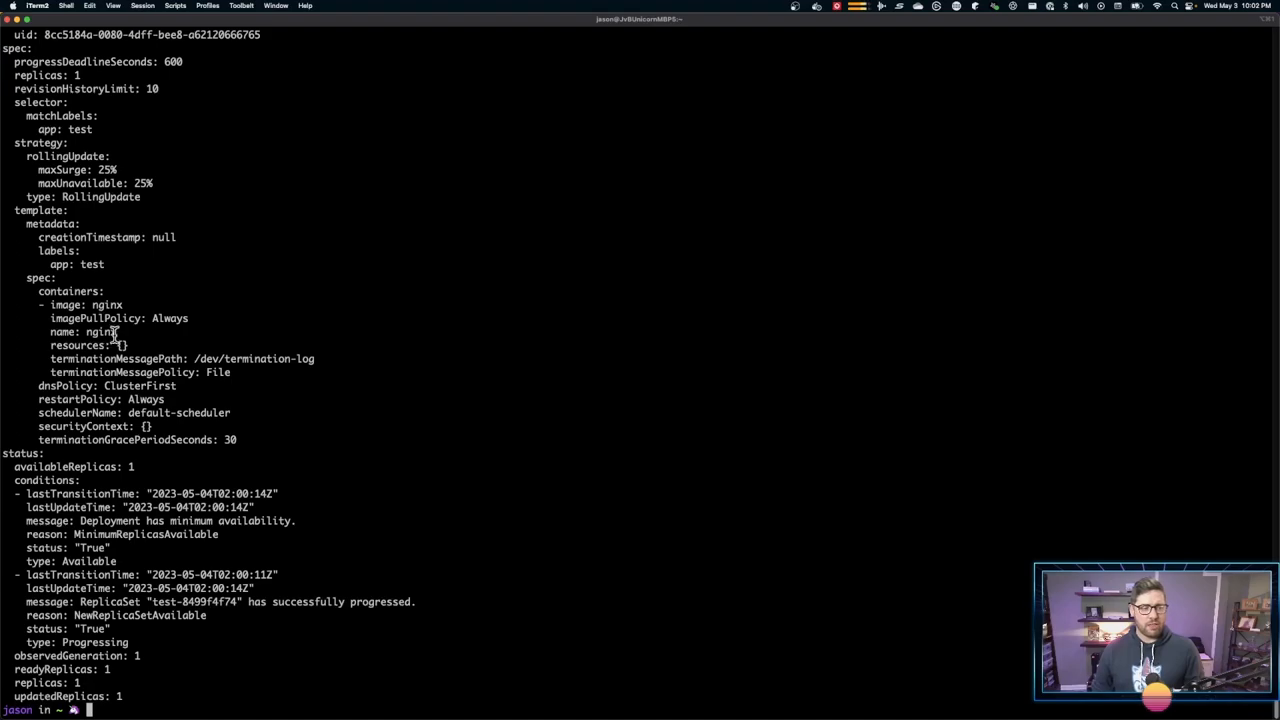
{"action": "mouse_move", "coordinate": [138, 468]}
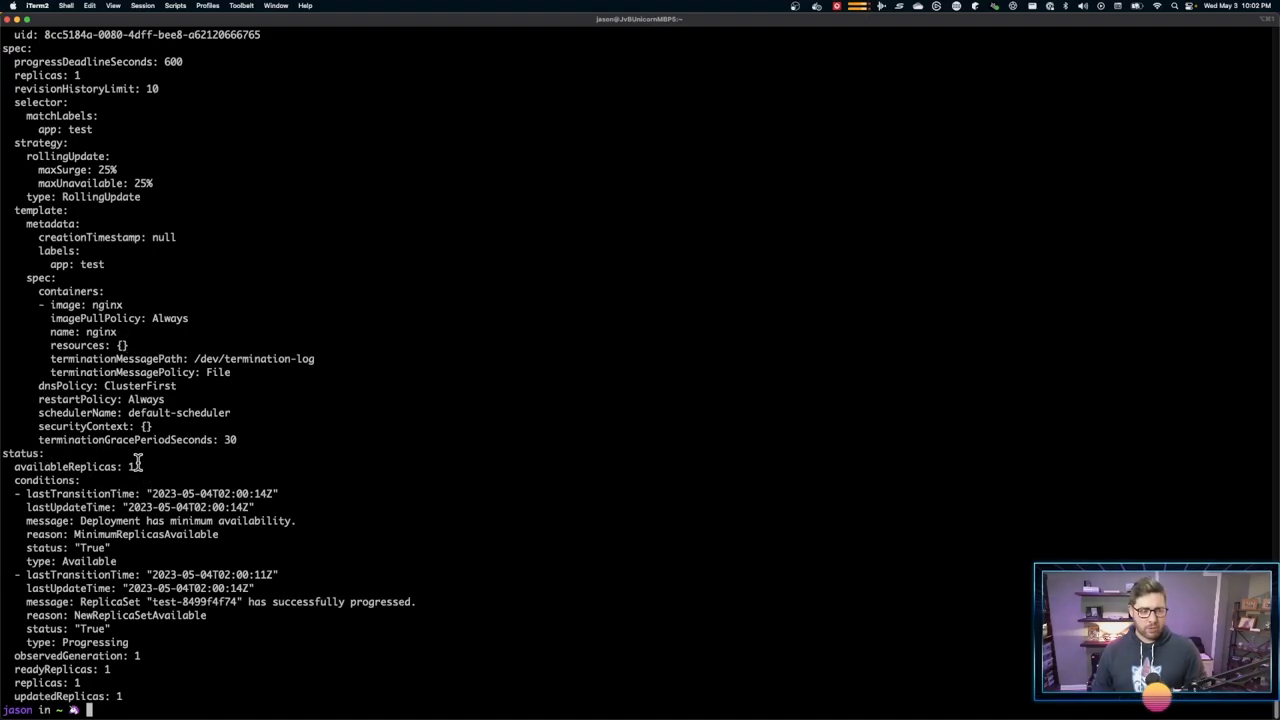
{"action": "mouse_move", "coordinate": [108, 392]}
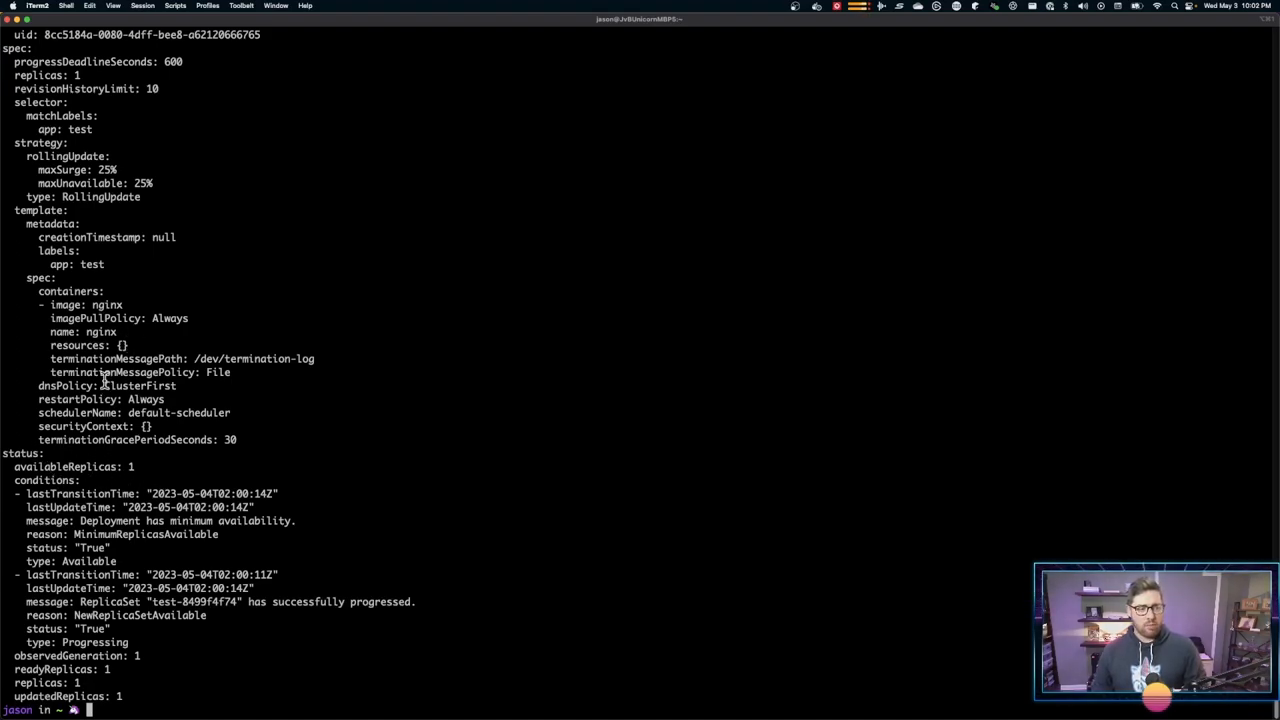
{"action": "mouse_move", "coordinate": [166, 284]}
{"action": "type", "text": "kubeclt get replicaset 9"}
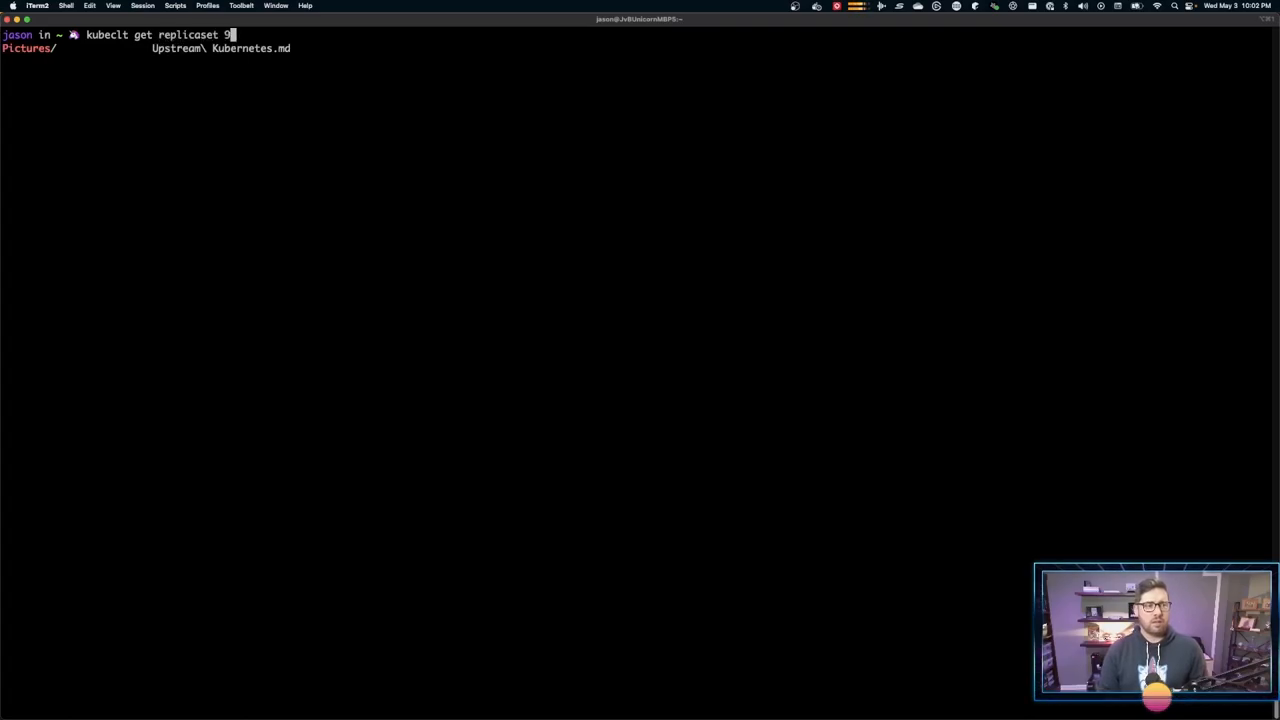
- Compose kubectl get replicaset test-8499f4f74 -o yaml using Tab completion
{"action": "key", "text": "BackSpace"}
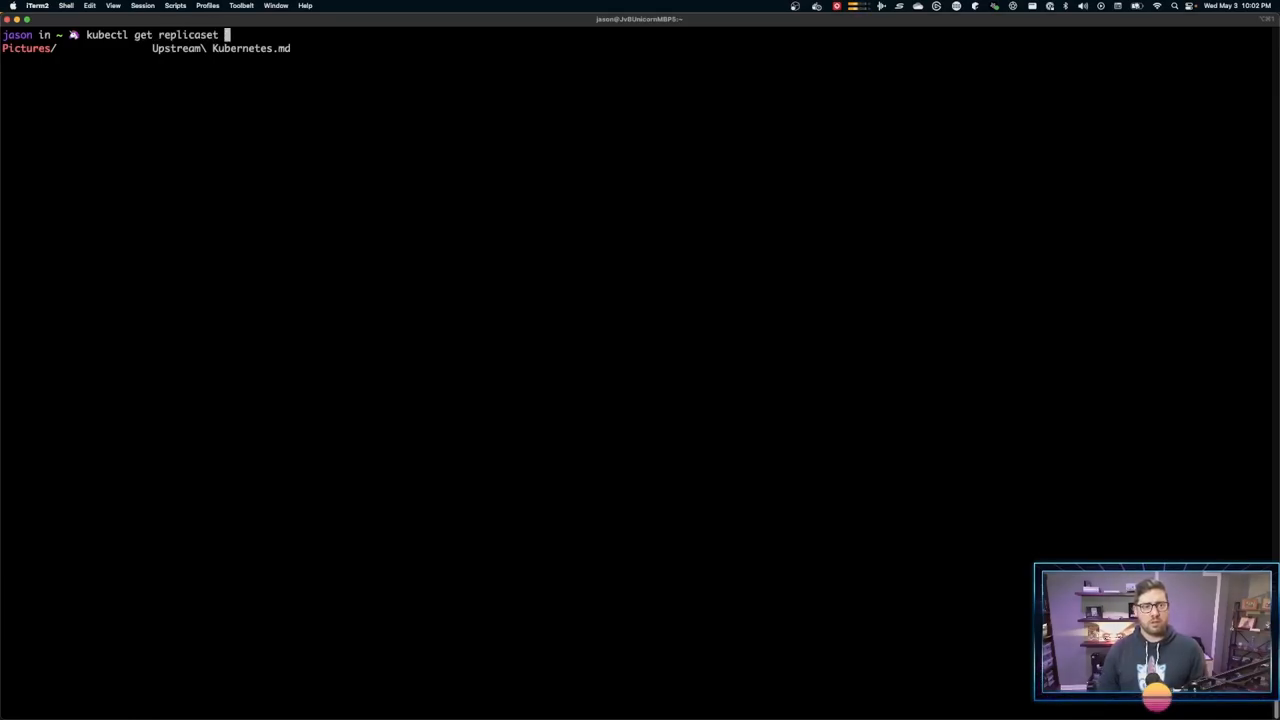
{"action": "type", "text": "t"}
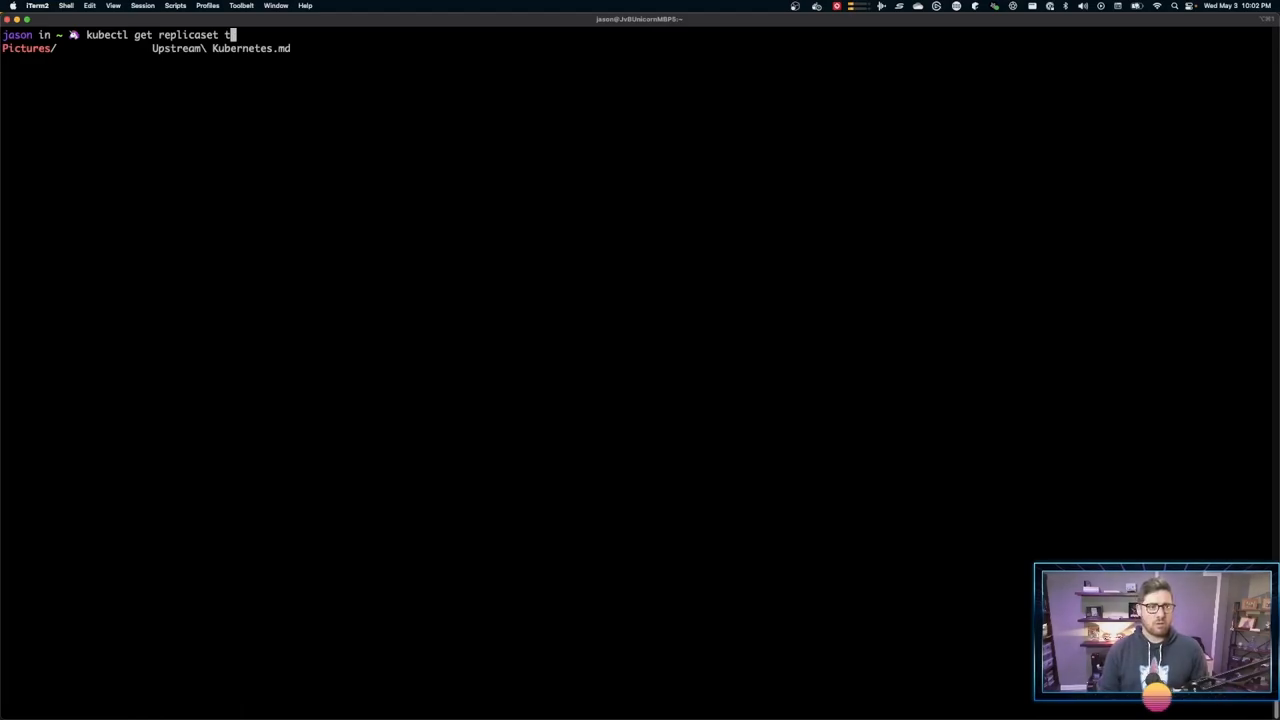
{"action": "type", "text": "est-8499f4f74 -"}
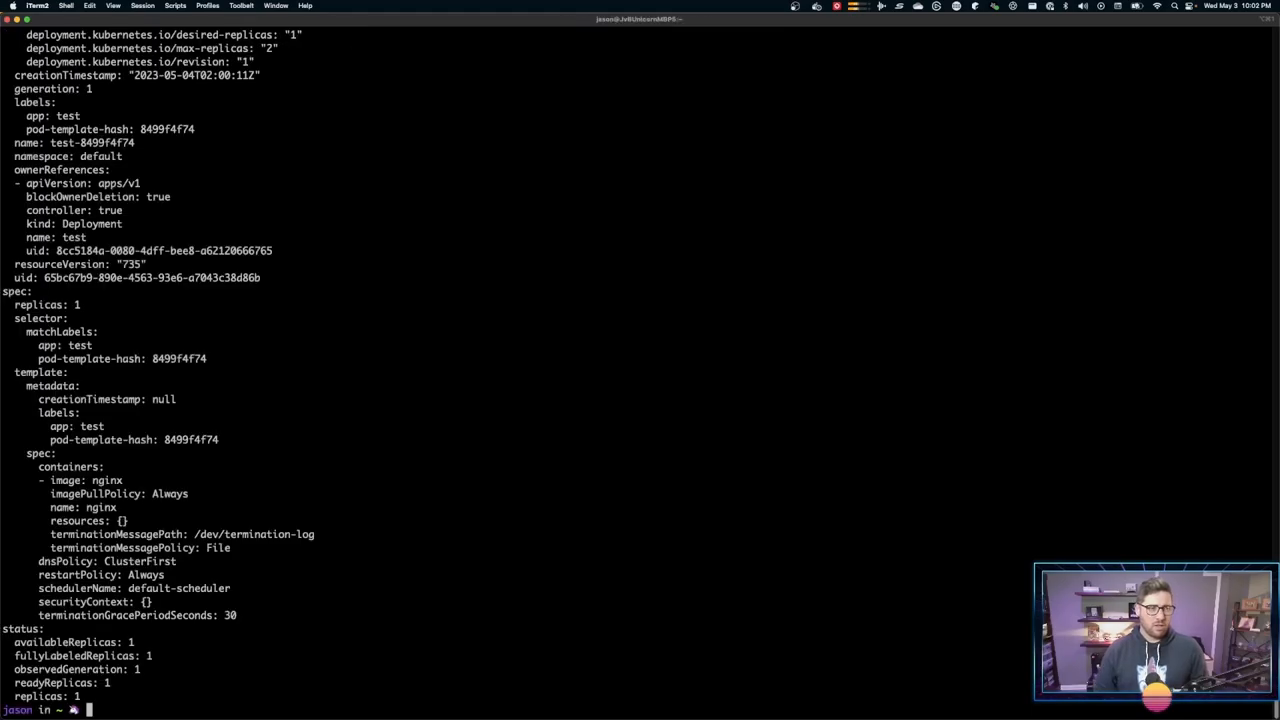
{"action": "mouse_move", "coordinate": [72, 418]}
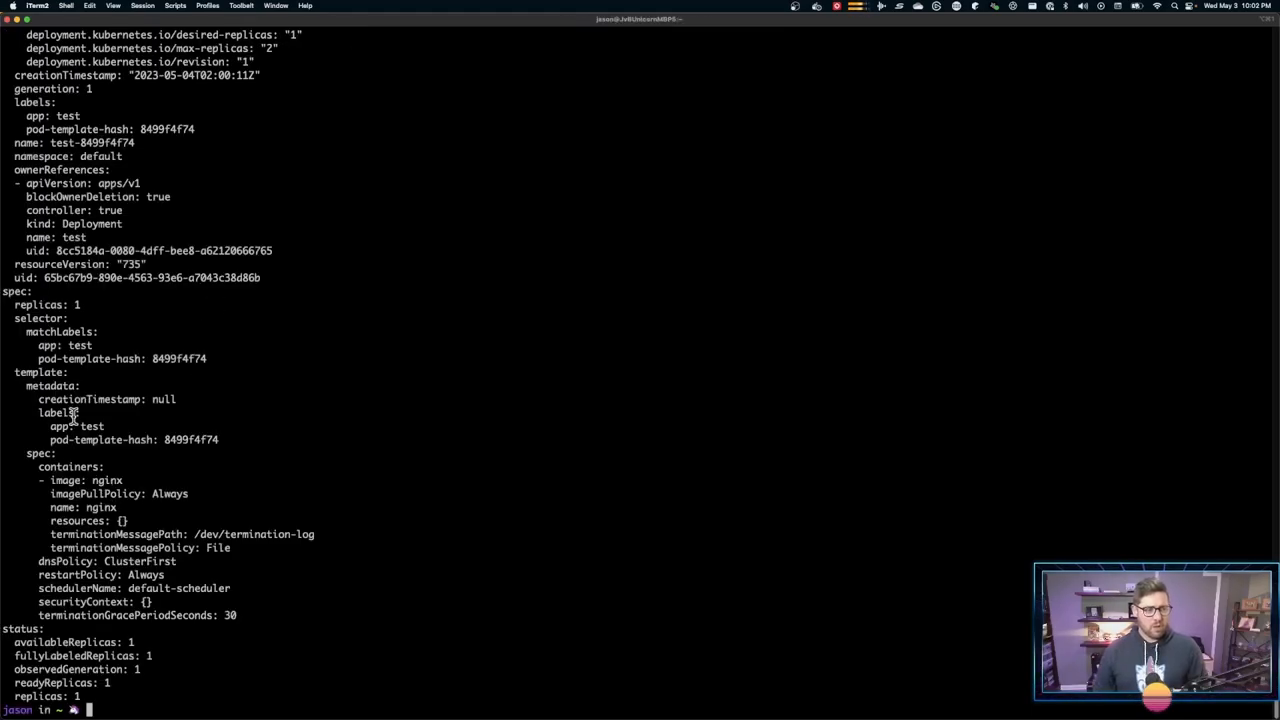
{"action": "mouse_move", "coordinate": [106, 374]}
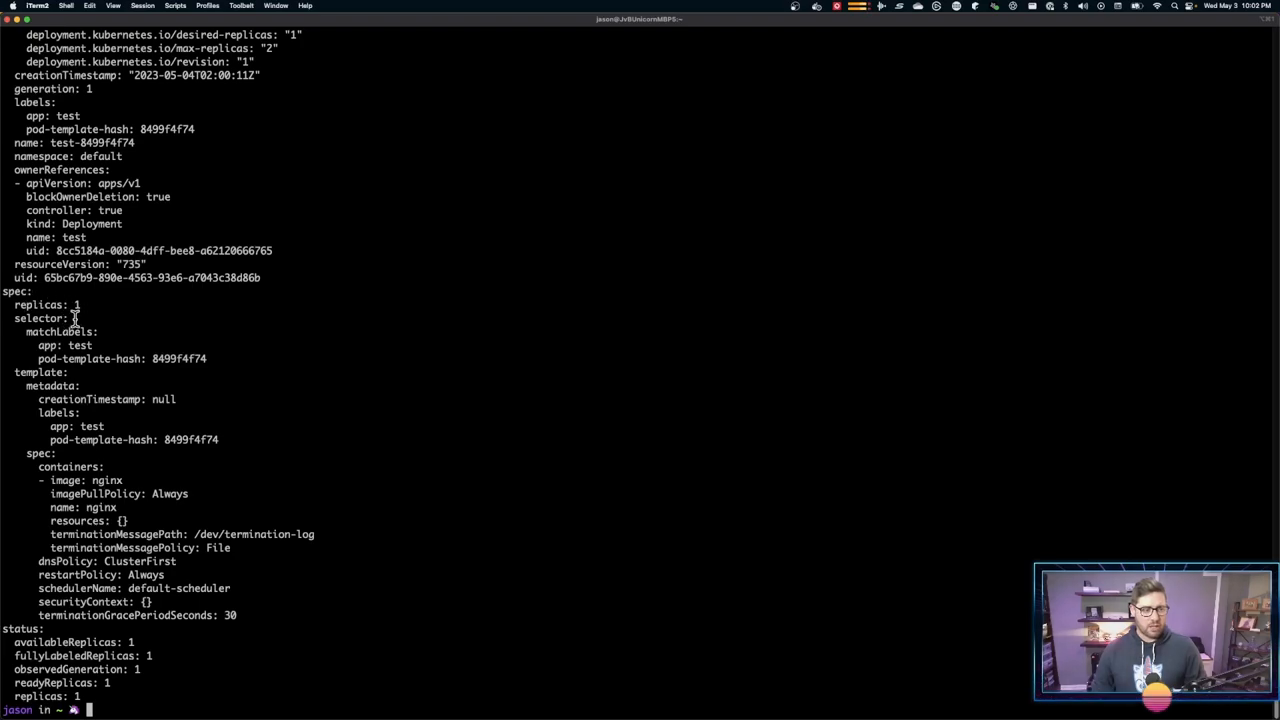
{"action": "mouse_move", "coordinate": [52, 320]}
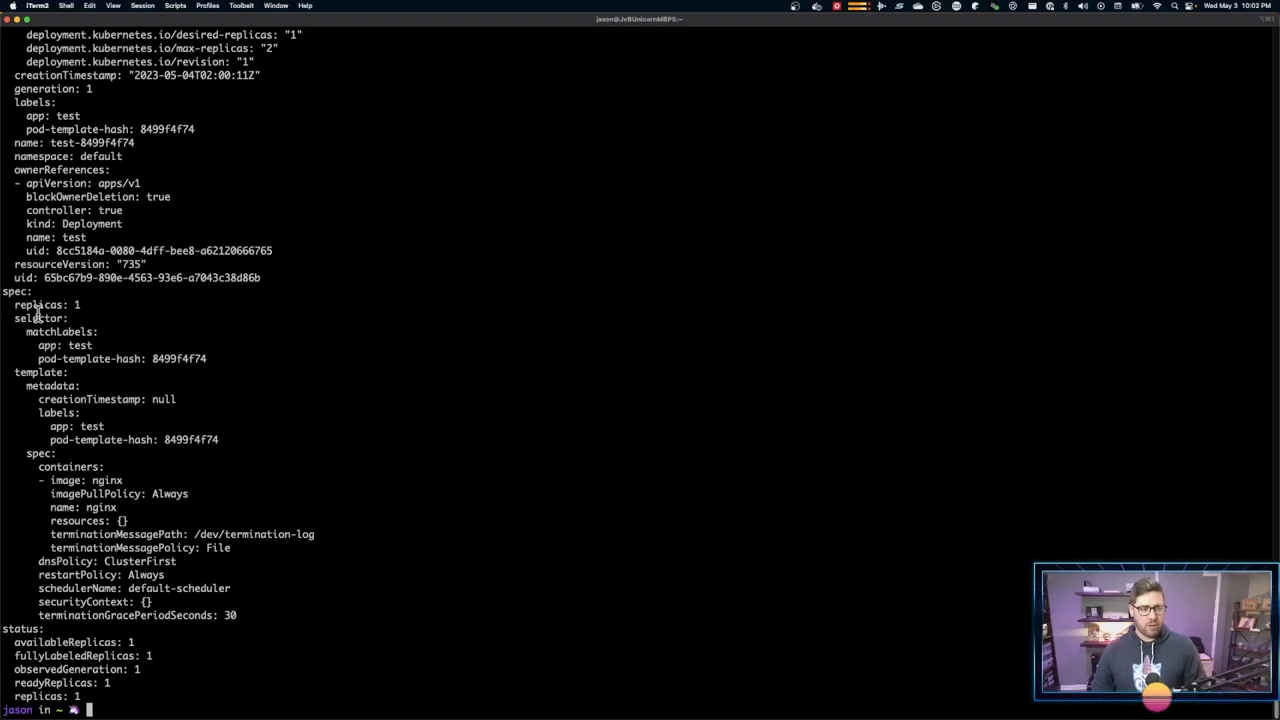
{"action": "mouse_move", "coordinate": [70, 470]}
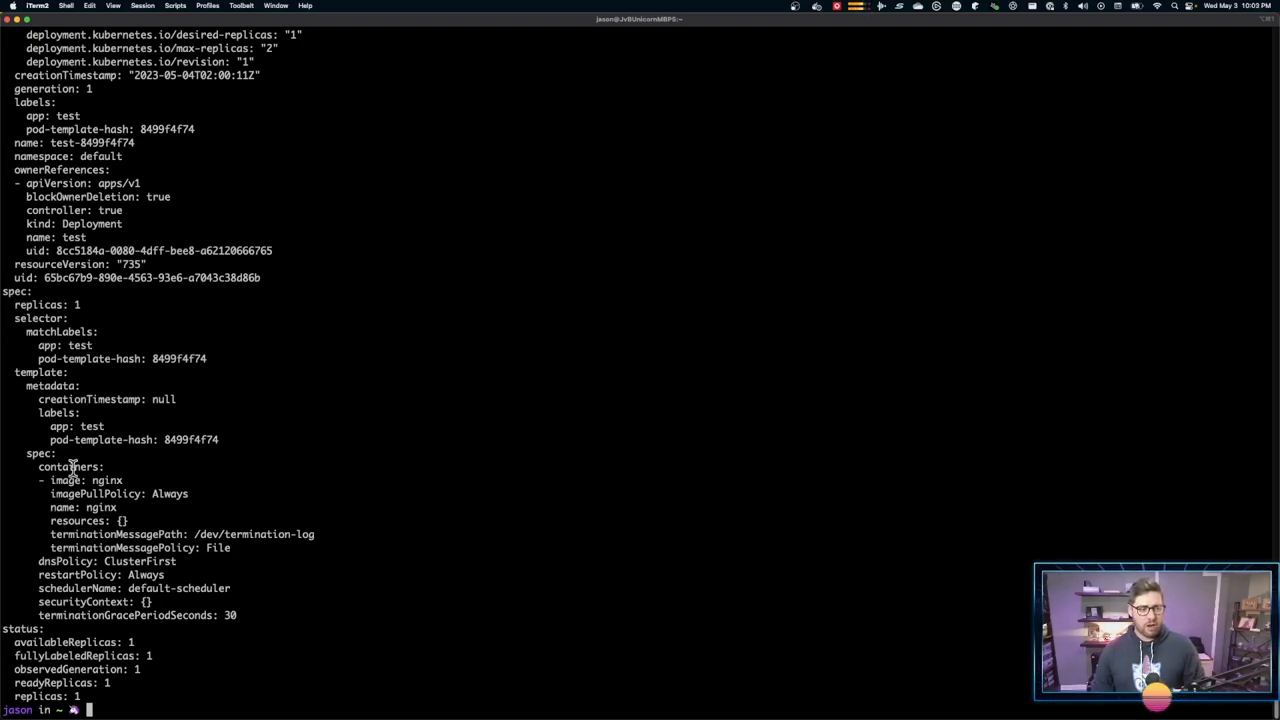
{"action": "mouse_move", "coordinate": [252, 556]}
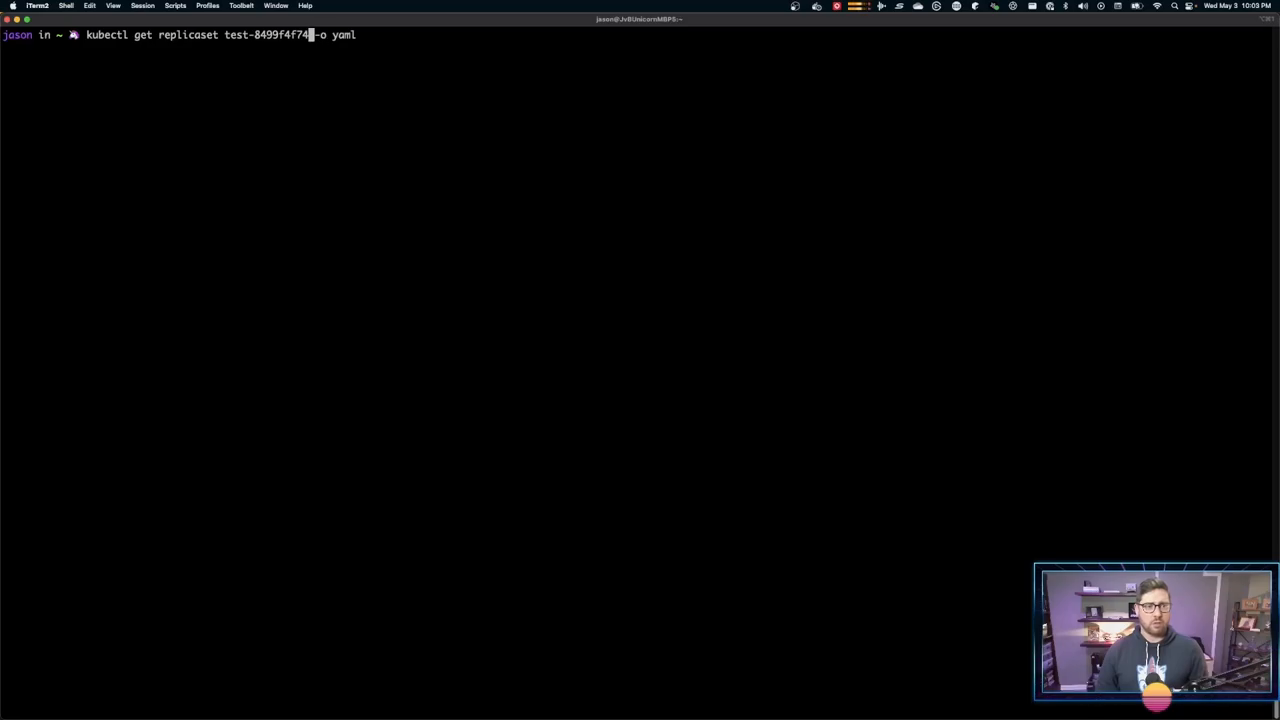
- Recall the command for pod test-8499f4f74-zr4pq and scroll through its YAML
{"action": "key", "text": "Backspace"}
{"action": "type", "text": "kubectl get pod test-8499f4f74-zr4pq -o yaml"}
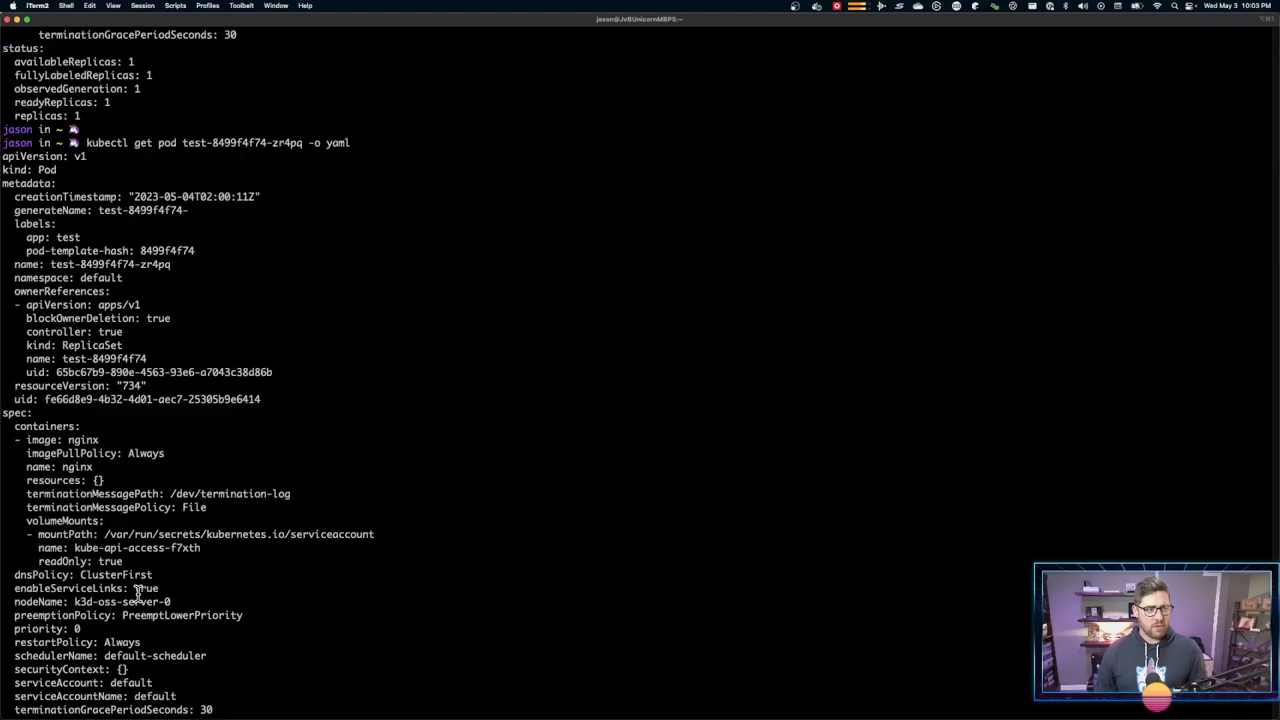
{"action": "mouse_move", "coordinate": [96, 238]}
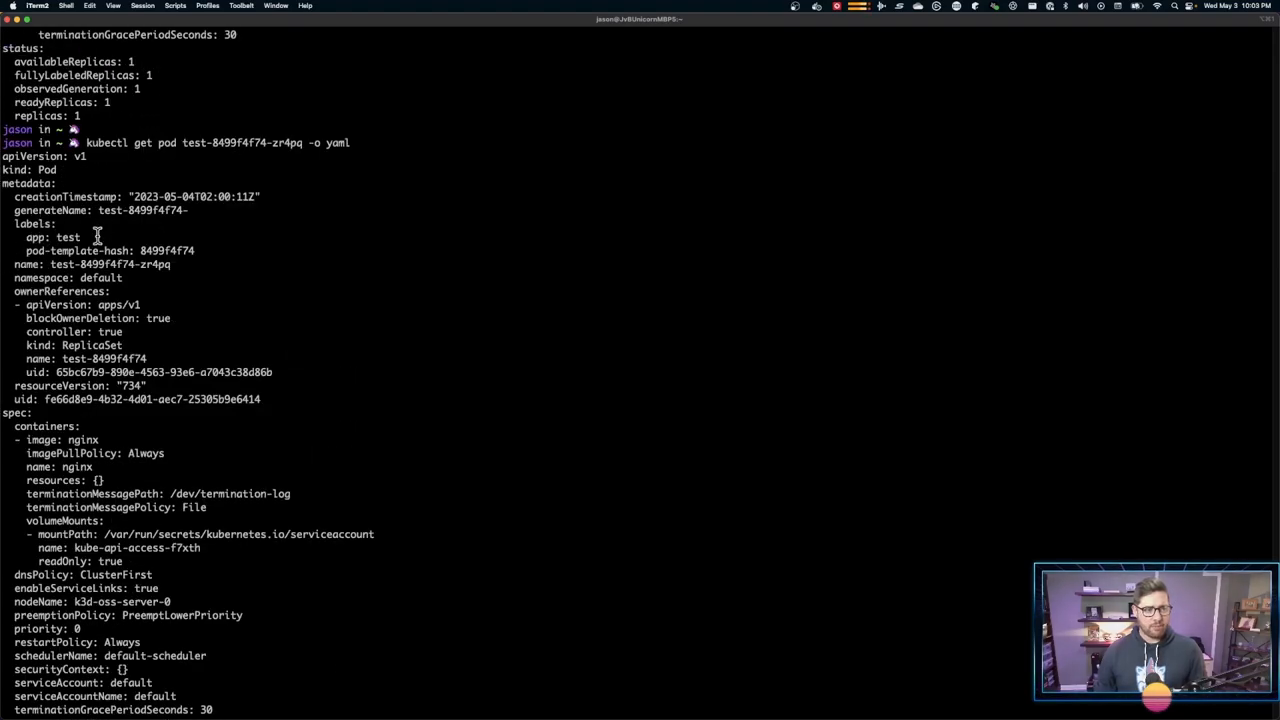
{"action": "scroll", "scroll_direction": "down", "scroll_amount": 3}
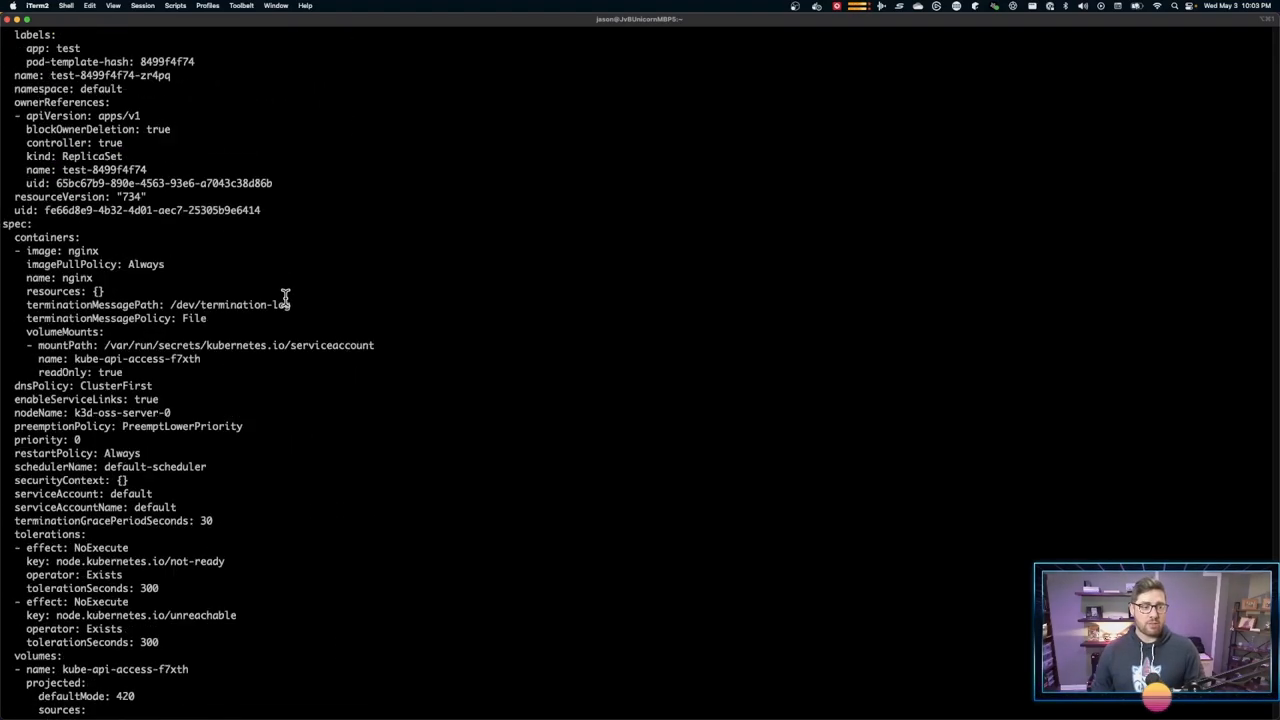
{"action": "scroll", "scroll_direction": "down", "scroll_amount": 3}
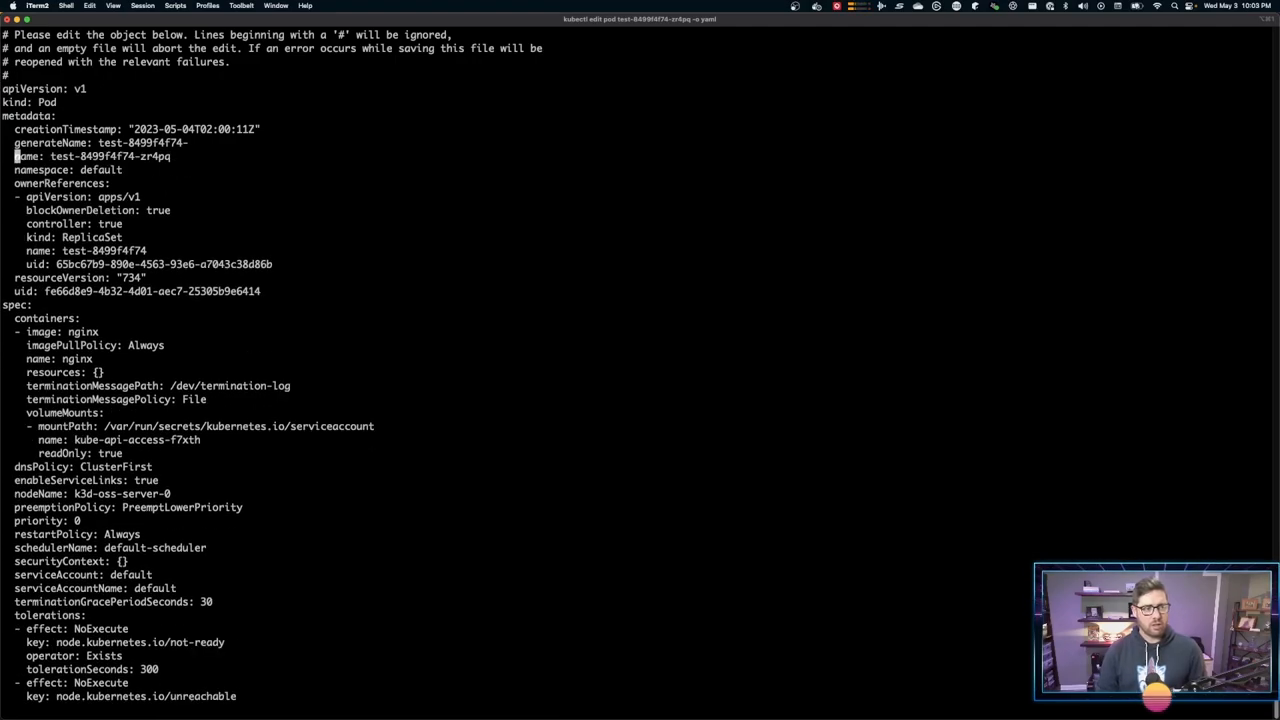
- Save and quit the pod editor with :wq
{"action": "type", "text": ":wq"}
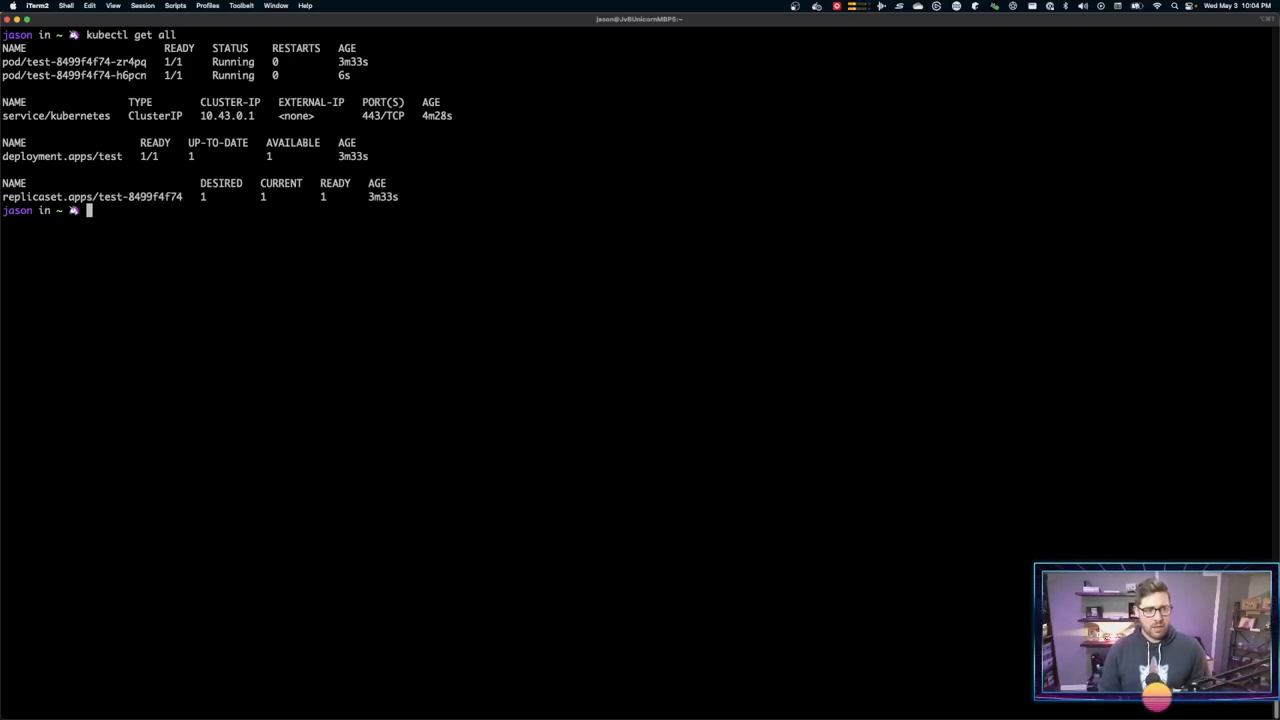
- Launch k9s via the ks alias to view the ready test deployment, then quit
{"action": "type", "text": "ks"}
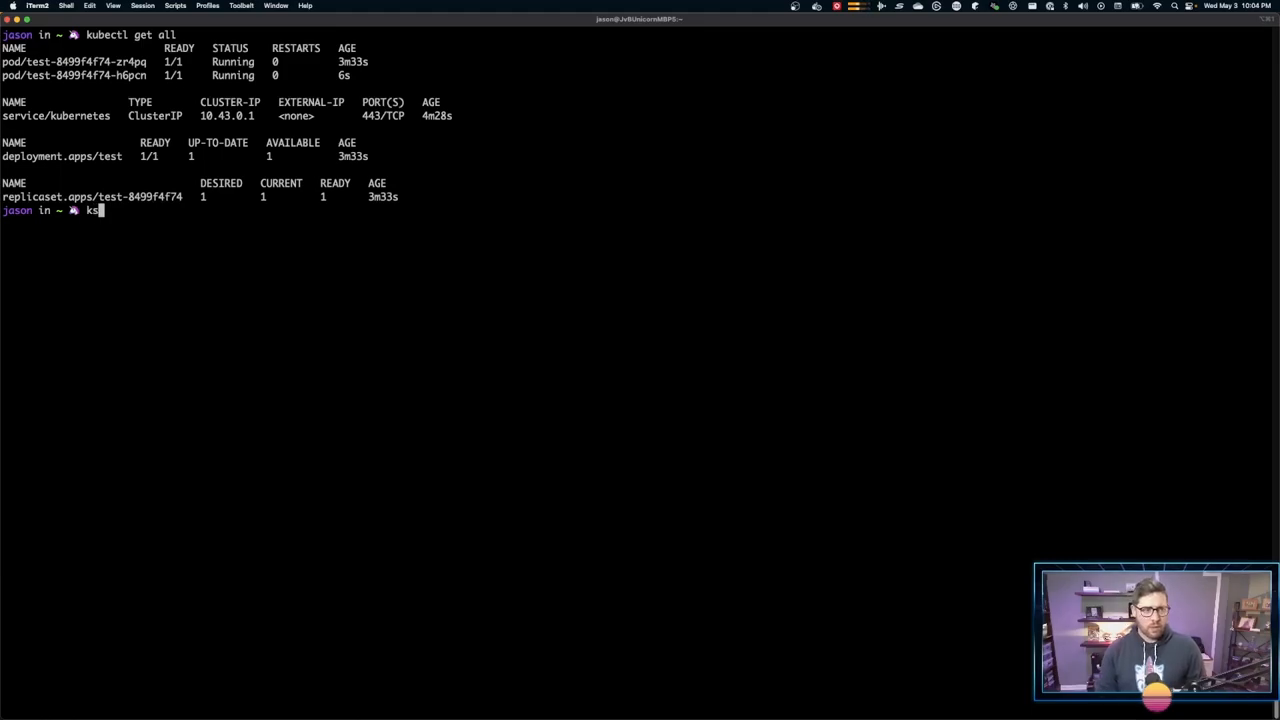
{"action": "key", "text": "Enter"}
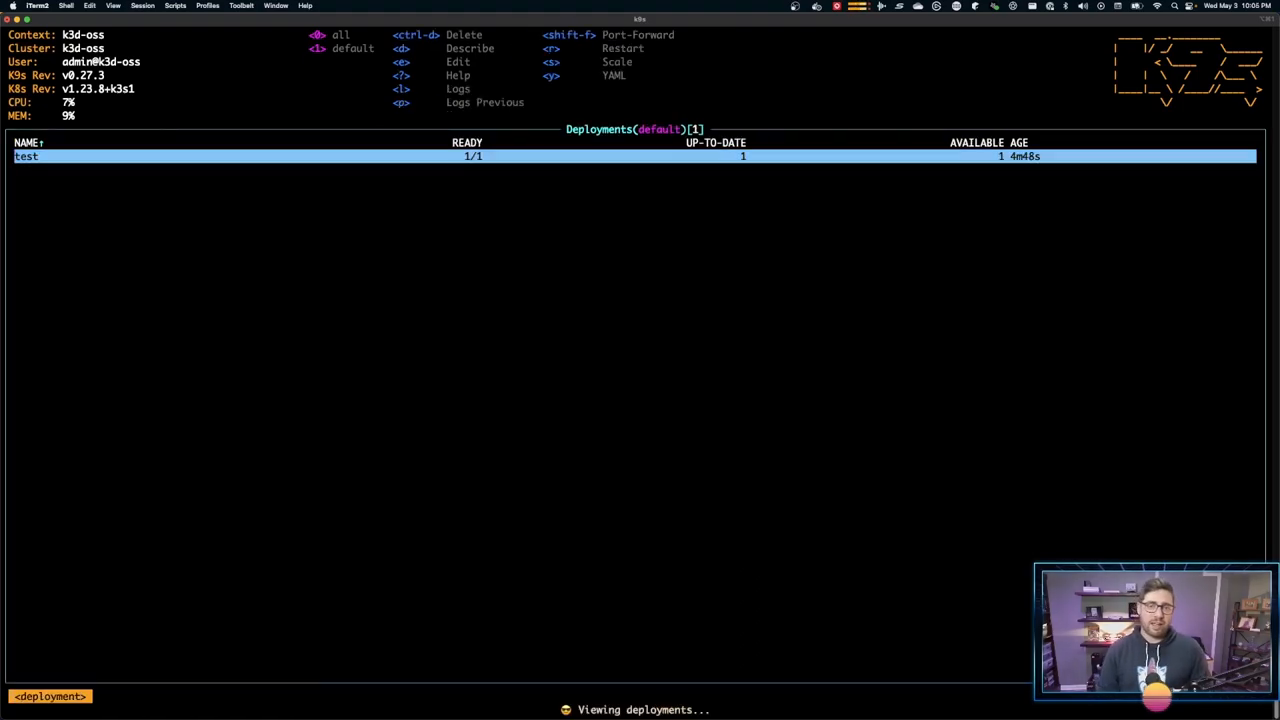
{"action": "type", "text": ":q!"}
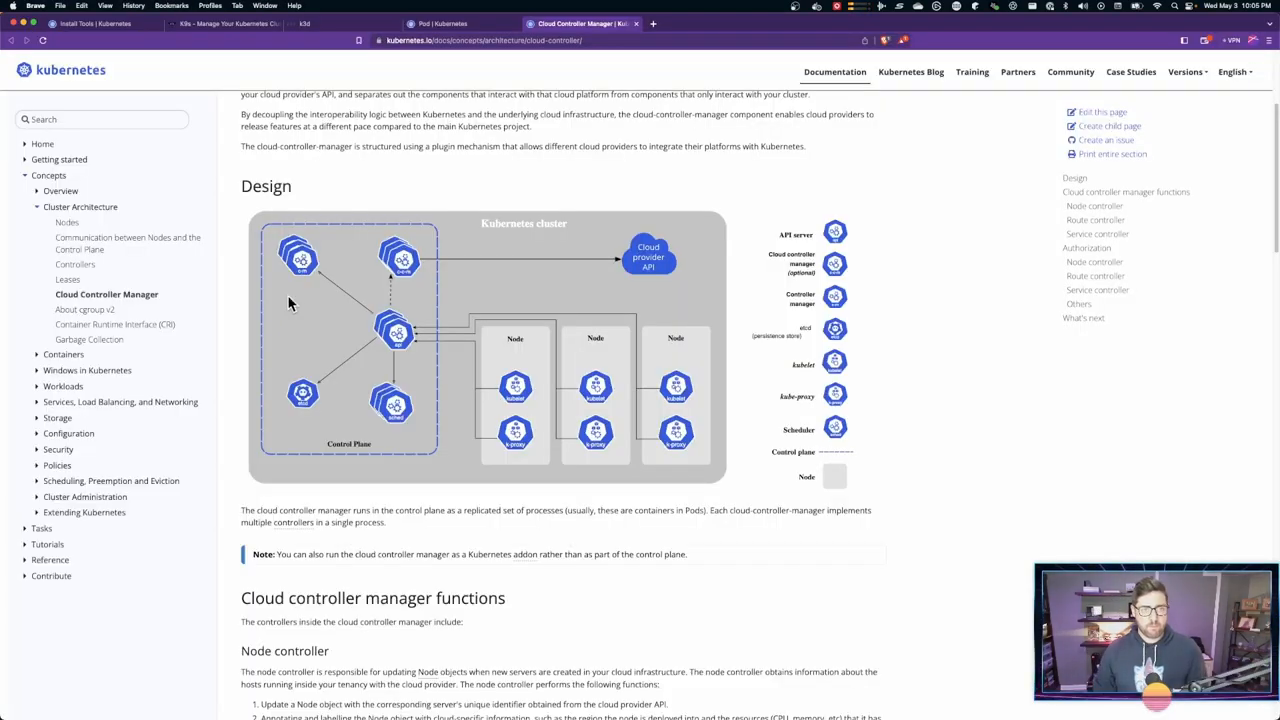
{"action": "mouse_move", "coordinate": [836, 564]}
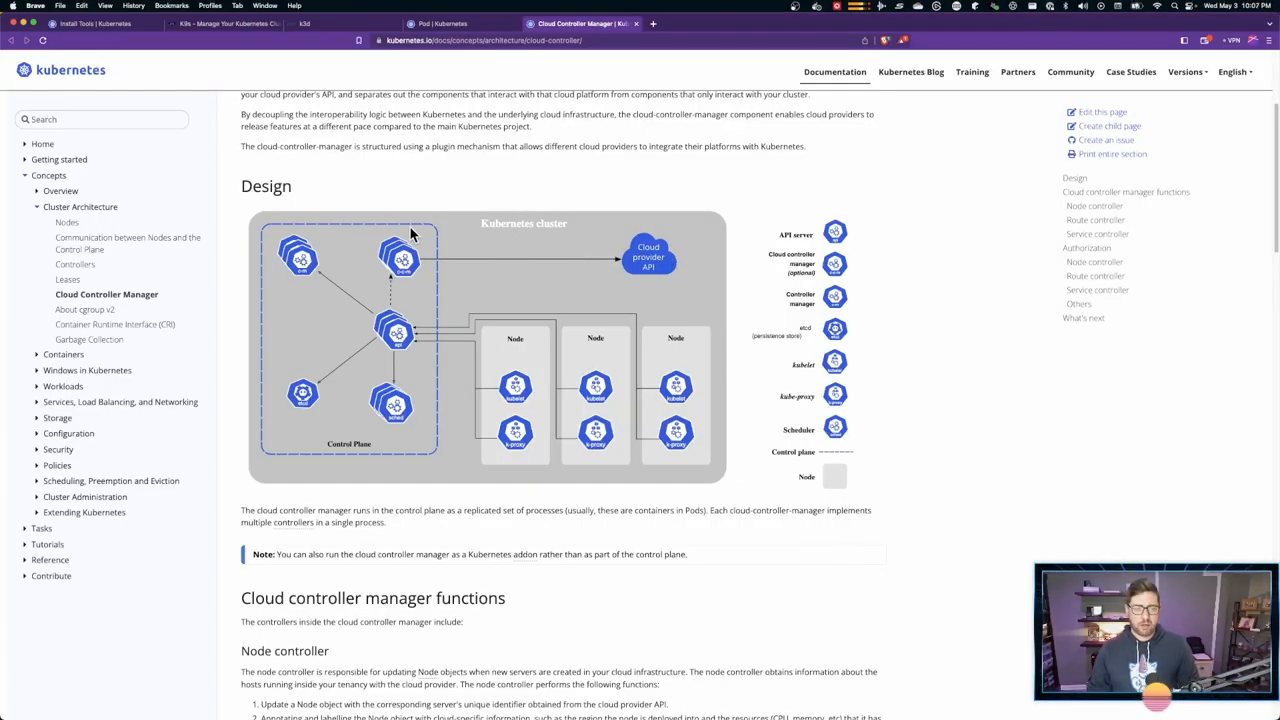
{"action": "mouse_move", "coordinate": [968, 384]}
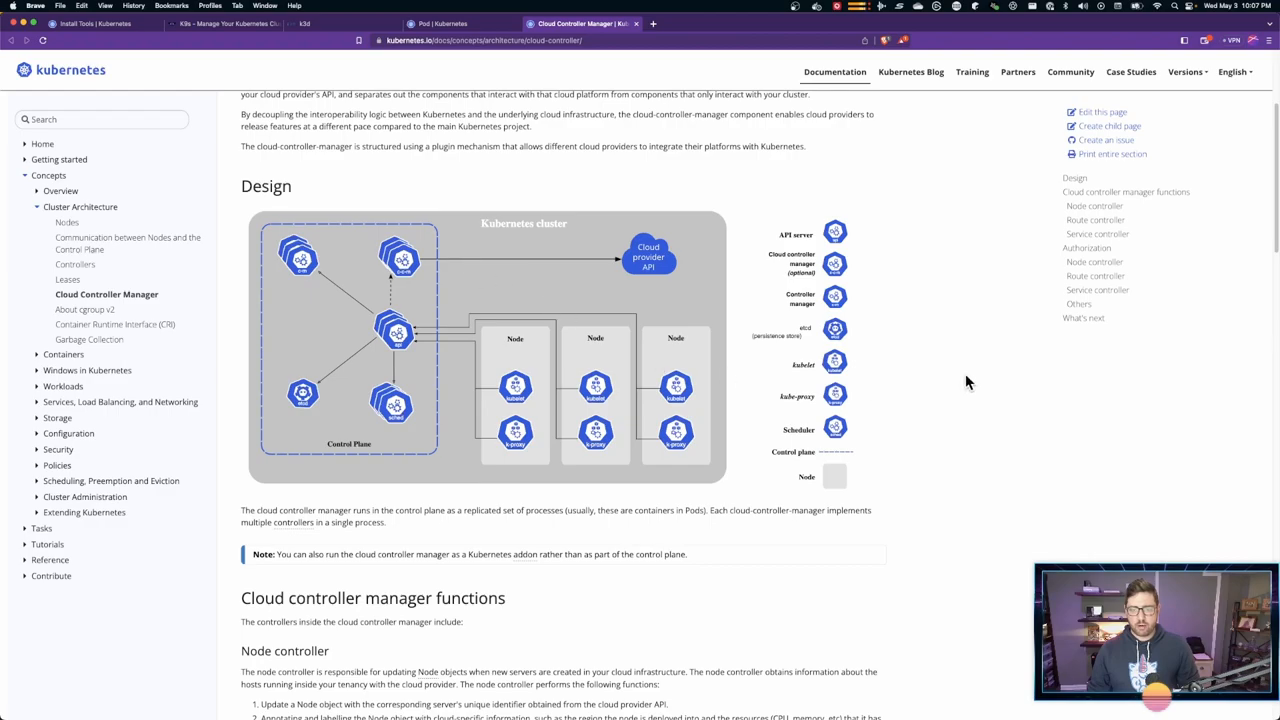
{"action": "mouse_move", "coordinate": [720, 292]}
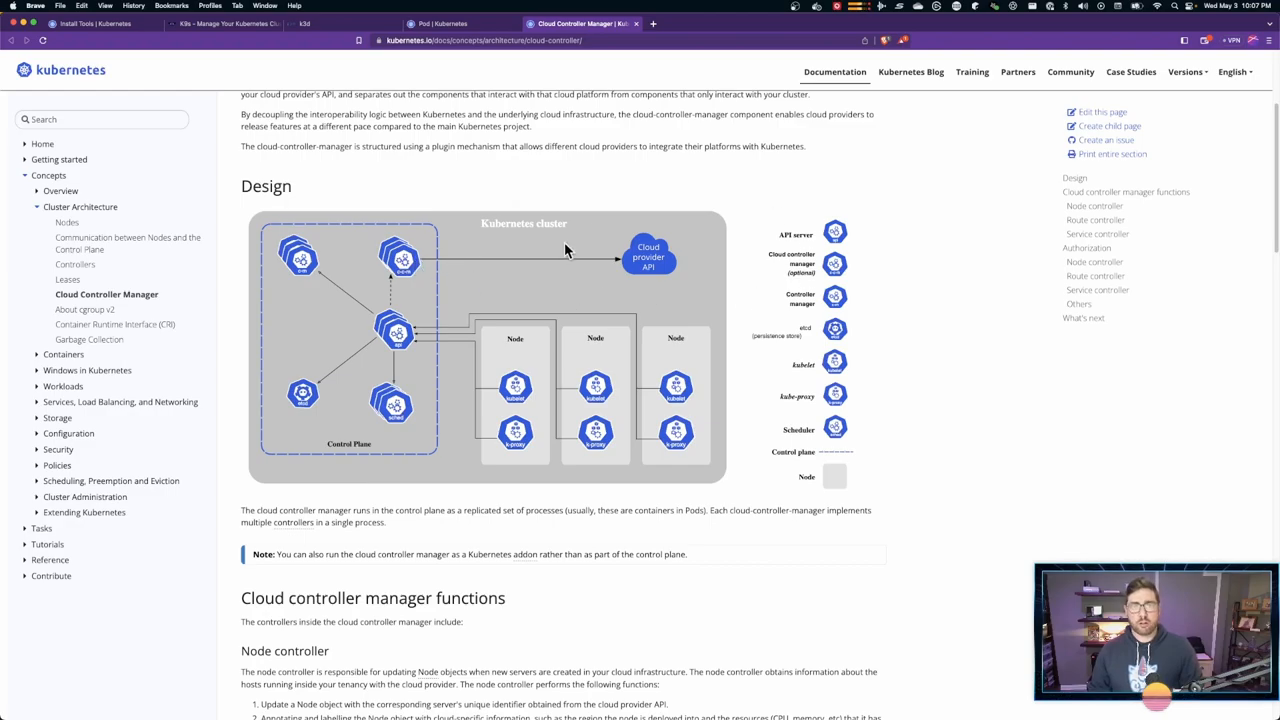
{"action": "mouse_move", "coordinate": [648, 260]}
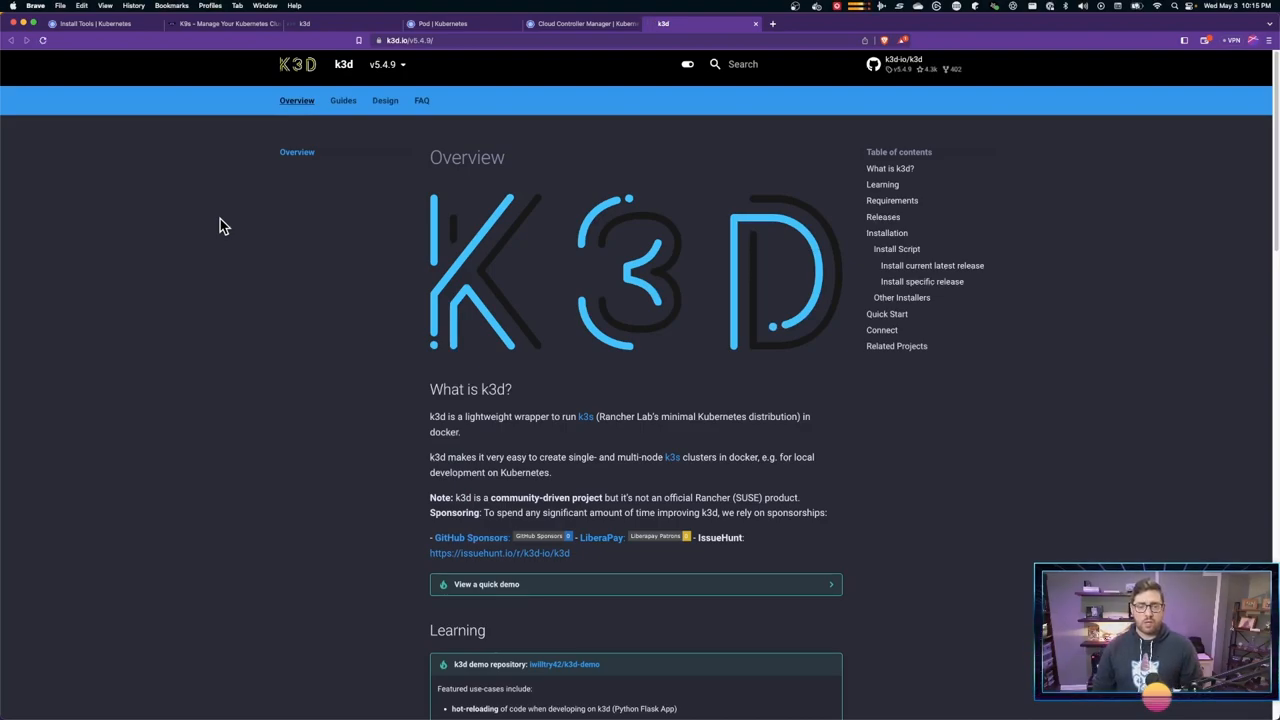
{"action": "mouse_move", "coordinate": [588, 432]}
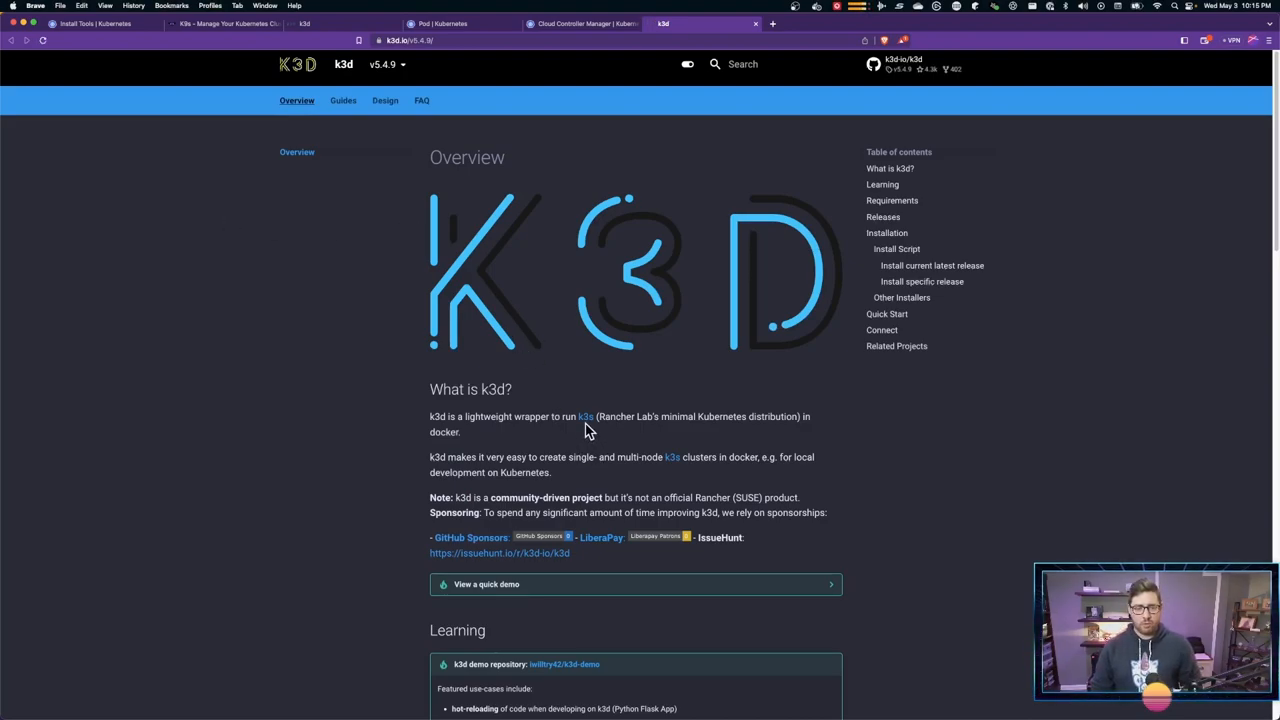
- Follow the k3s link in 'What is k3d?' to the k3s-io/k3s GitHub repository
{"action": "left_click", "coordinate": [582, 416]}
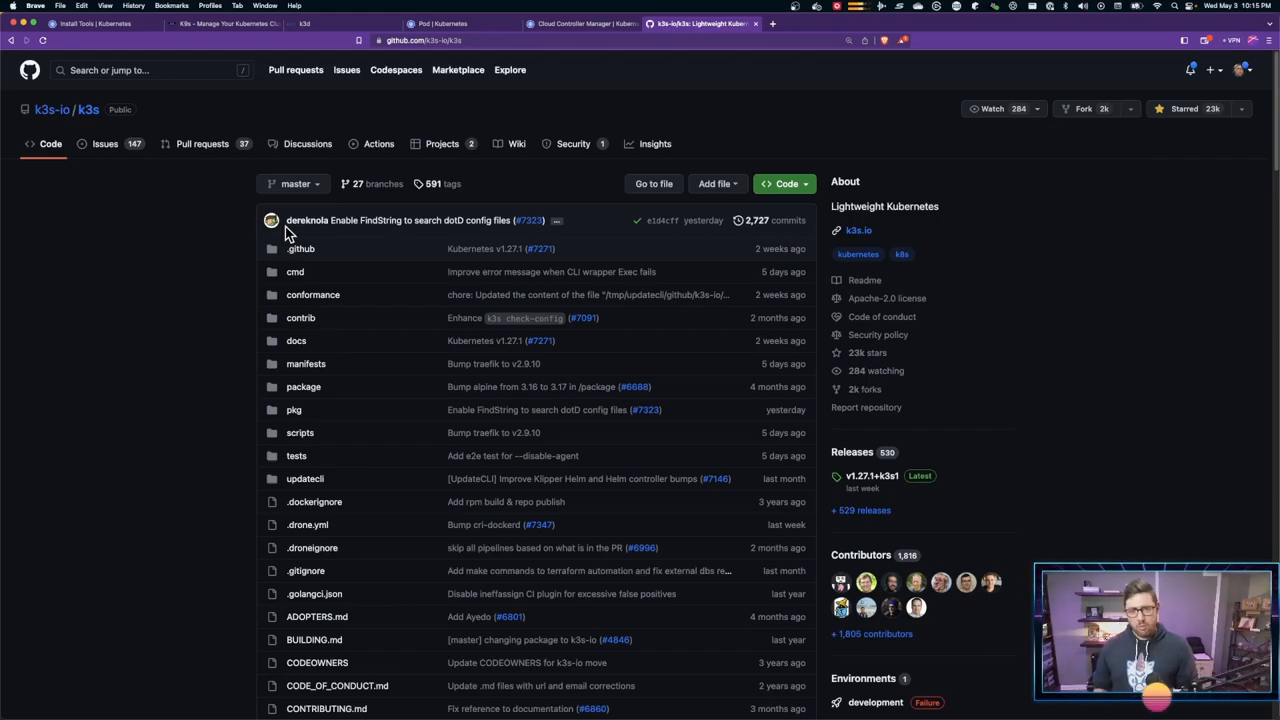
{"action": "mouse_move", "coordinate": [364, 170]}
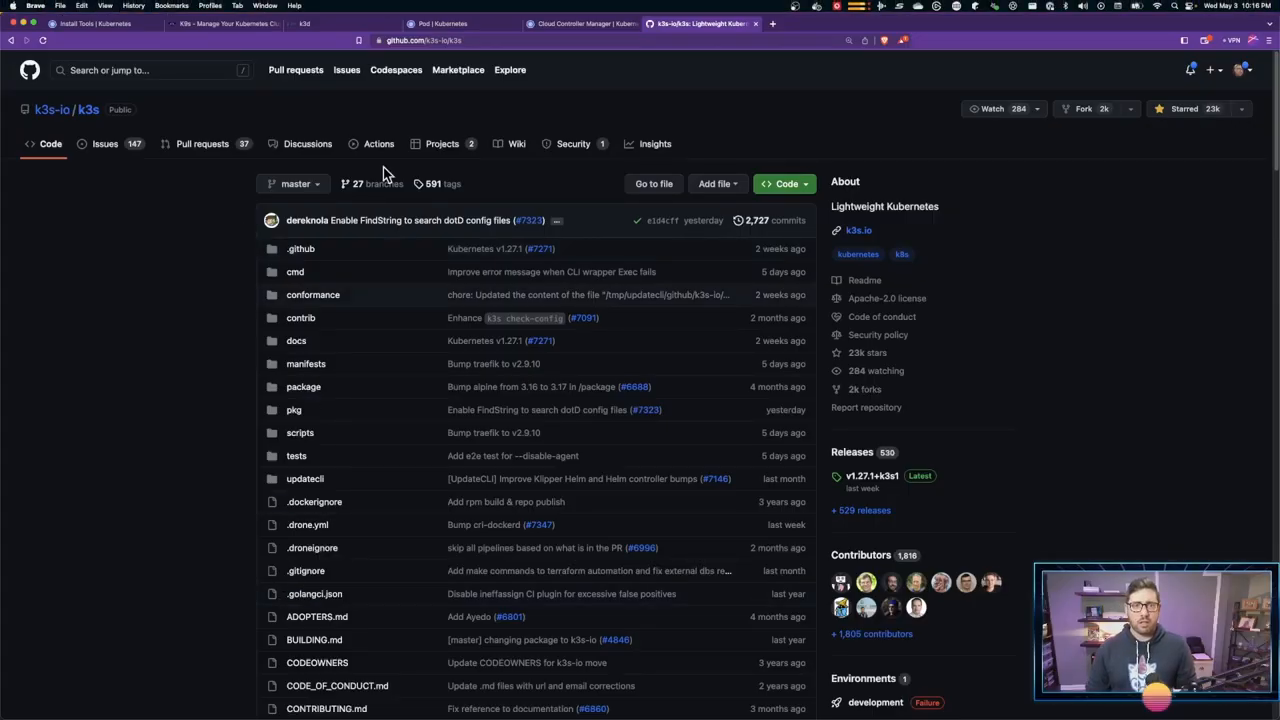
{"action": "left_click", "coordinate": [590, 24]}
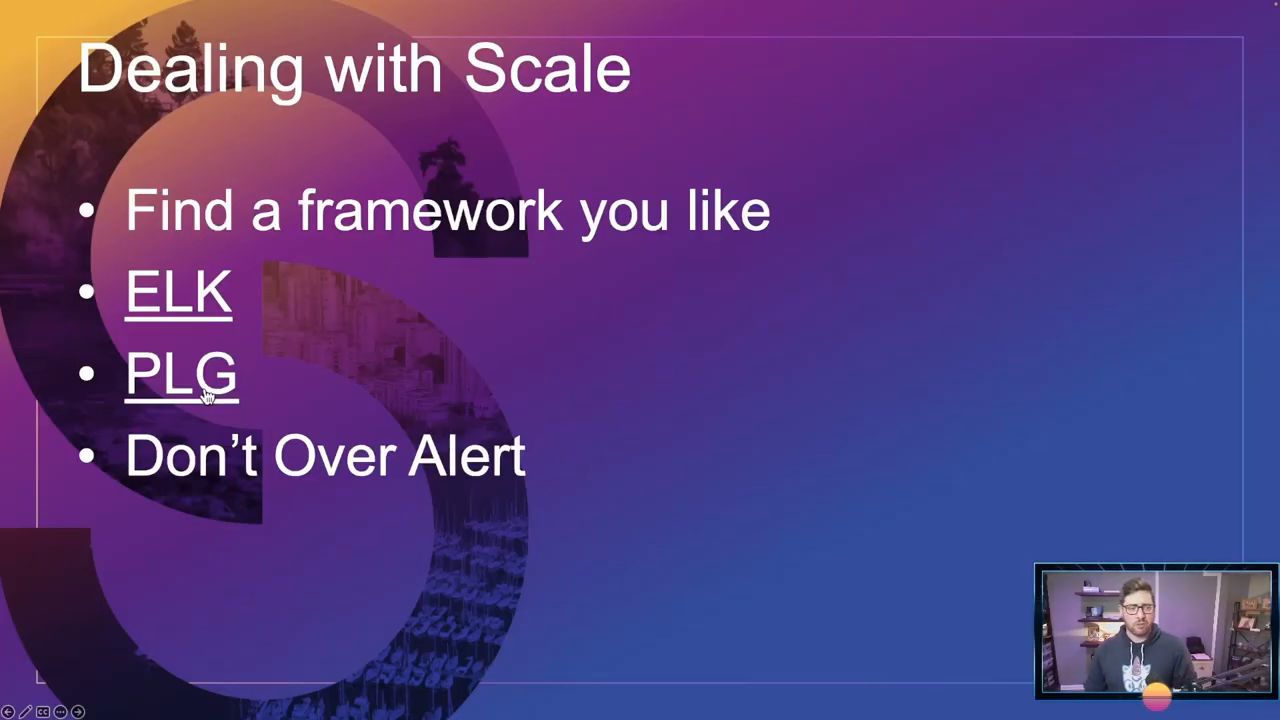
{"action": "mouse_move", "coordinate": [448, 324]}
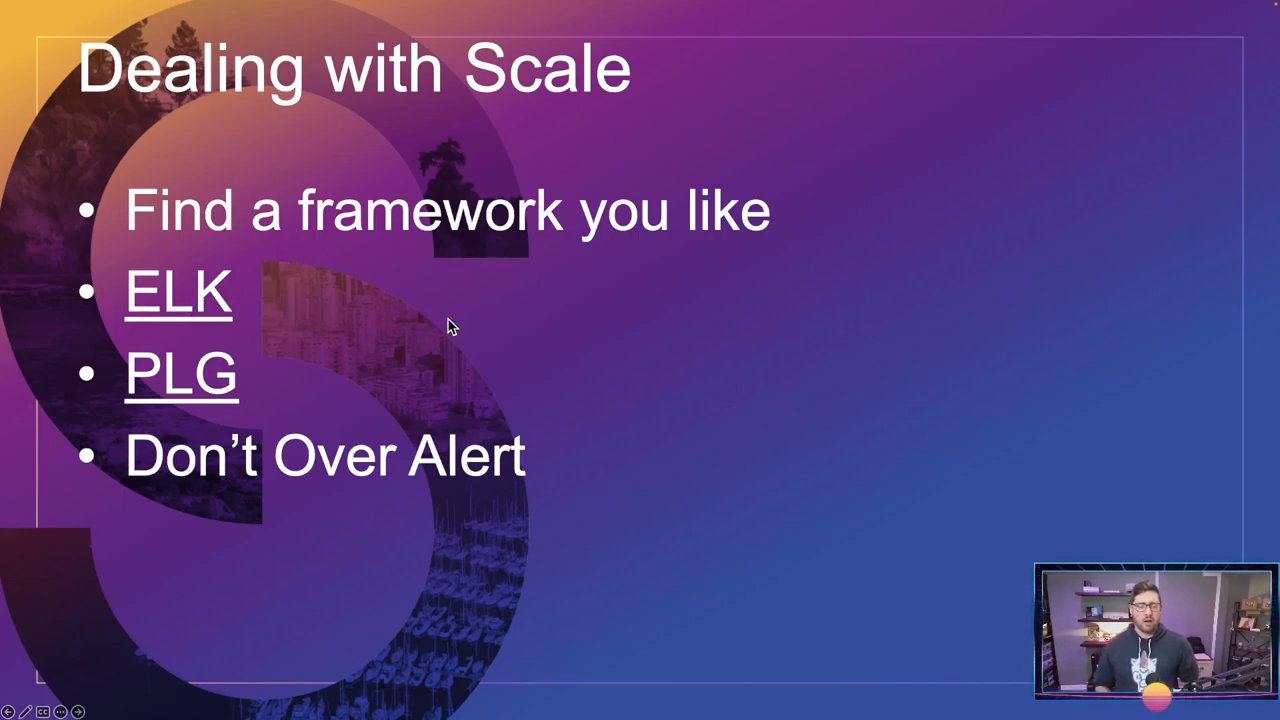
{"action": "mouse_move", "coordinate": [190, 480]}
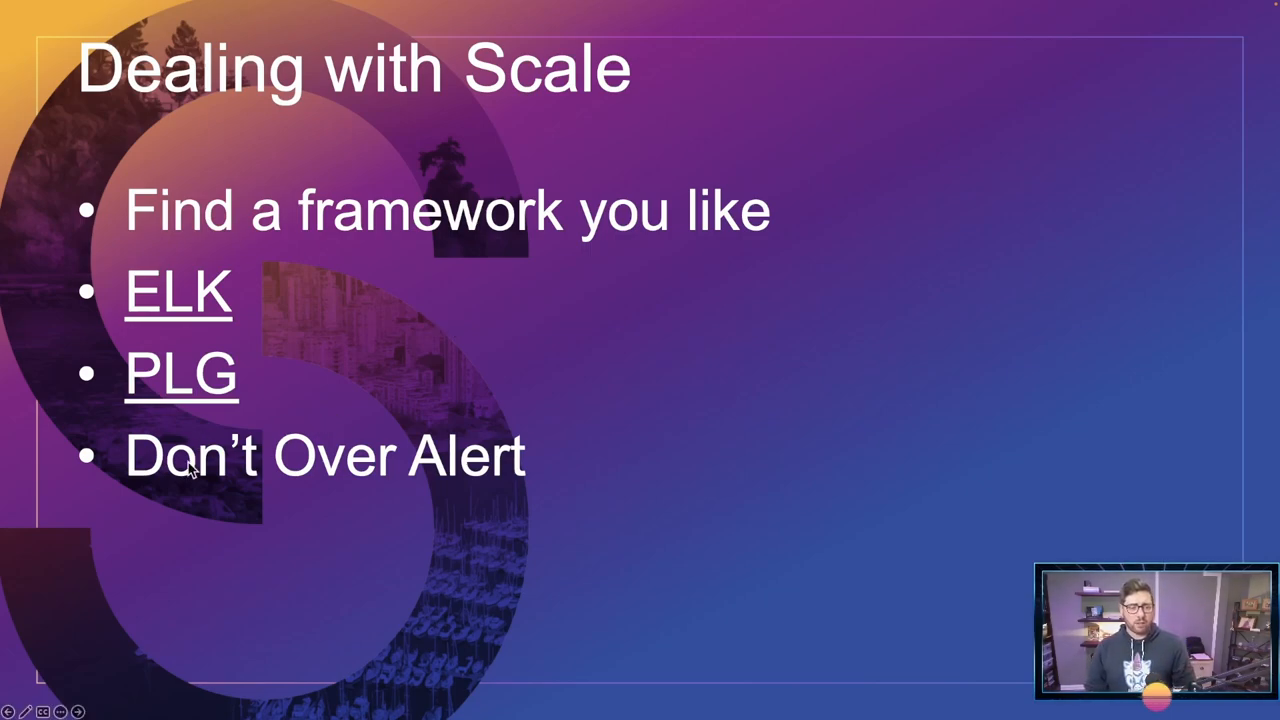
{"action": "mouse_move", "coordinate": [580, 472]}
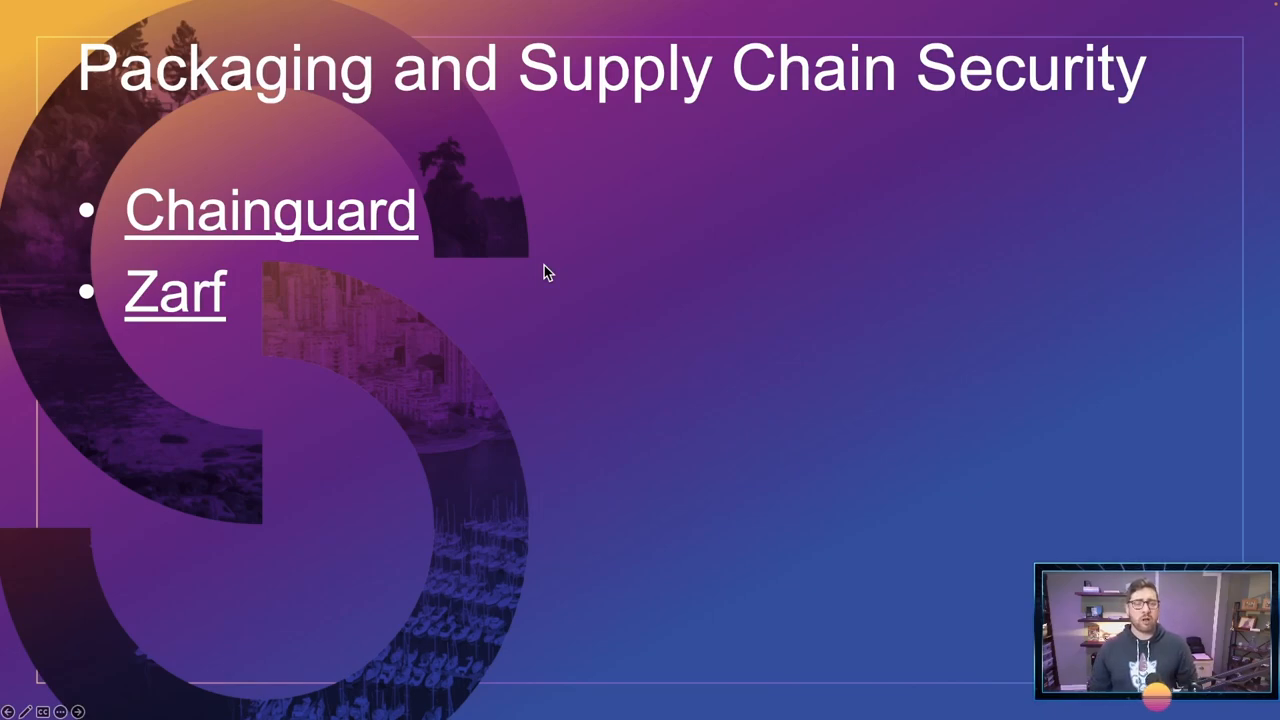
{"action": "mouse_move", "coordinate": [312, 338]}
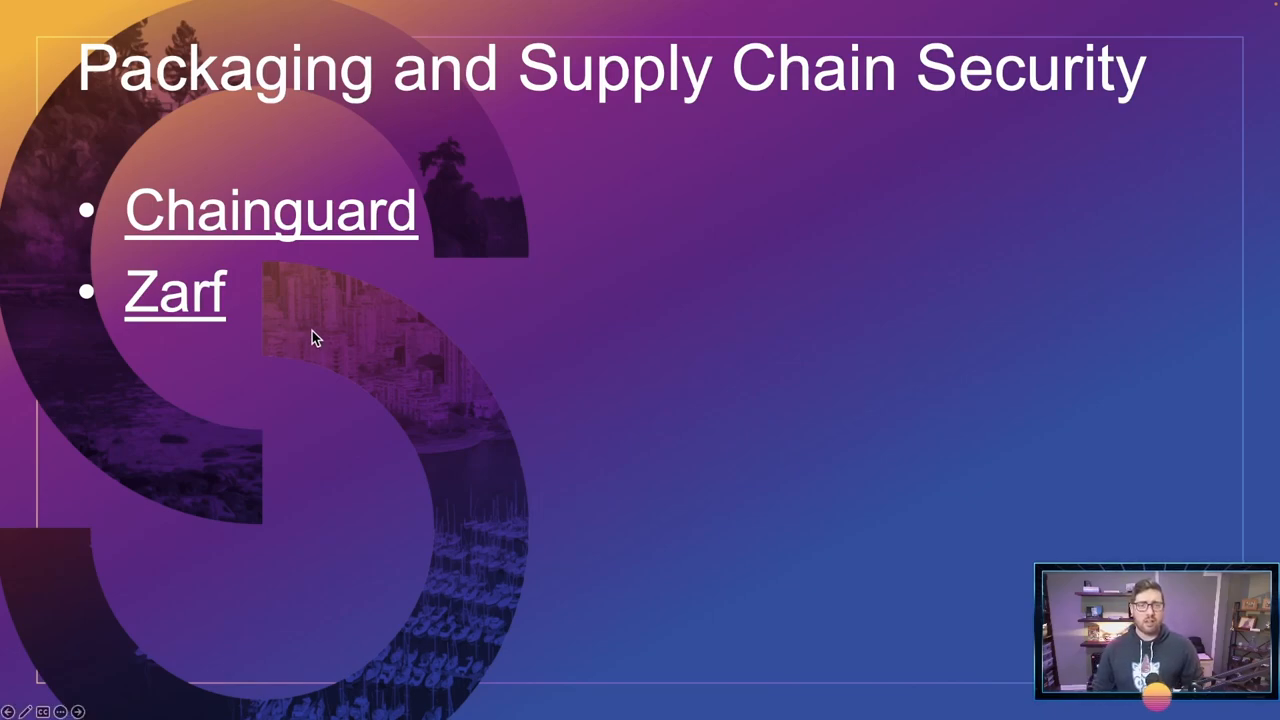
{"action": "mouse_move", "coordinate": [250, 330]}
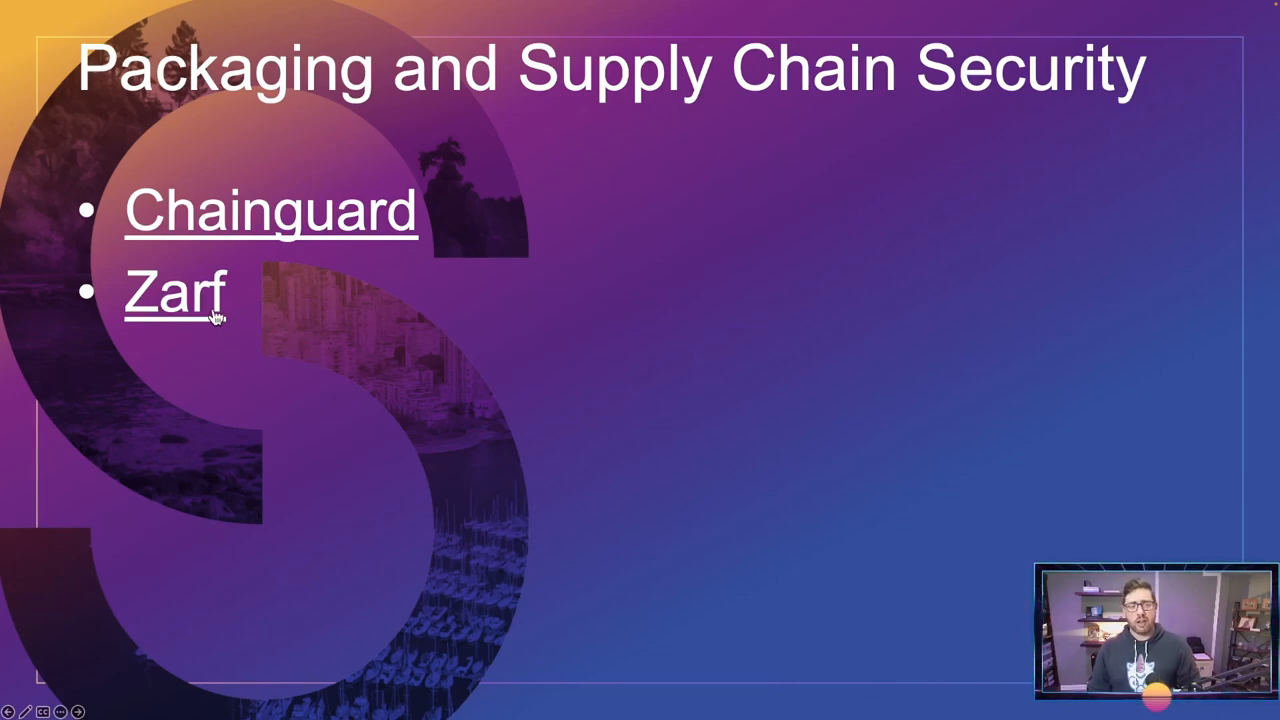
- Advance from the Packaging and Supply Chain Security slide to The Kitchen Sink slide
{"action": "left_click", "coordinate": [176, 292]}
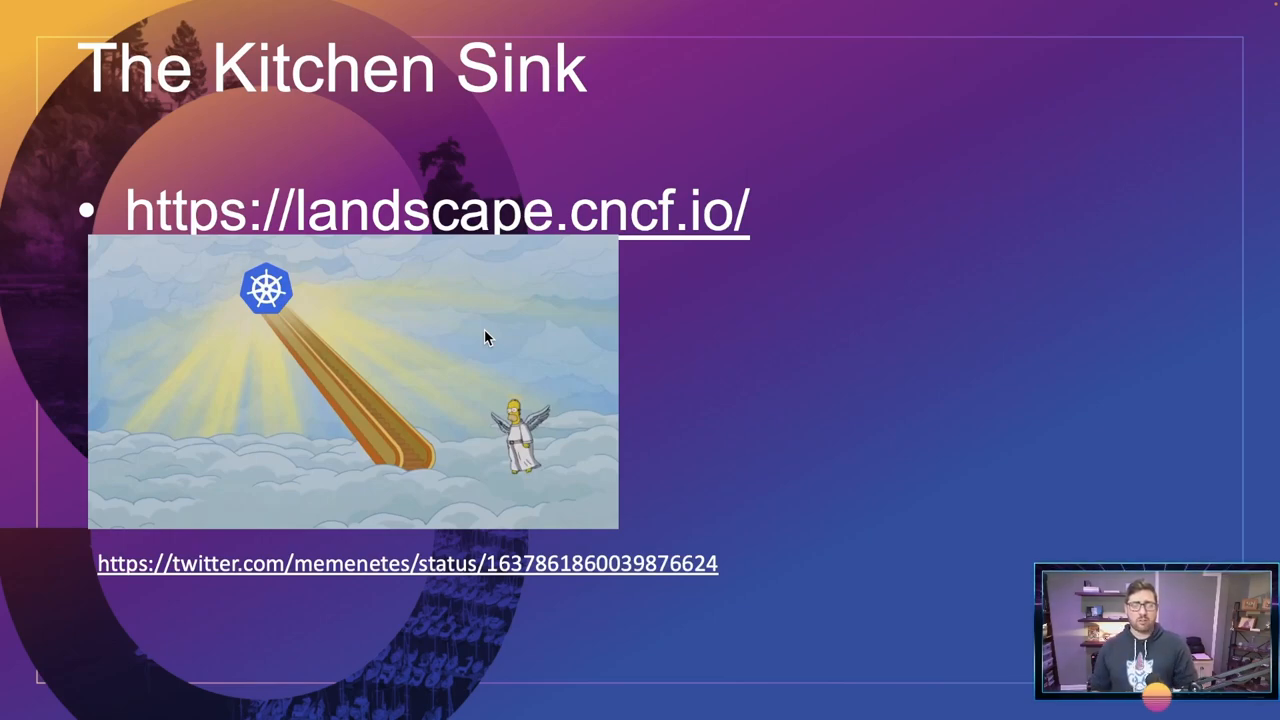
- Play and stop the embedded meme video, then follow the landscape.cncf.io link to the browser
{"action": "left_click", "coordinate": [350, 390]}
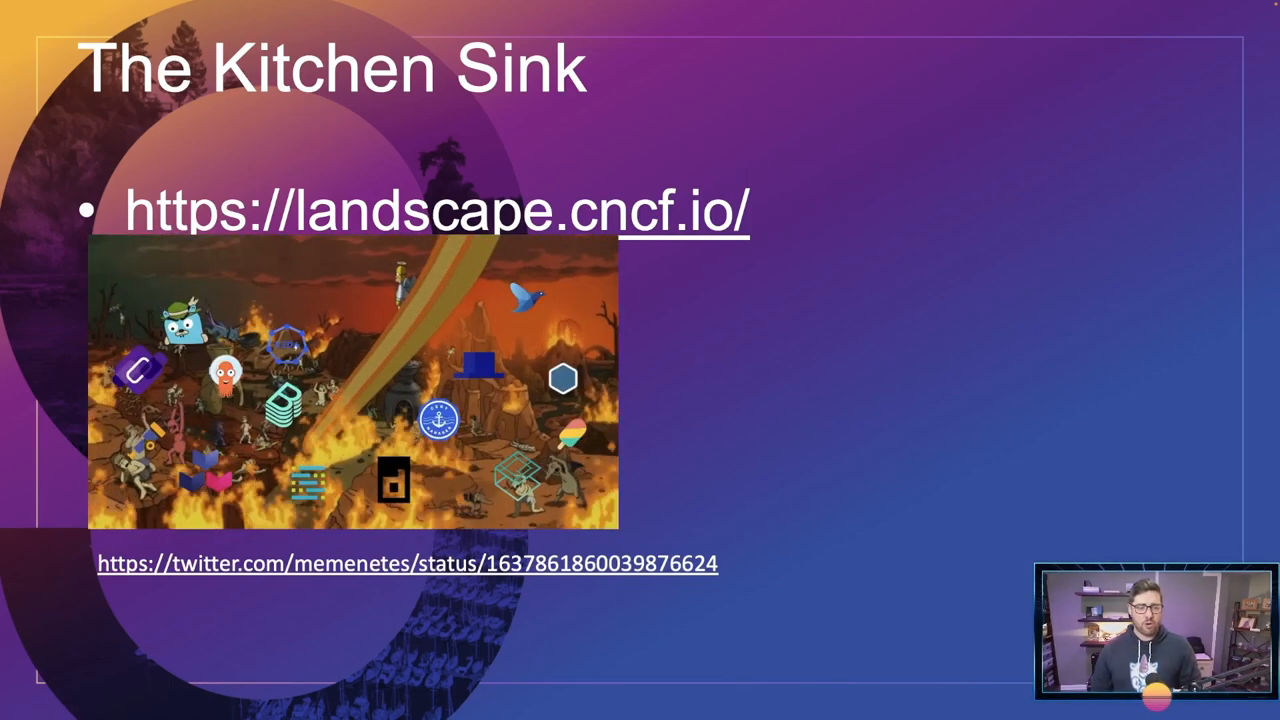
{"action": "left_click", "coordinate": [356, 400]}
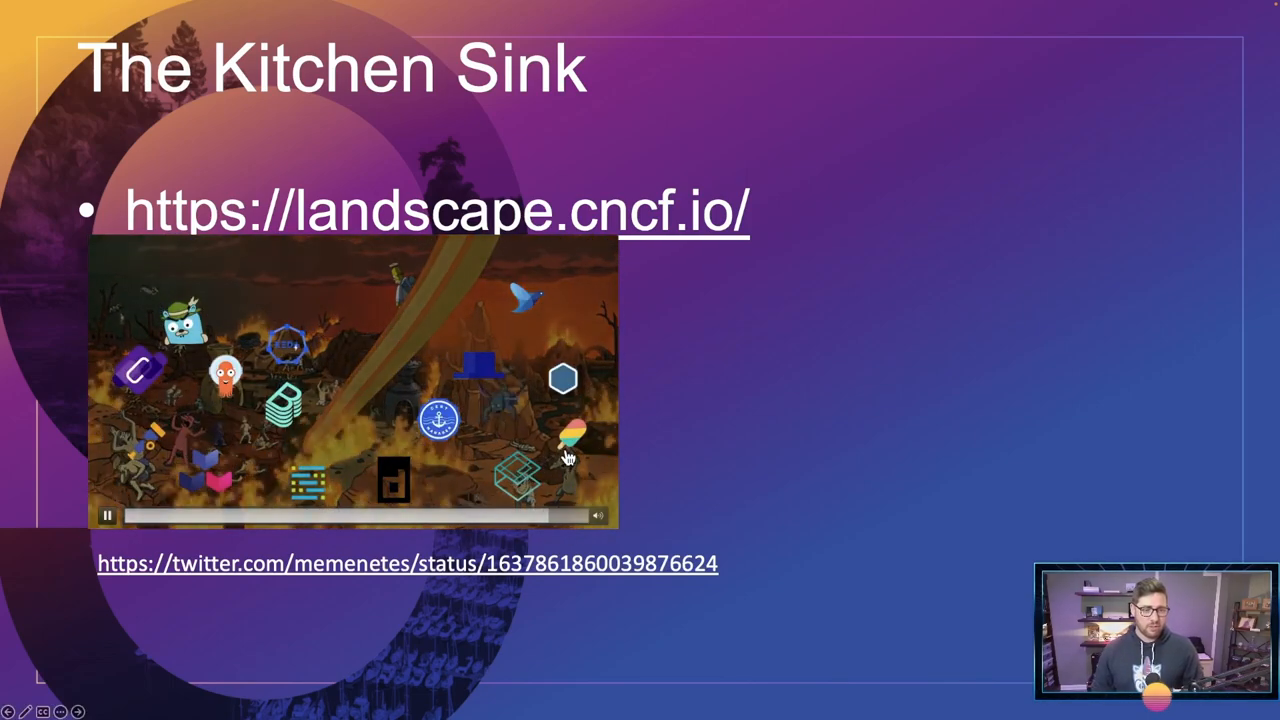
{"action": "left_click", "coordinate": [108, 516]}
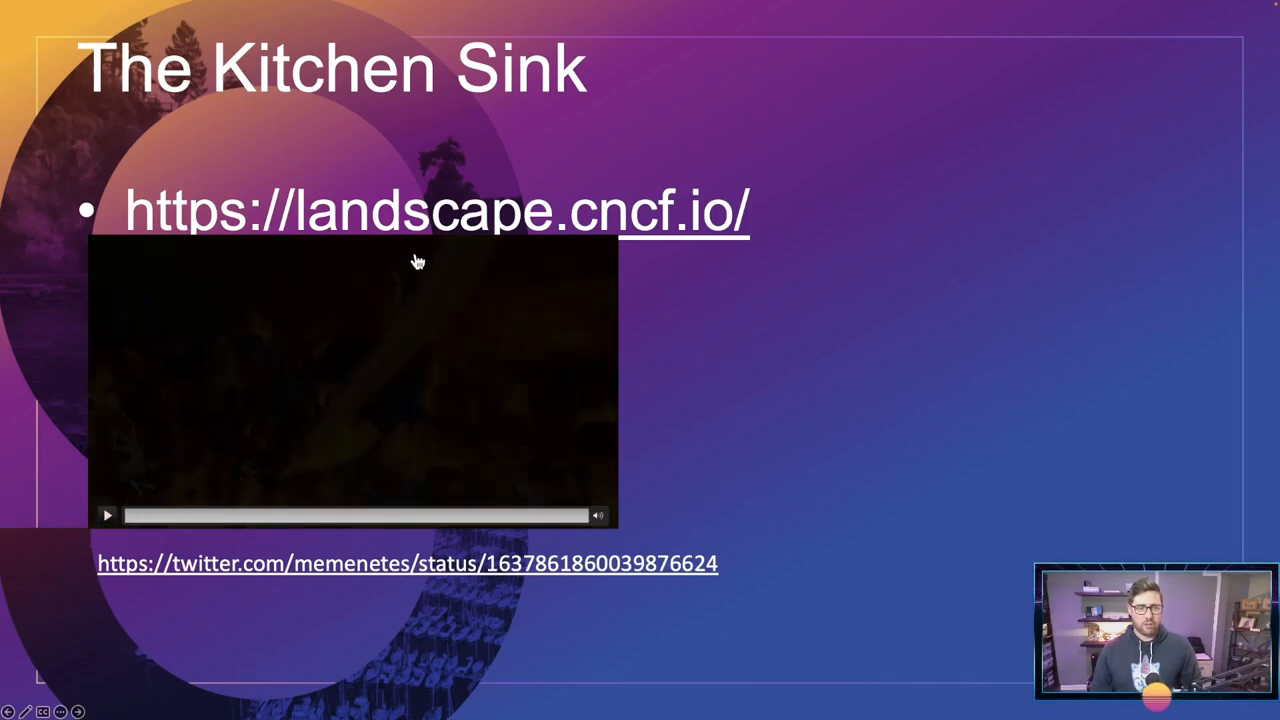
{"action": "left_click", "coordinate": [436, 210]}
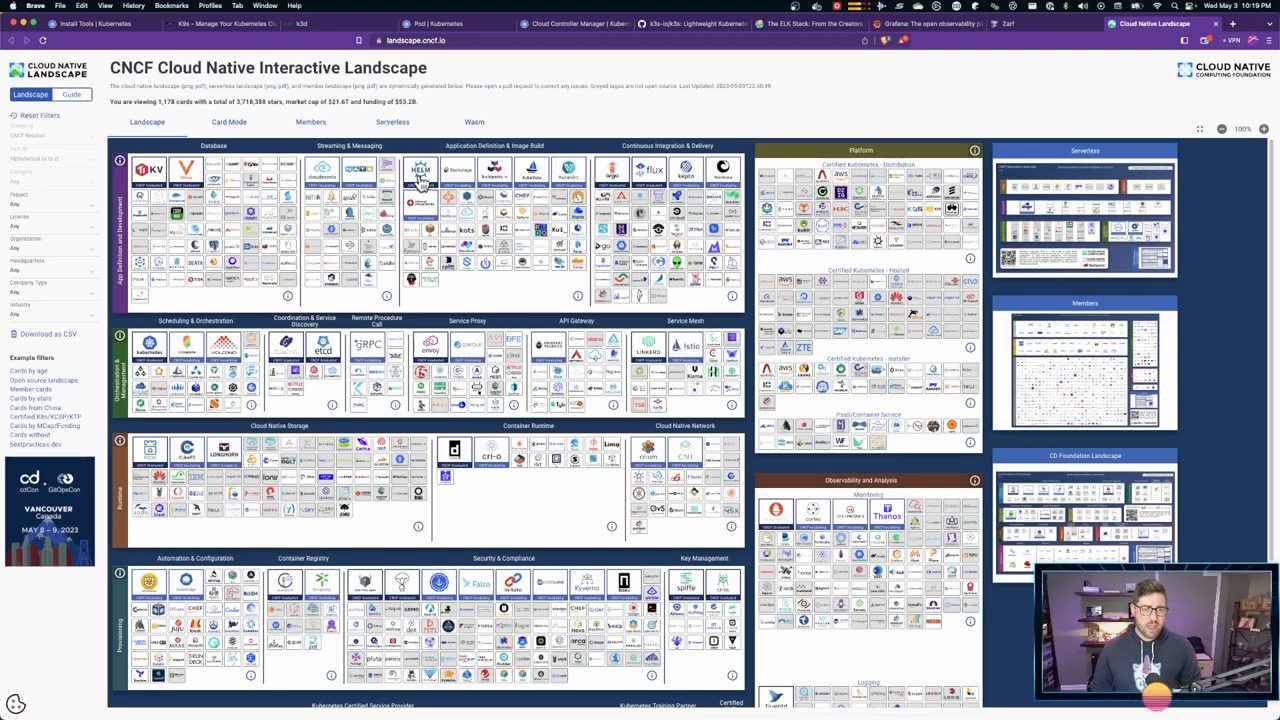
{"action": "mouse_move", "coordinate": [518, 204]}
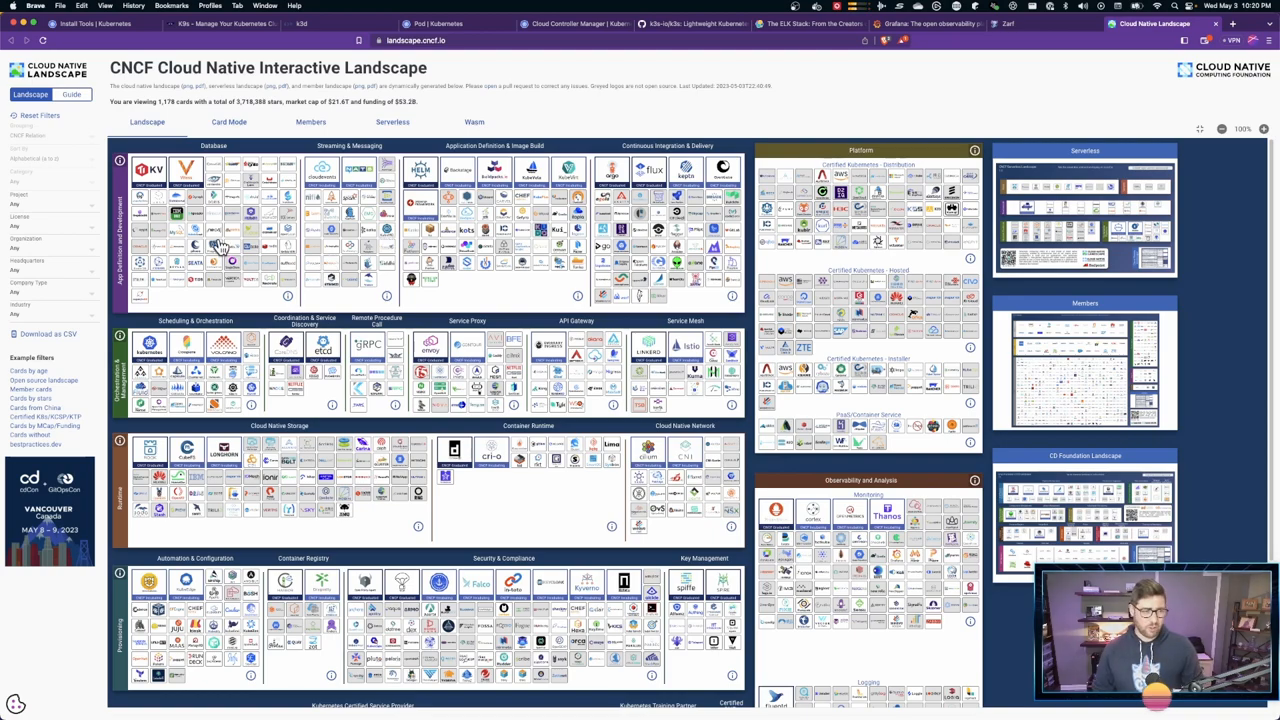
{"action": "mouse_move", "coordinate": [208, 220]}
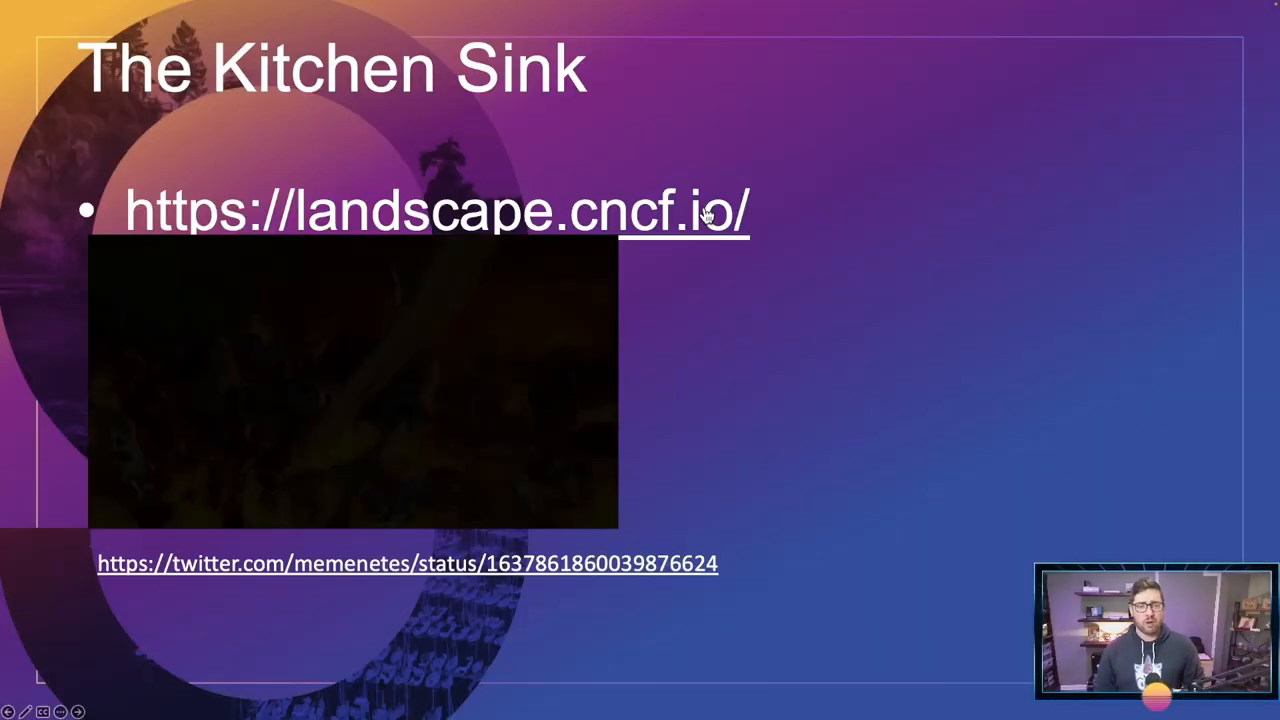
- Advance the slideshow to the Get In Touch contact slide
{"action": "key", "text": "Right"}
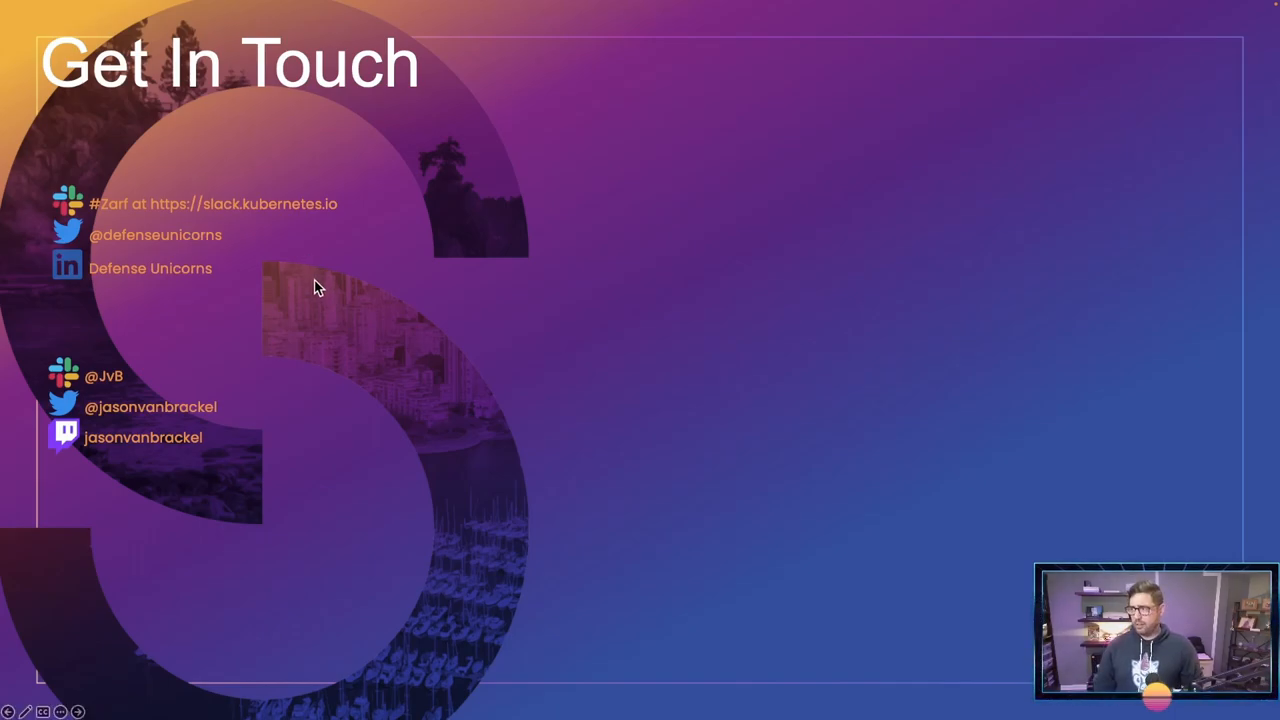
- Step through the Thank You slide to the Get This Powerpoint QR-code slide
{"action": "key", "text": "Right"}
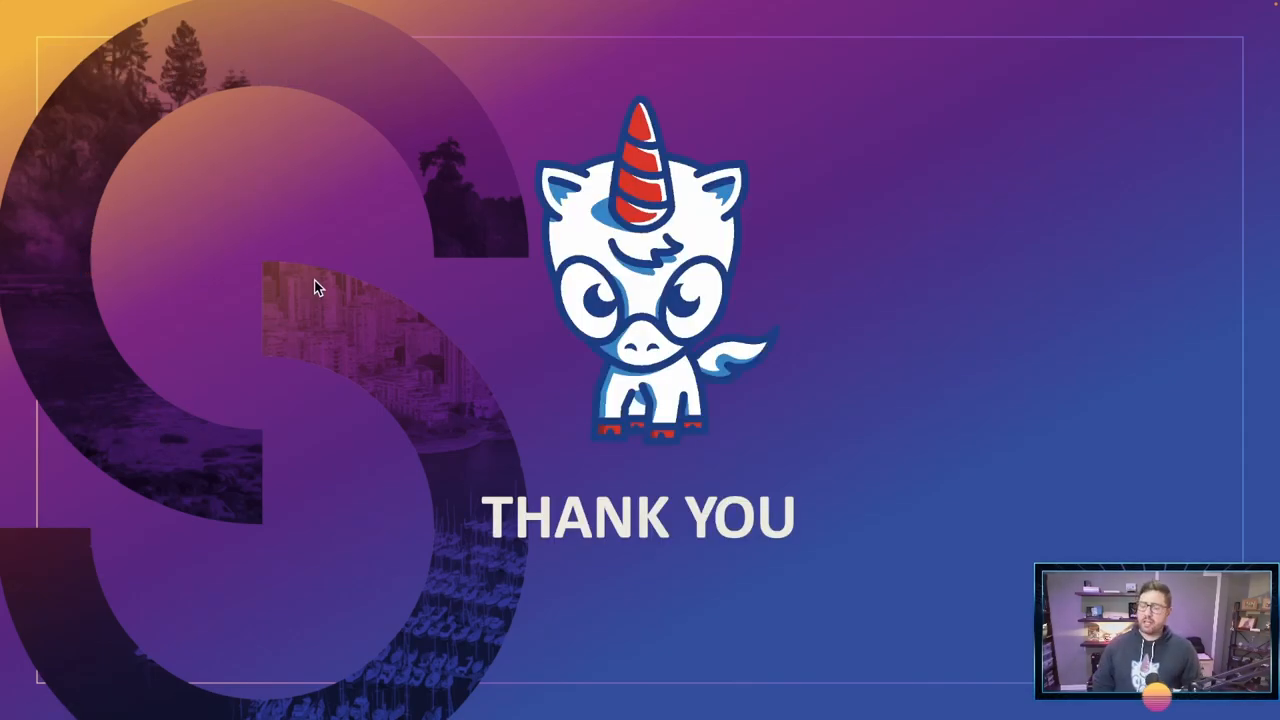
{"action": "key", "text": "right"}
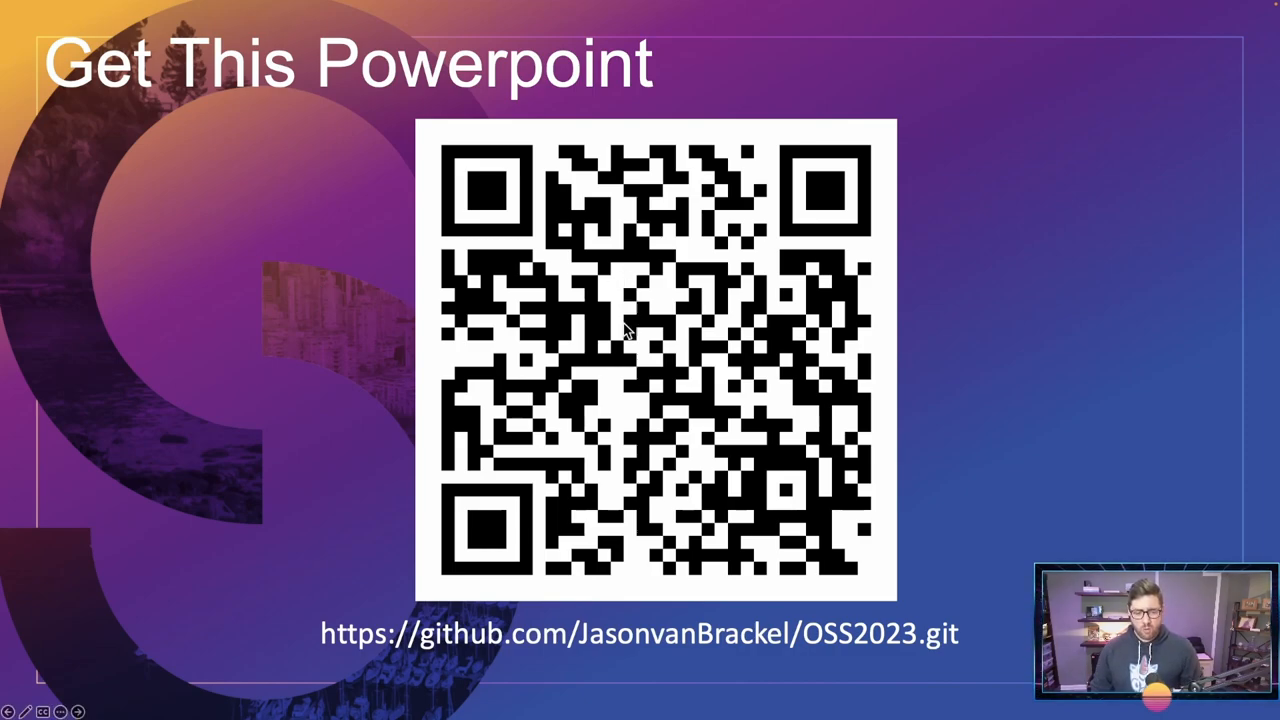
{"action": "mouse_move", "coordinate": [312, 144]}
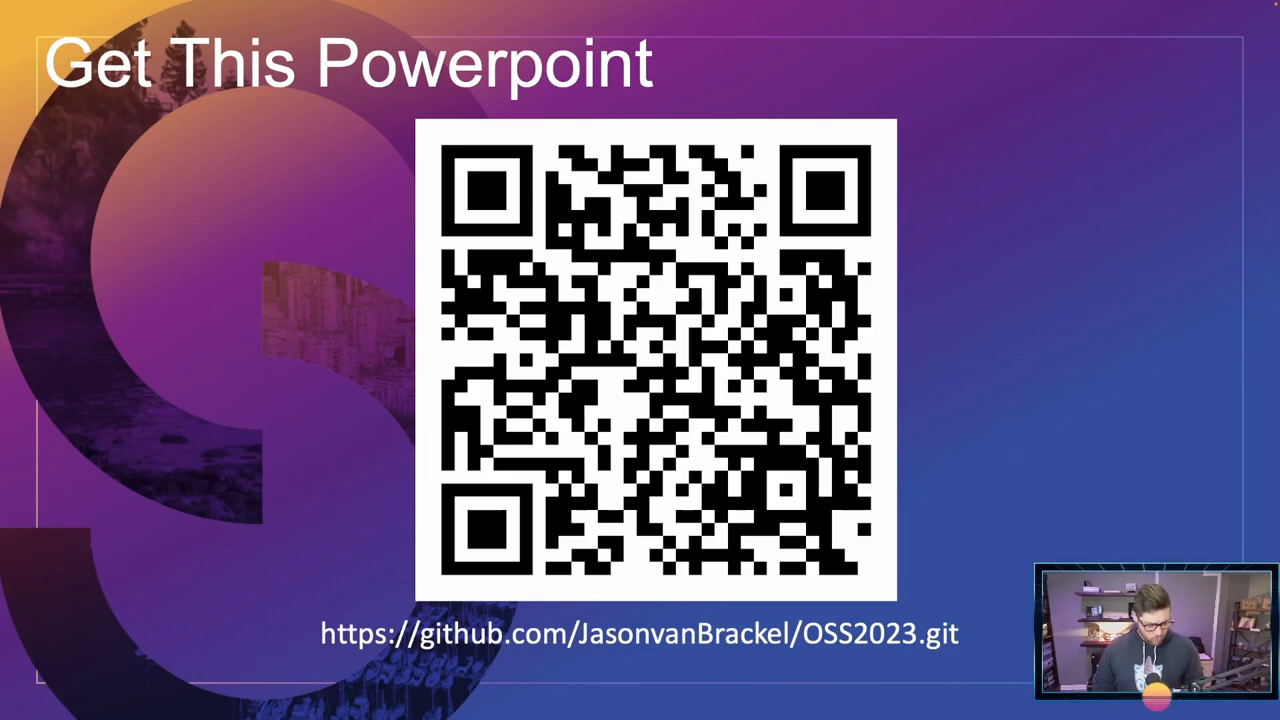
{"action": "mouse_move", "coordinate": [312, 148]}
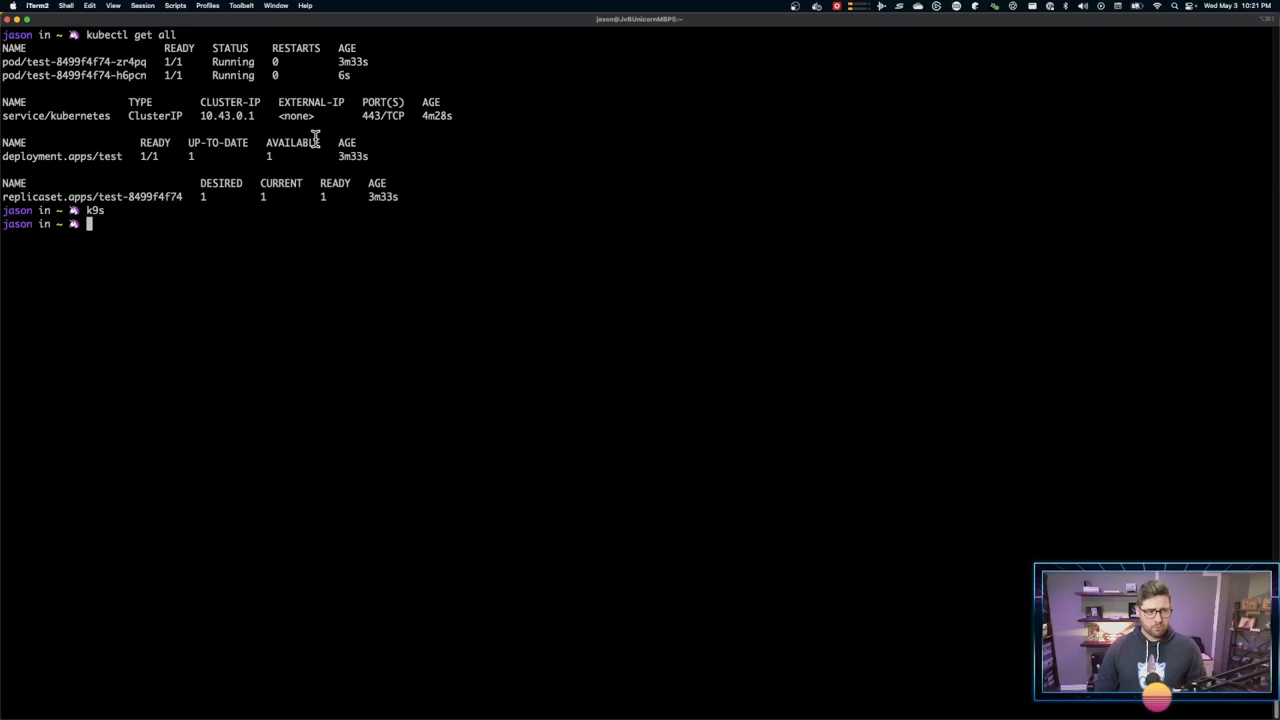
- Clear the kubectl output and run brew with no arguments to show its usage help
{"action": "key", "text": "cmd+k"}
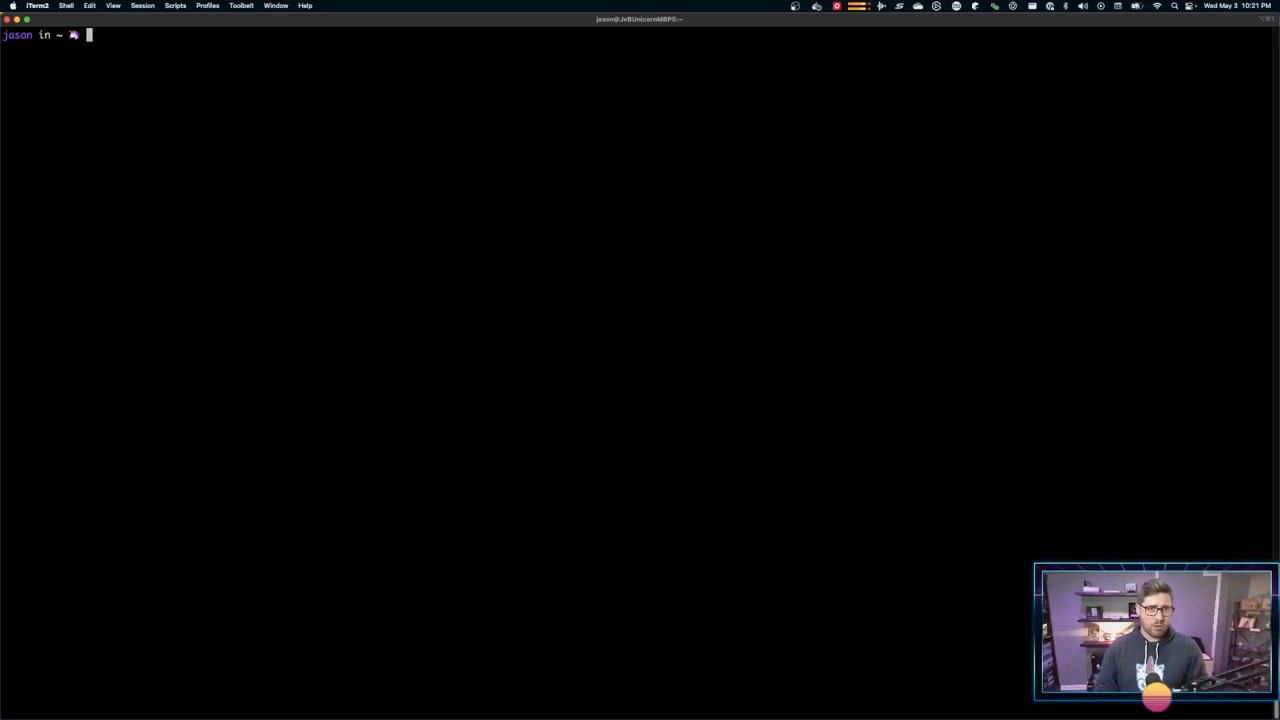
{"action": "type", "text": "brew"}
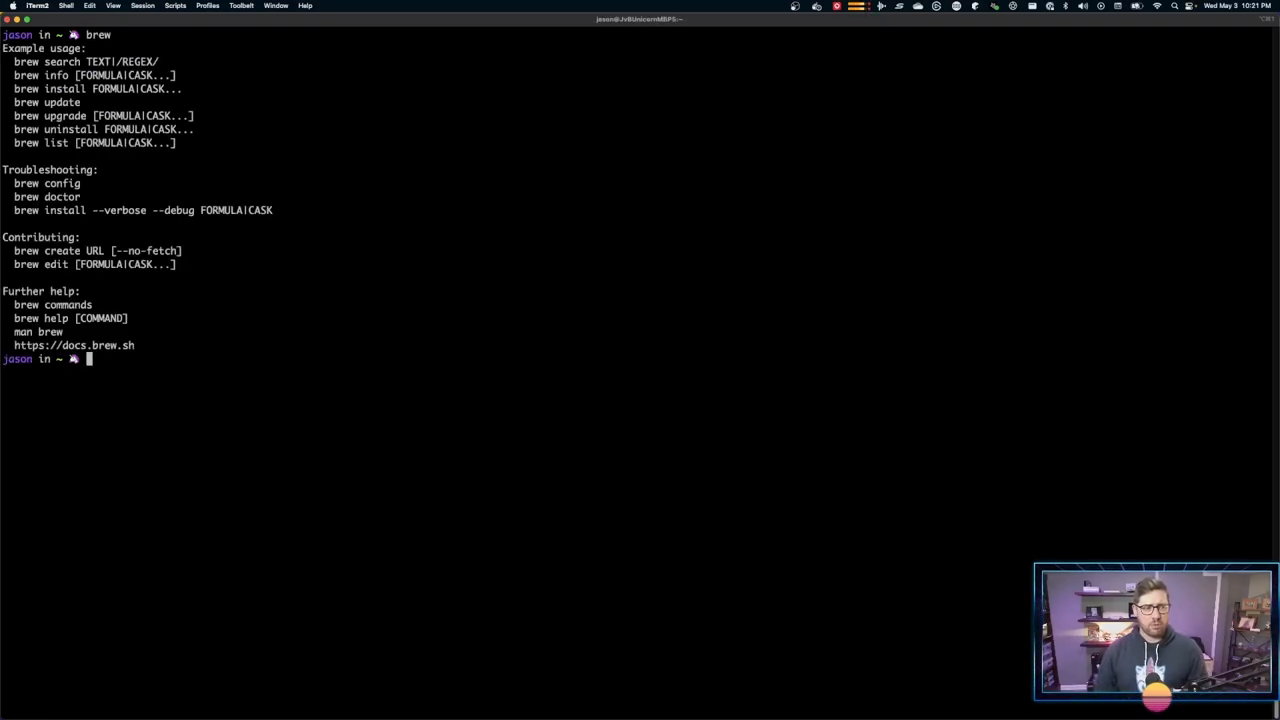
{"action": "mouse_move", "coordinate": [260, 284]}
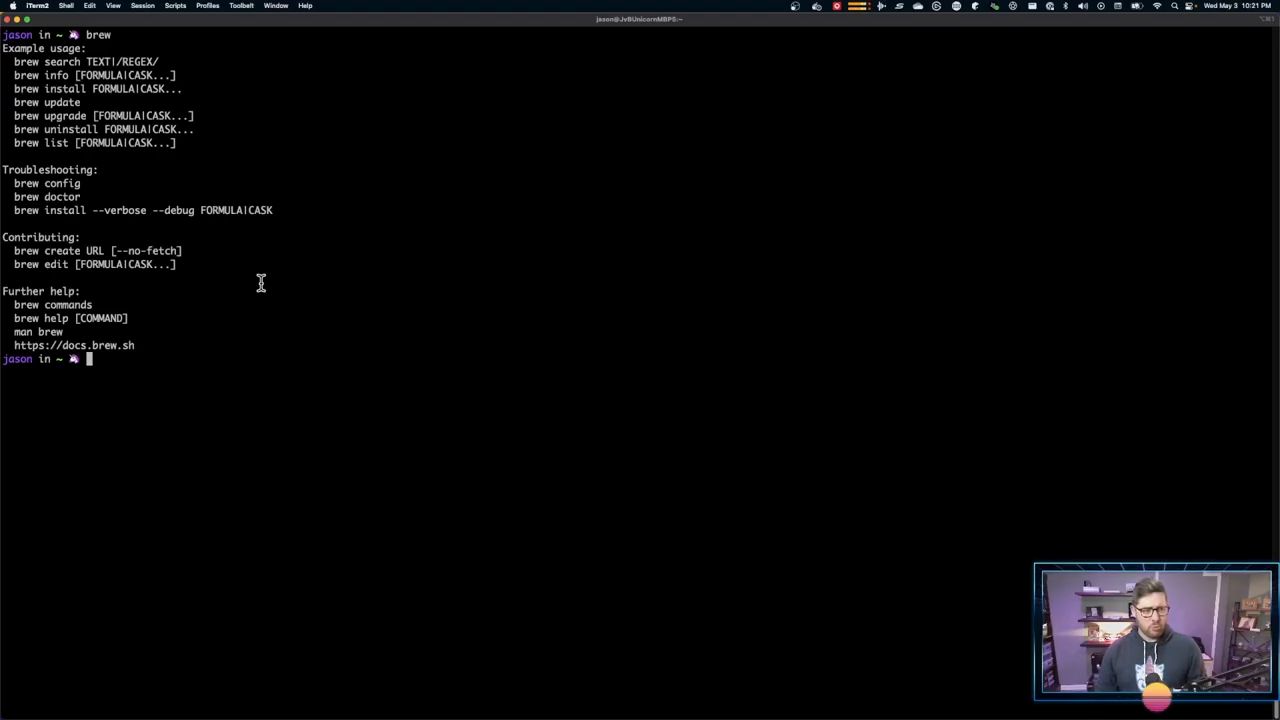